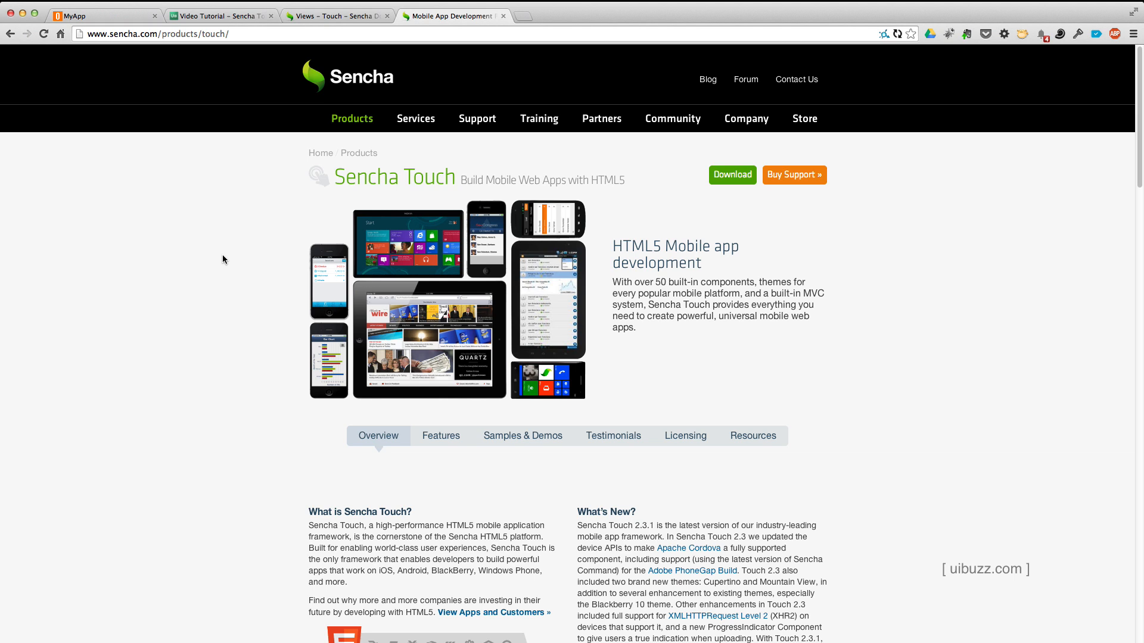
mouse_move(47, 77)
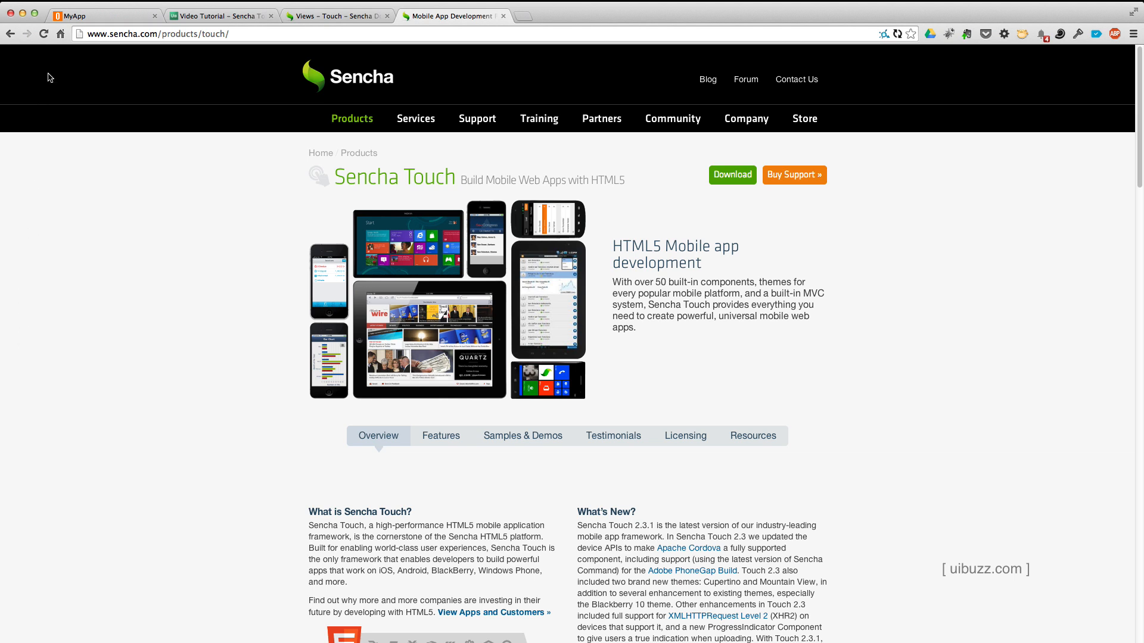
mouse_move(219, 289)
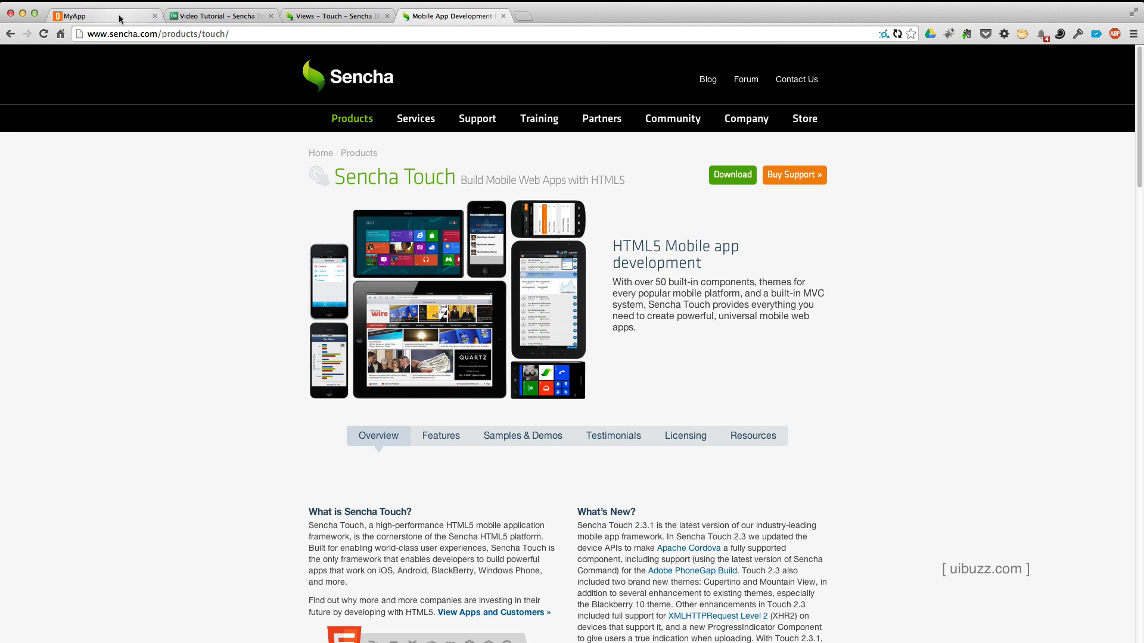
Step: Review the MyApp page and the uibuzz video tutorial, then close the tutorial
left_click(96, 16)
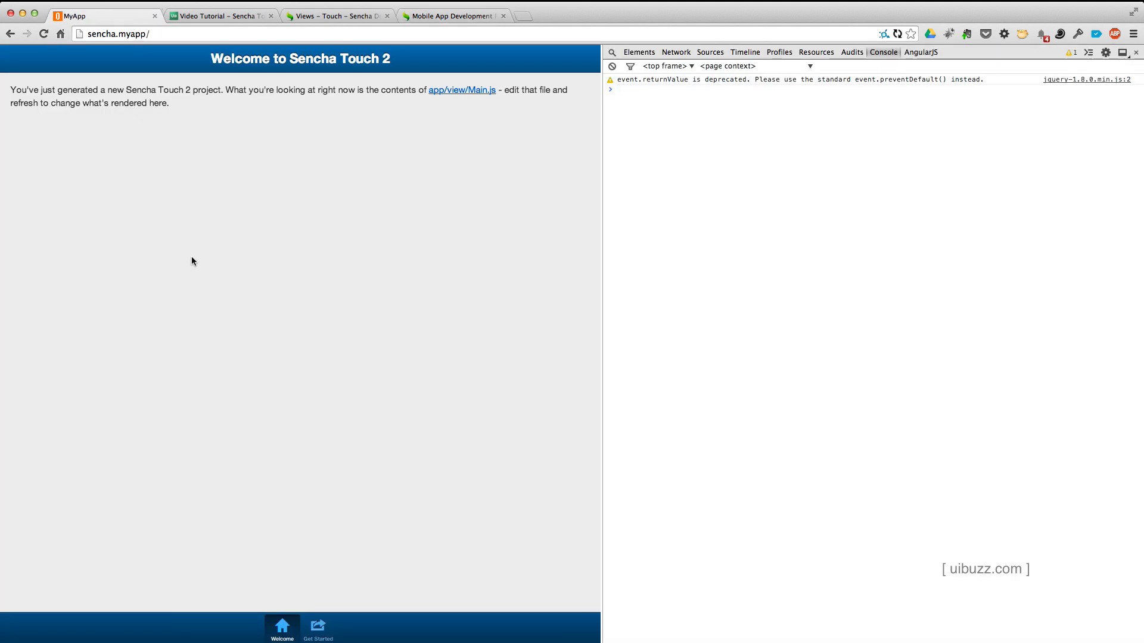
mouse_move(211, 262)
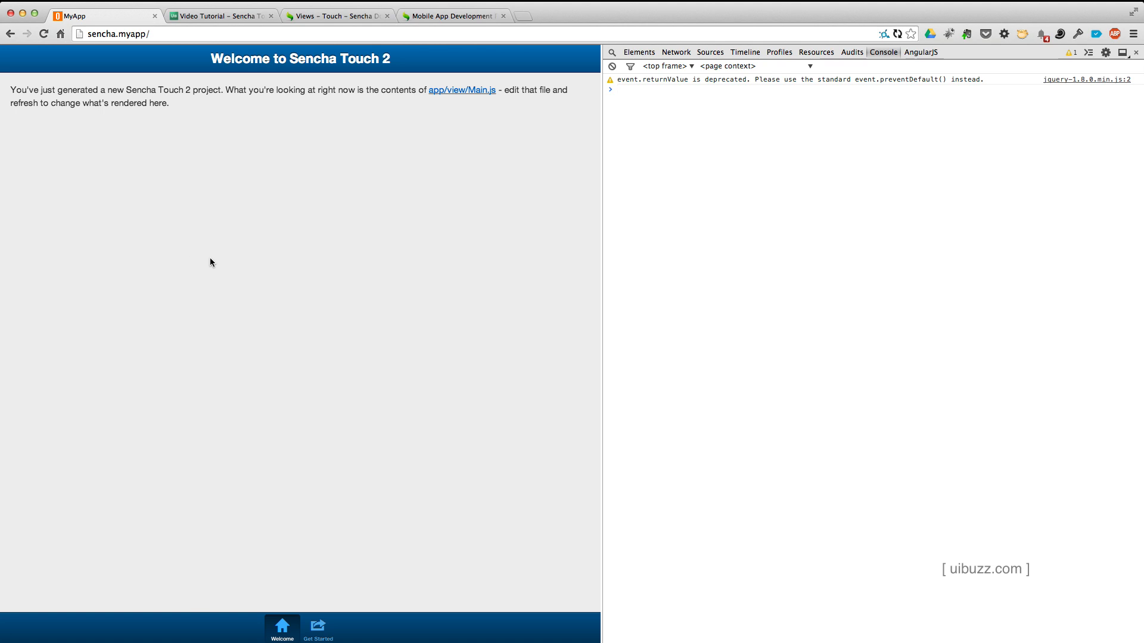
mouse_move(202, 263)
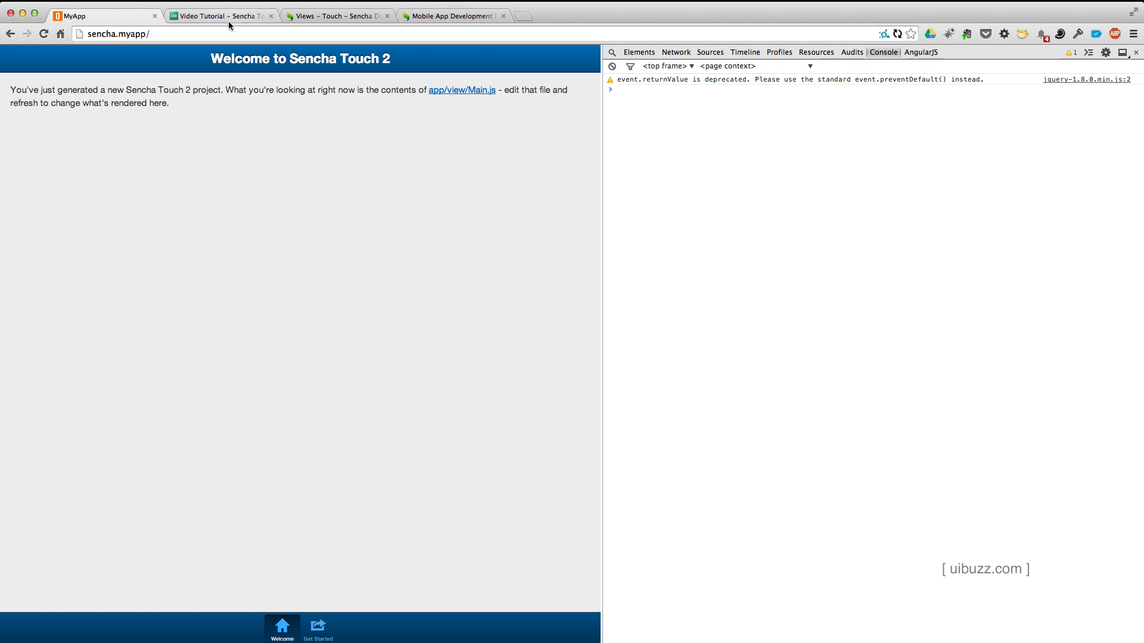
left_click(220, 16)
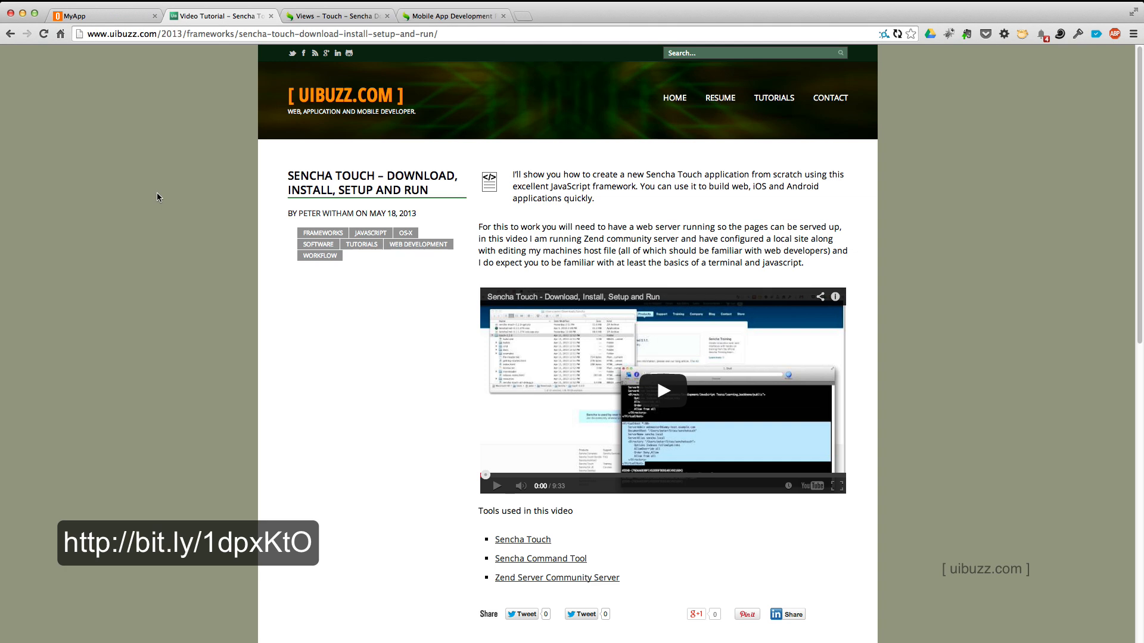
mouse_move(171, 87)
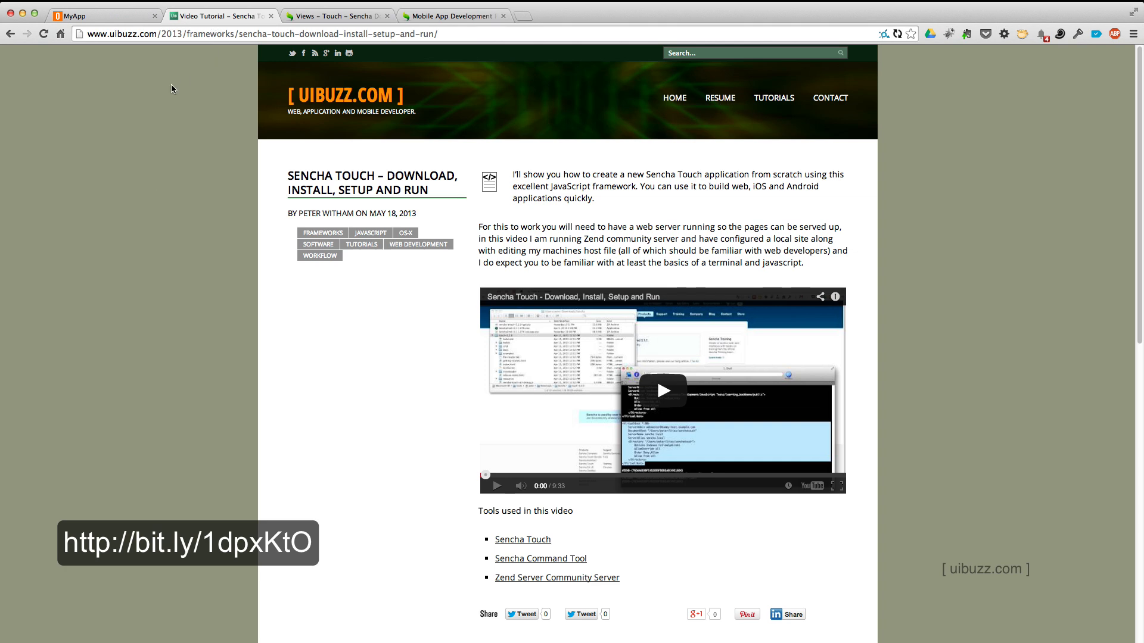
mouse_move(113, 110)
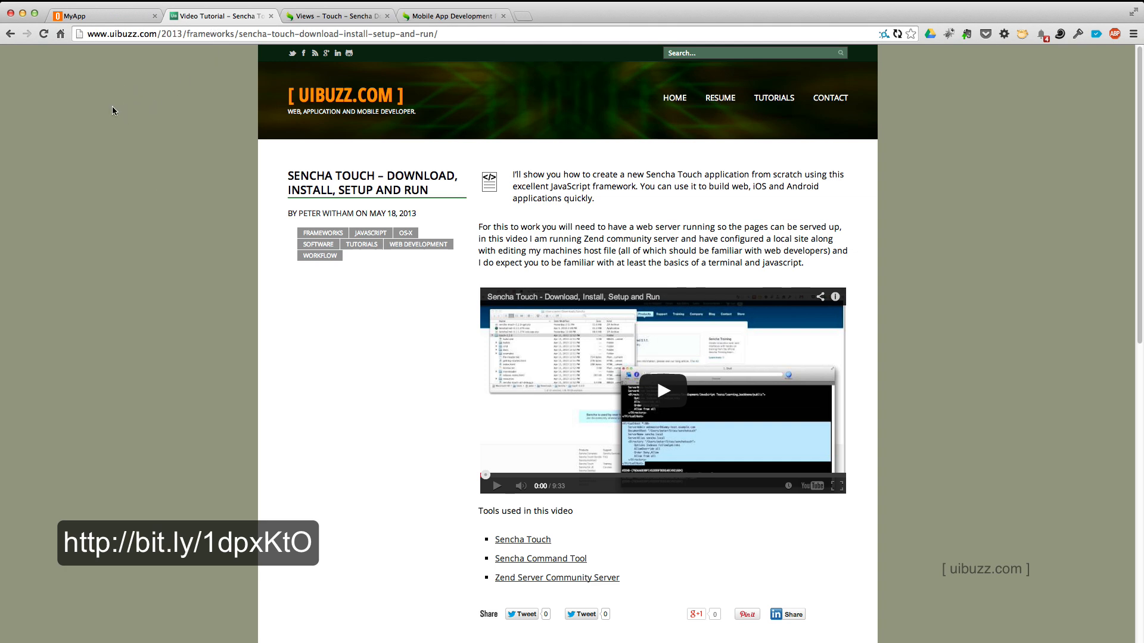
left_click(103, 15)
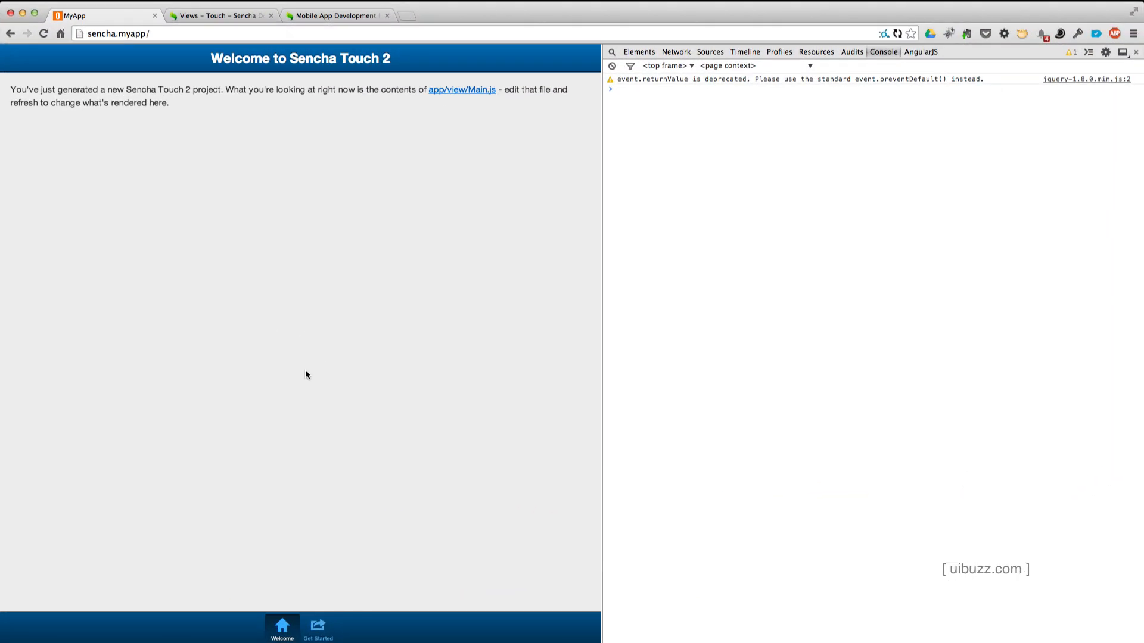
mouse_move(99, 81)
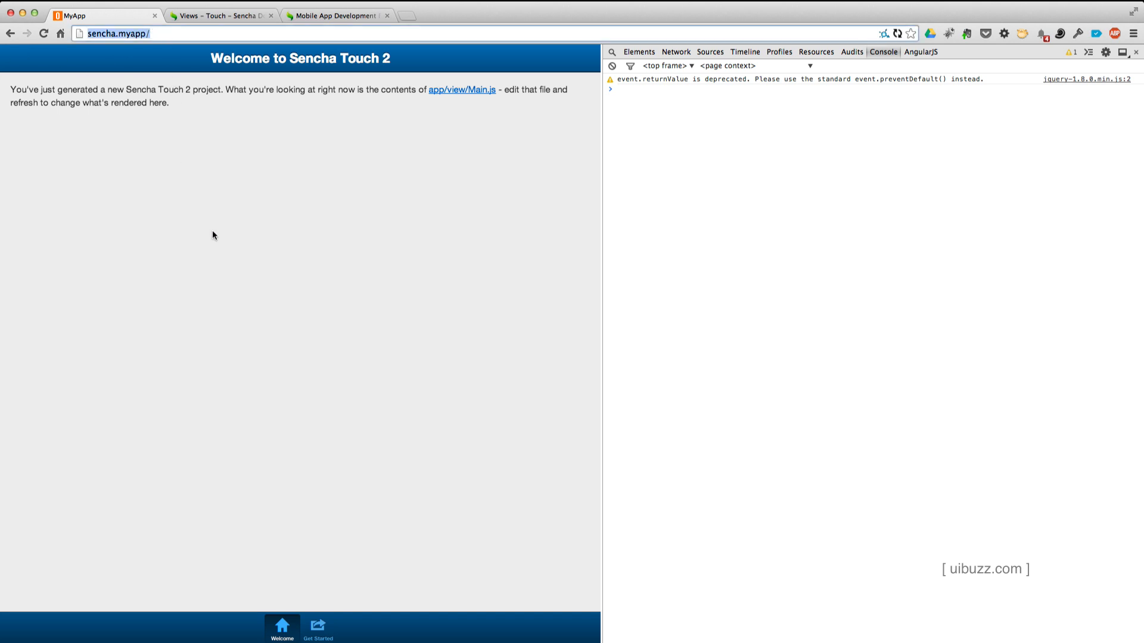
mouse_move(209, 232)
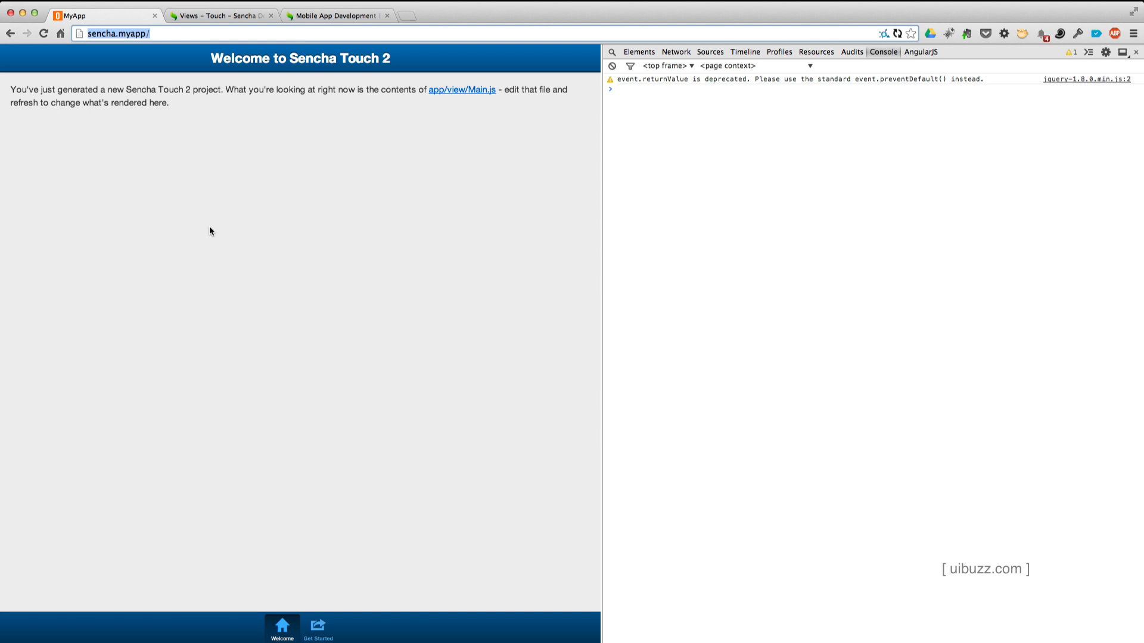
mouse_move(291, 234)
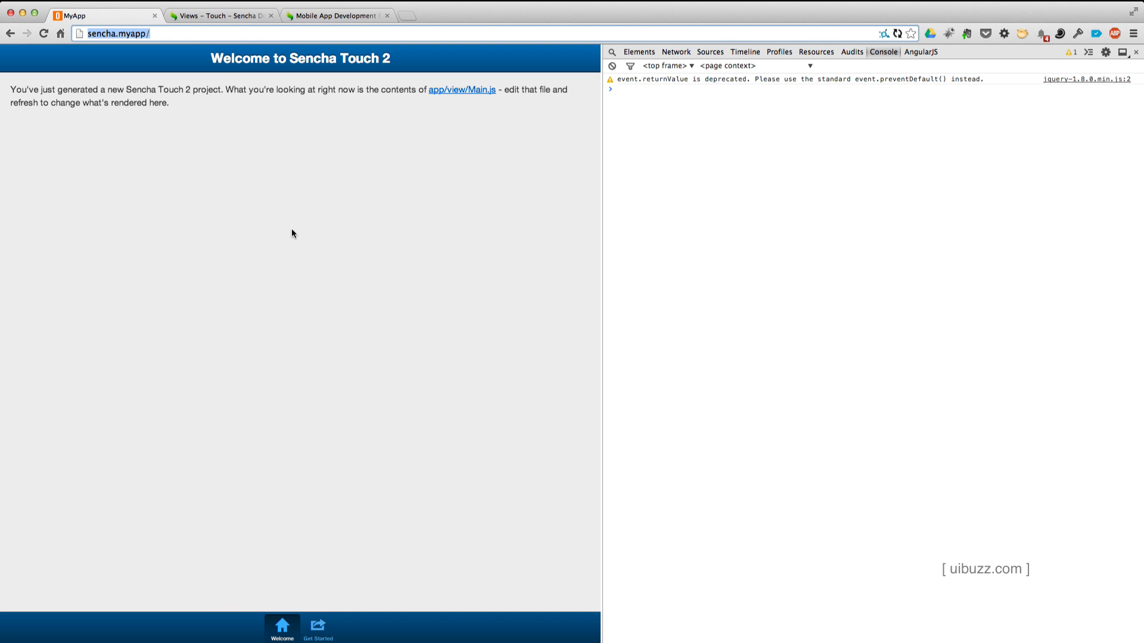
mouse_move(677, 181)
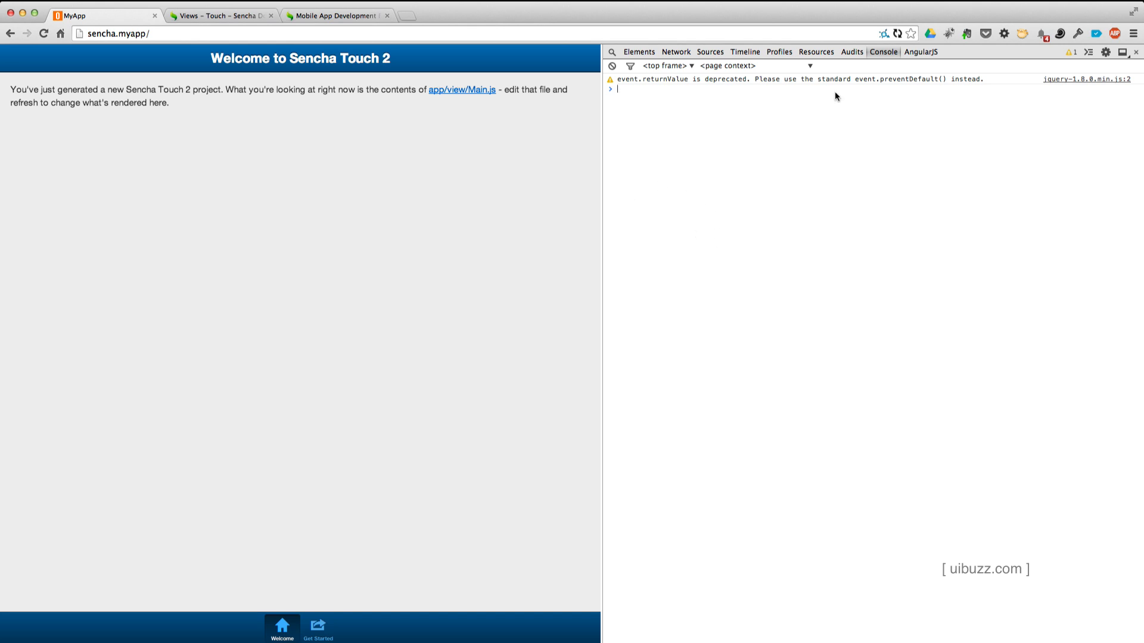
mouse_move(888, 57)
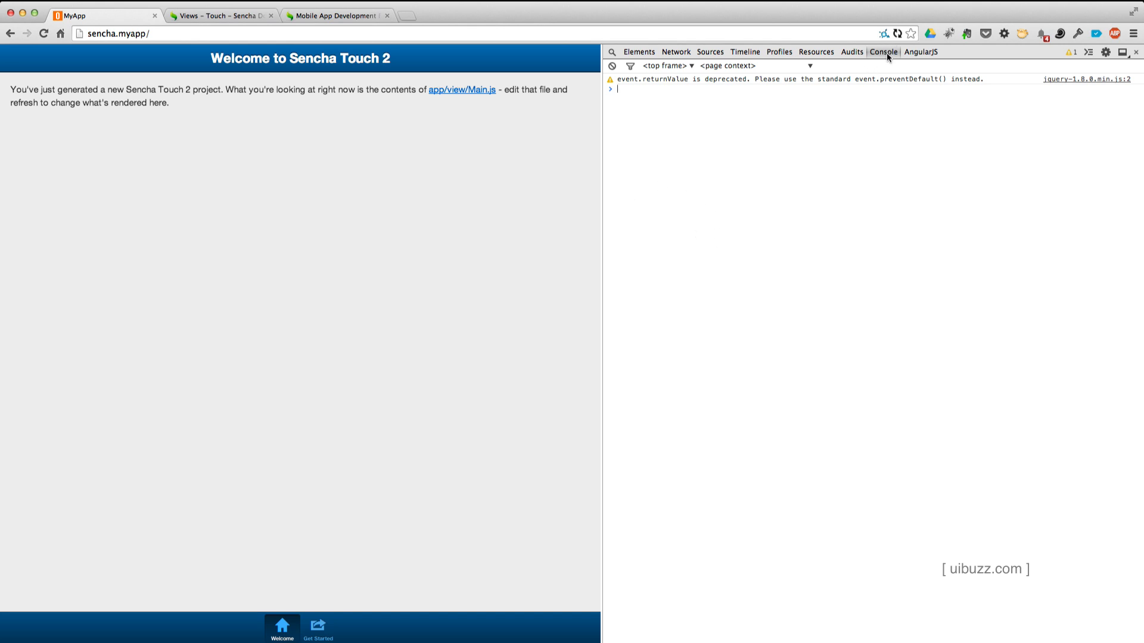
mouse_move(782, 174)
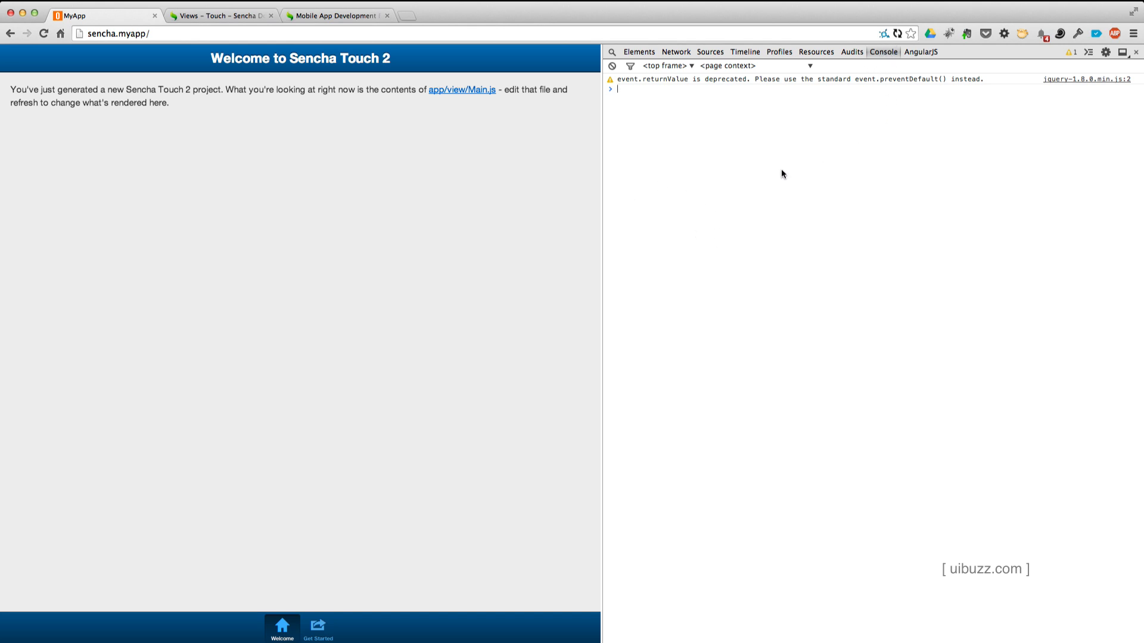
mouse_move(697, 153)
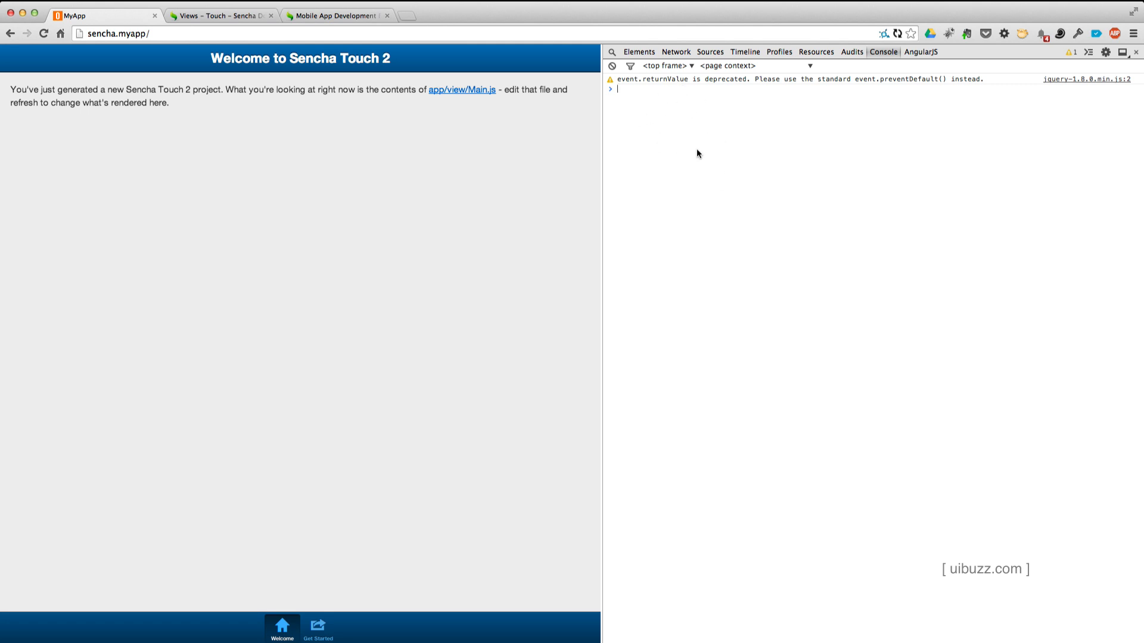
mouse_move(704, 148)
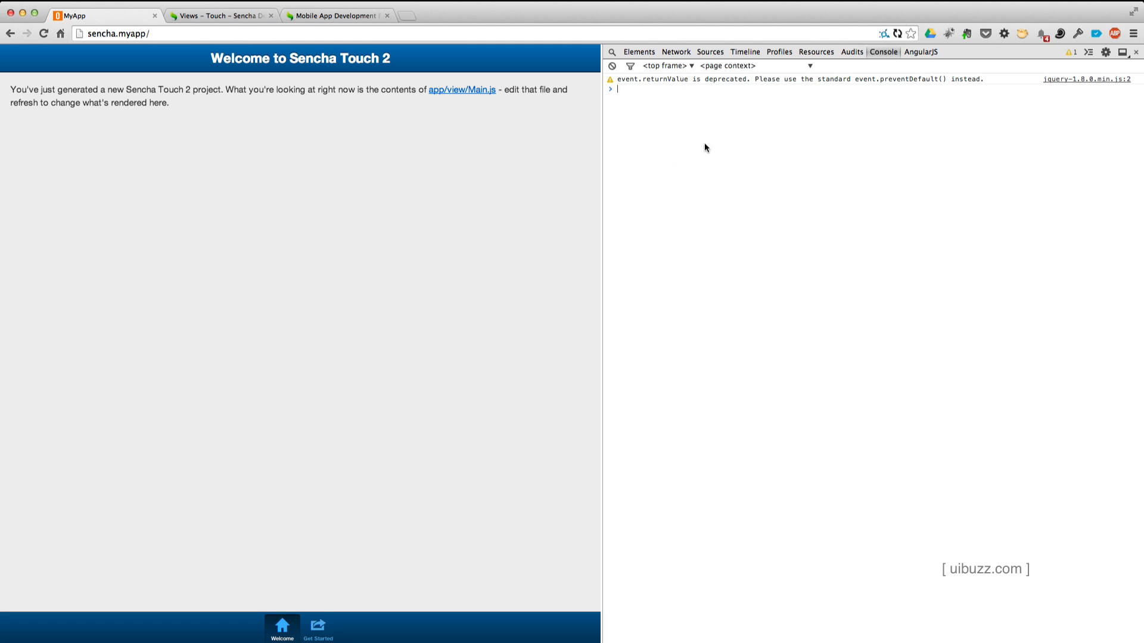
mouse_move(284, 316)
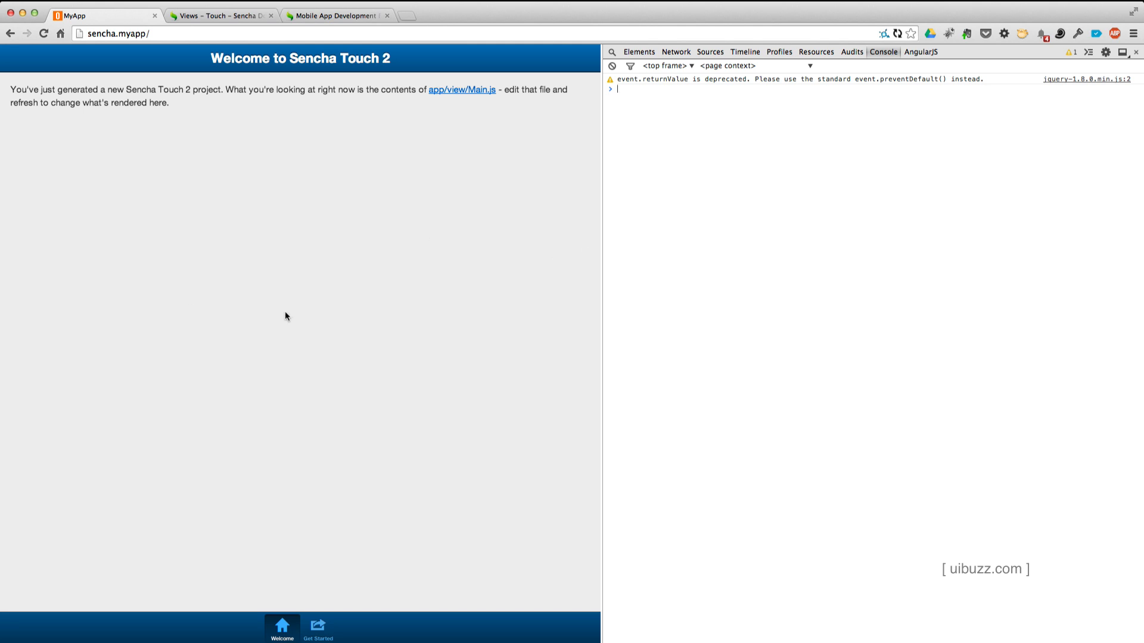
mouse_move(304, 604)
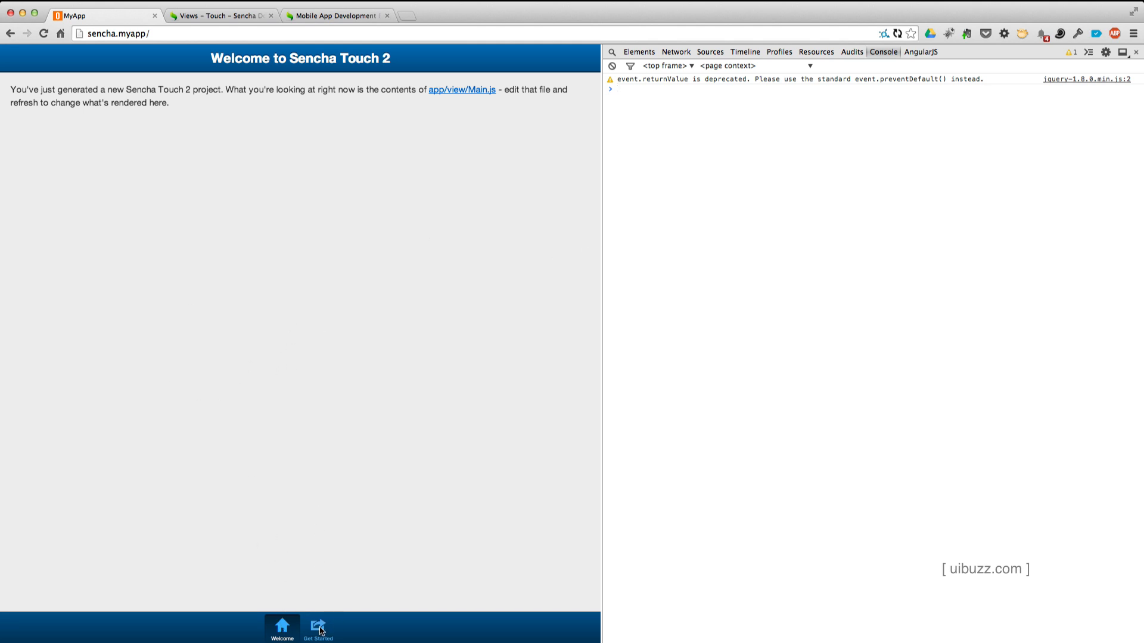
left_click(317, 628)
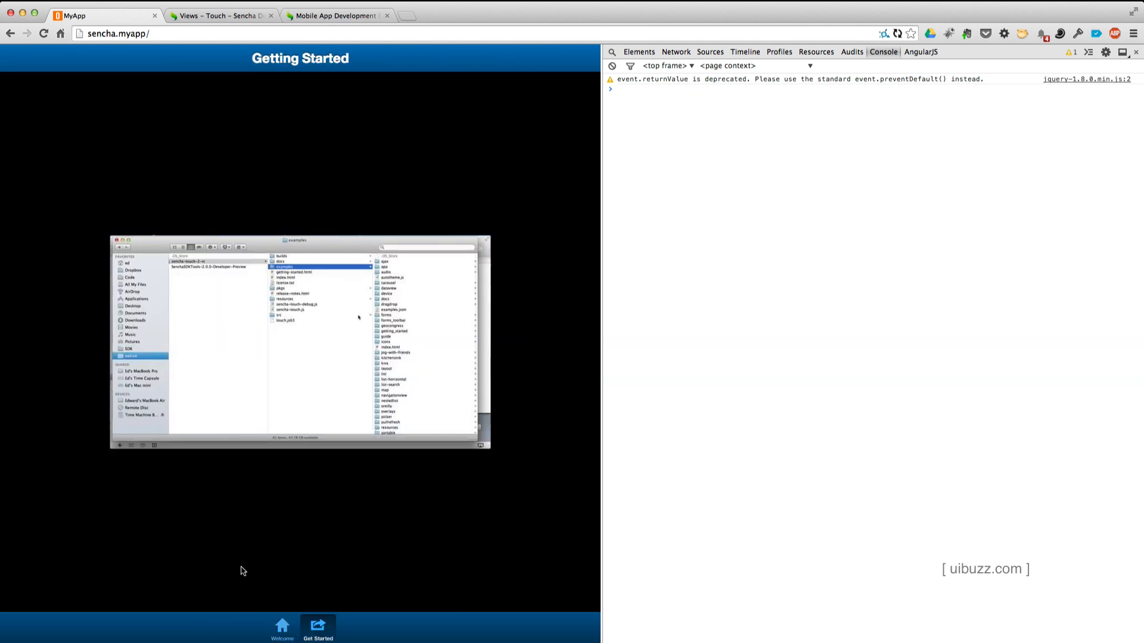
left_click(281, 629)
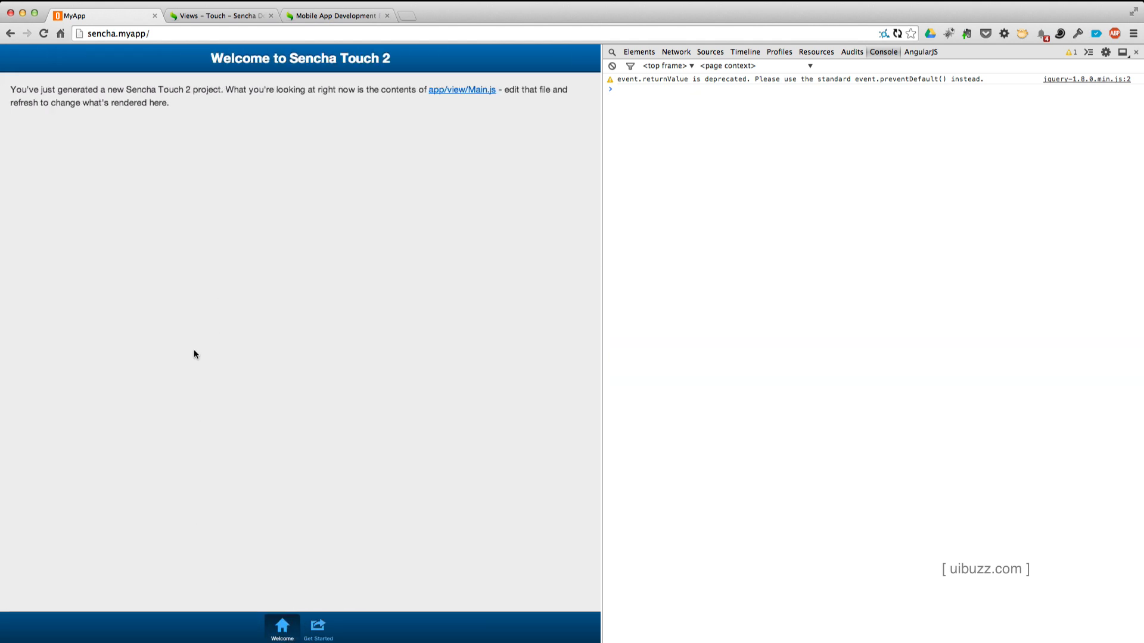
mouse_move(319, 255)
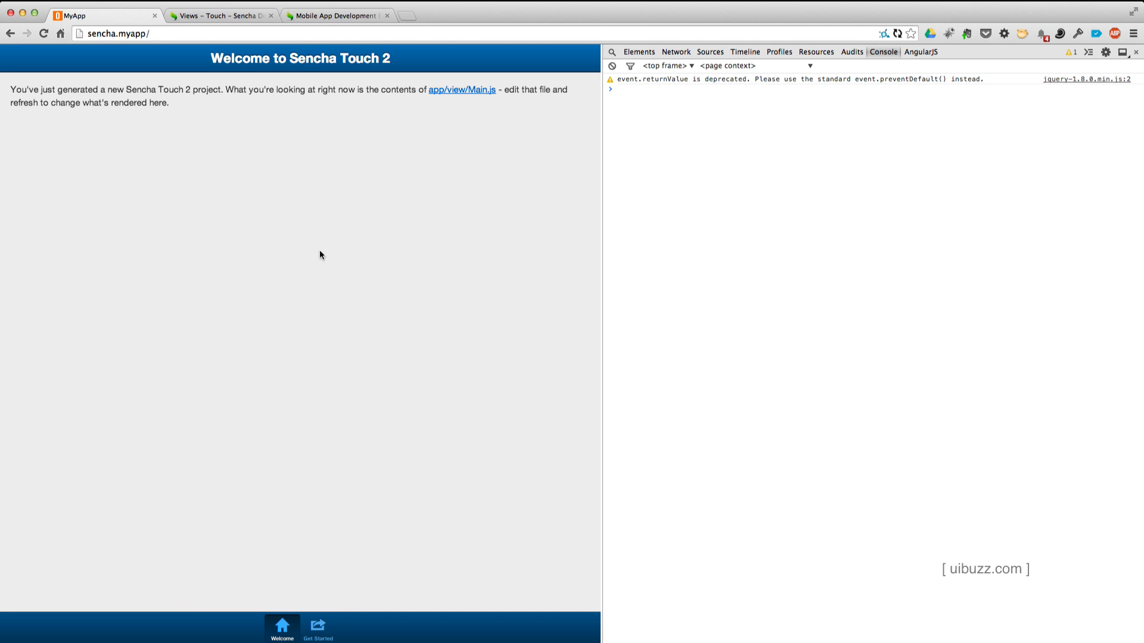
mouse_move(366, 298)
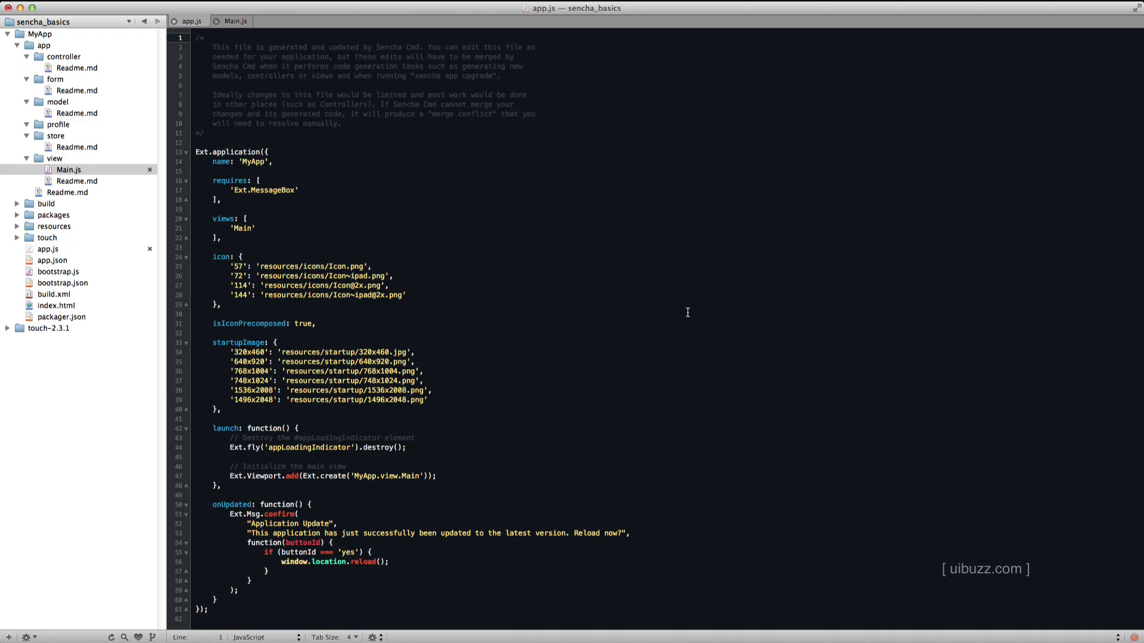
mouse_move(183, 62)
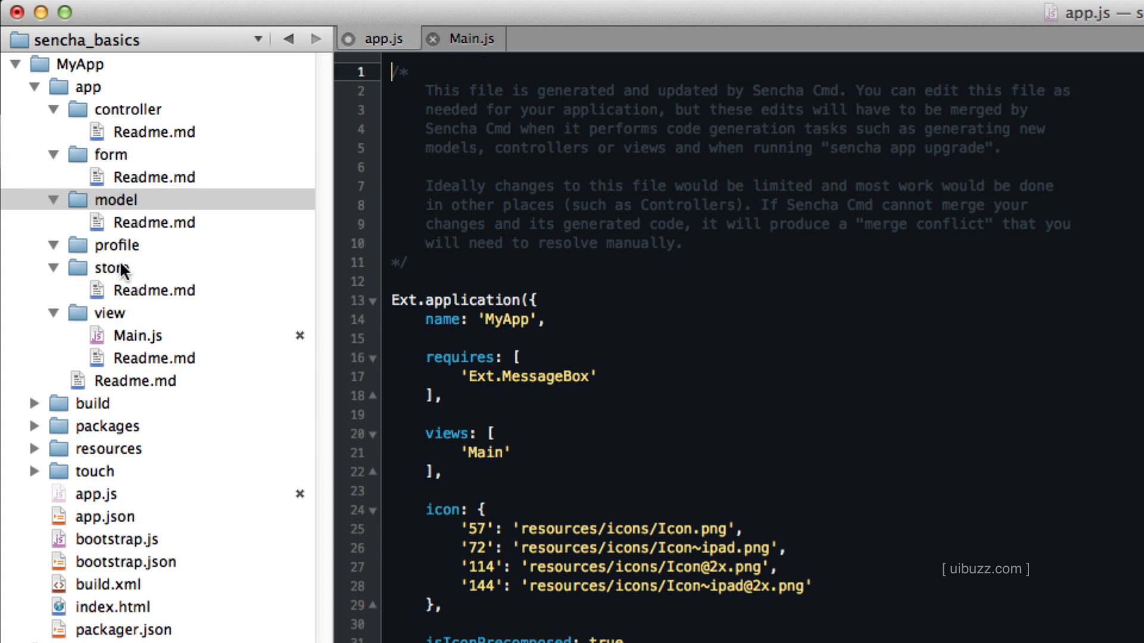
Step: Browse the MyApp project drawer and switch to the Main.js view file
left_click(108, 313)
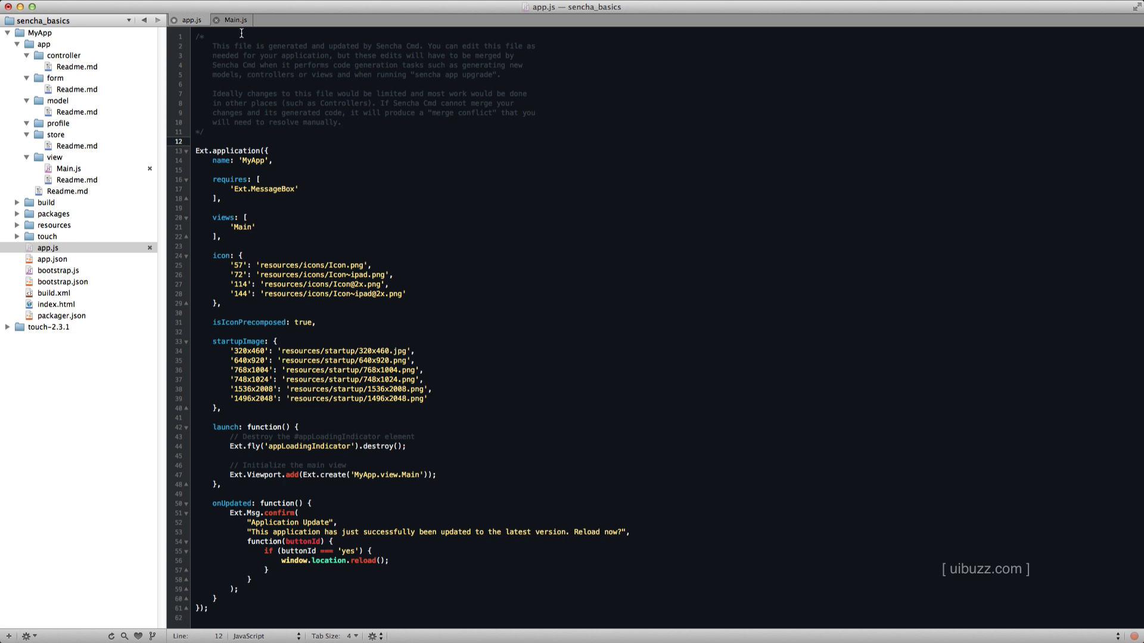
left_click(235, 20)
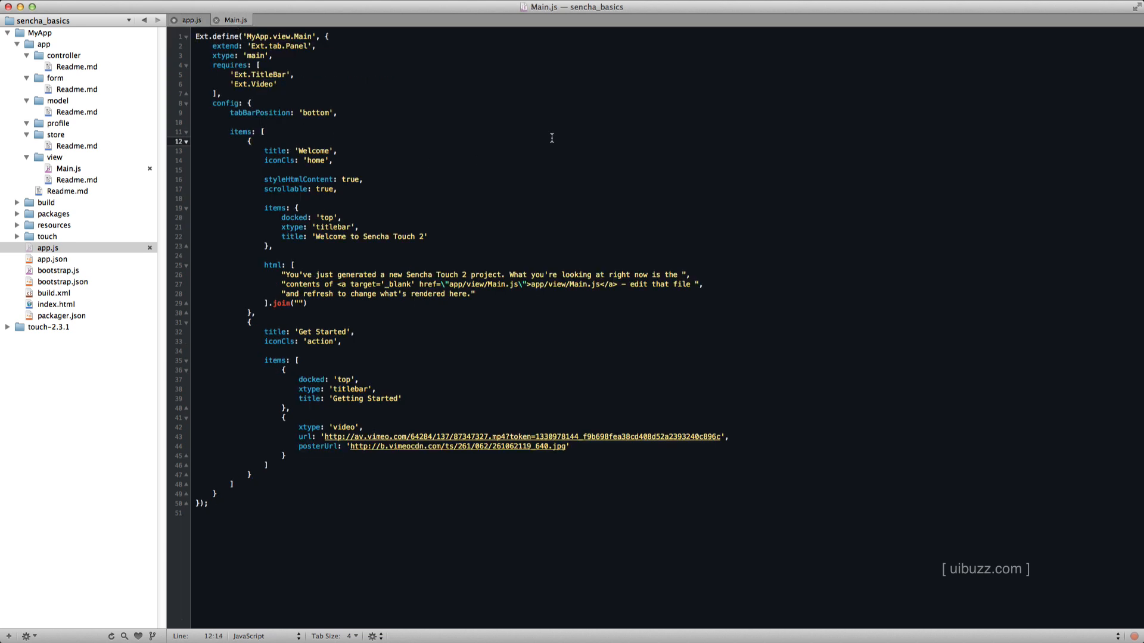
mouse_move(346, 186)
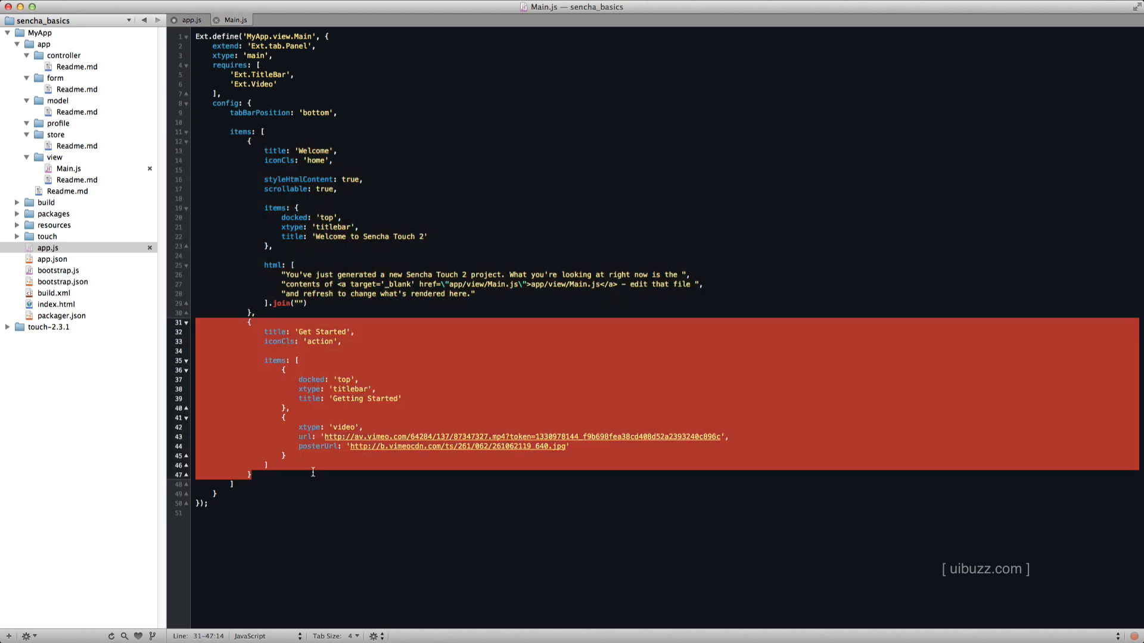
mouse_move(484, 399)
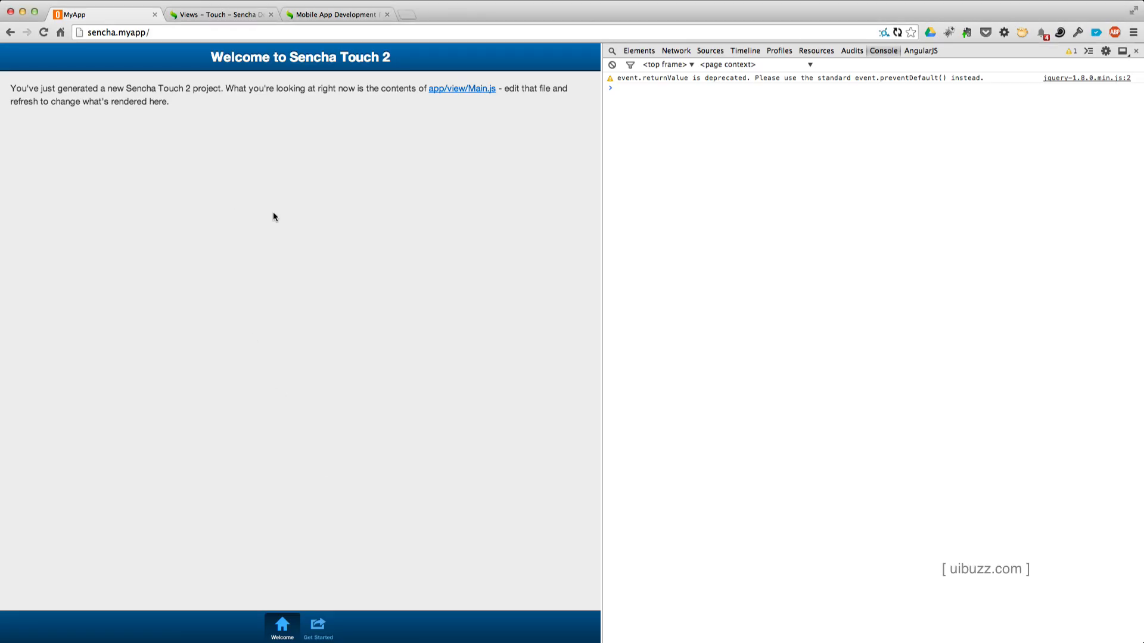
left_click(43, 31)
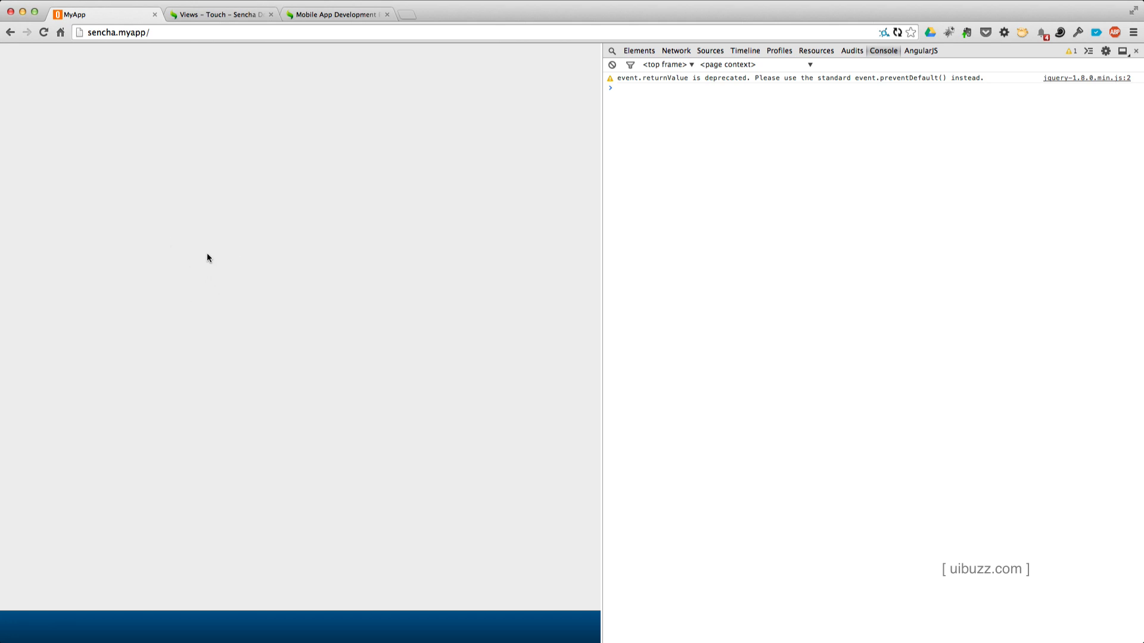
mouse_move(207, 259)
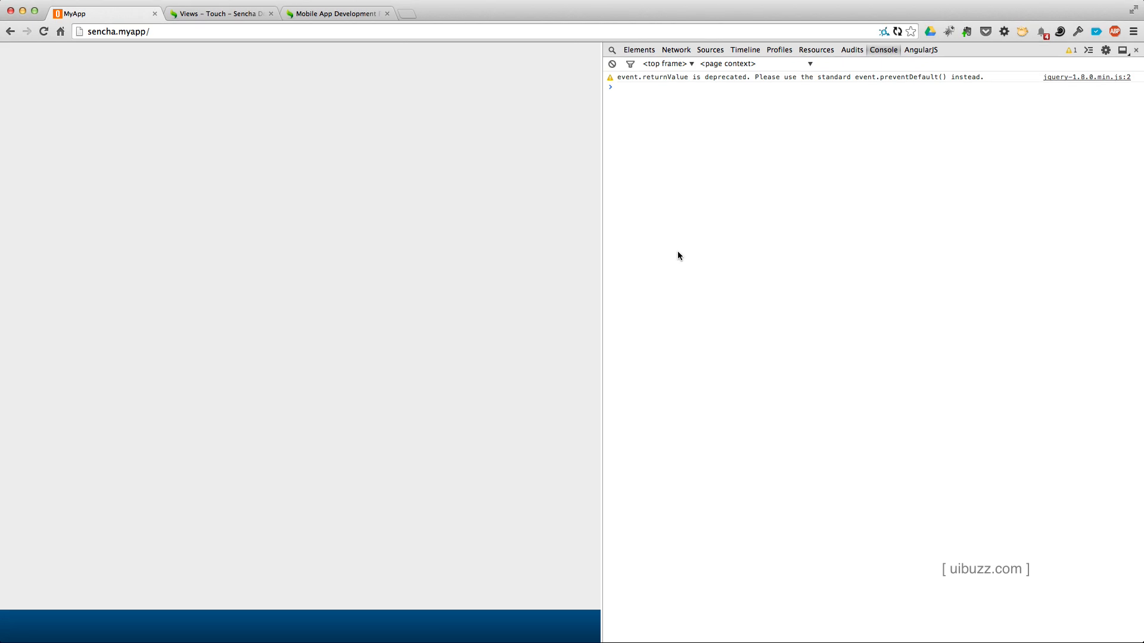
mouse_move(291, 628)
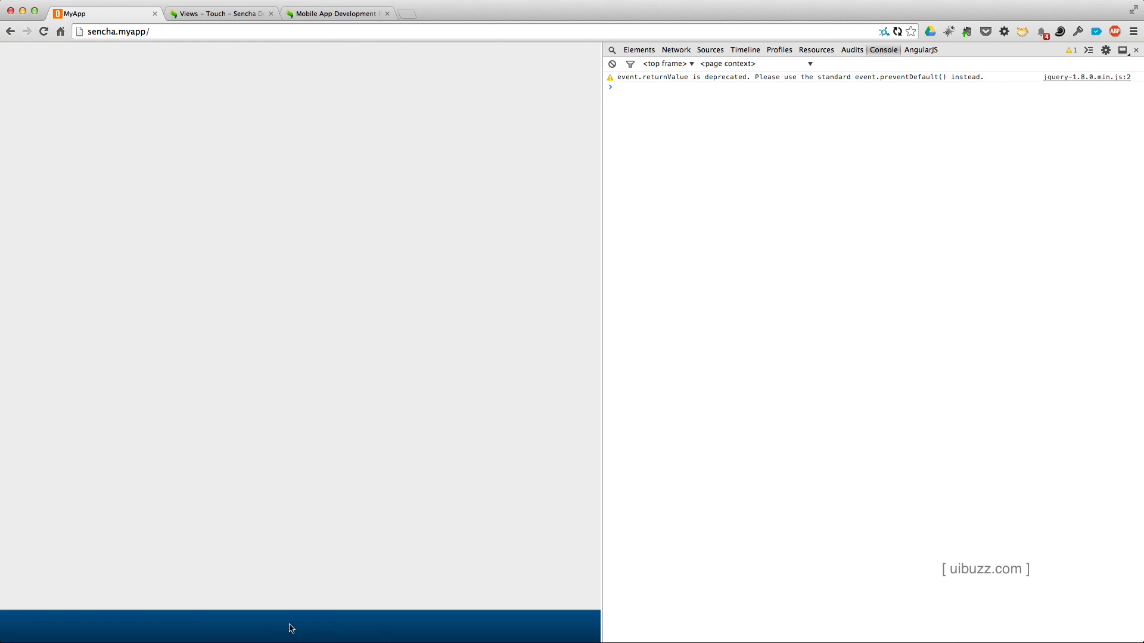
mouse_move(310, 632)
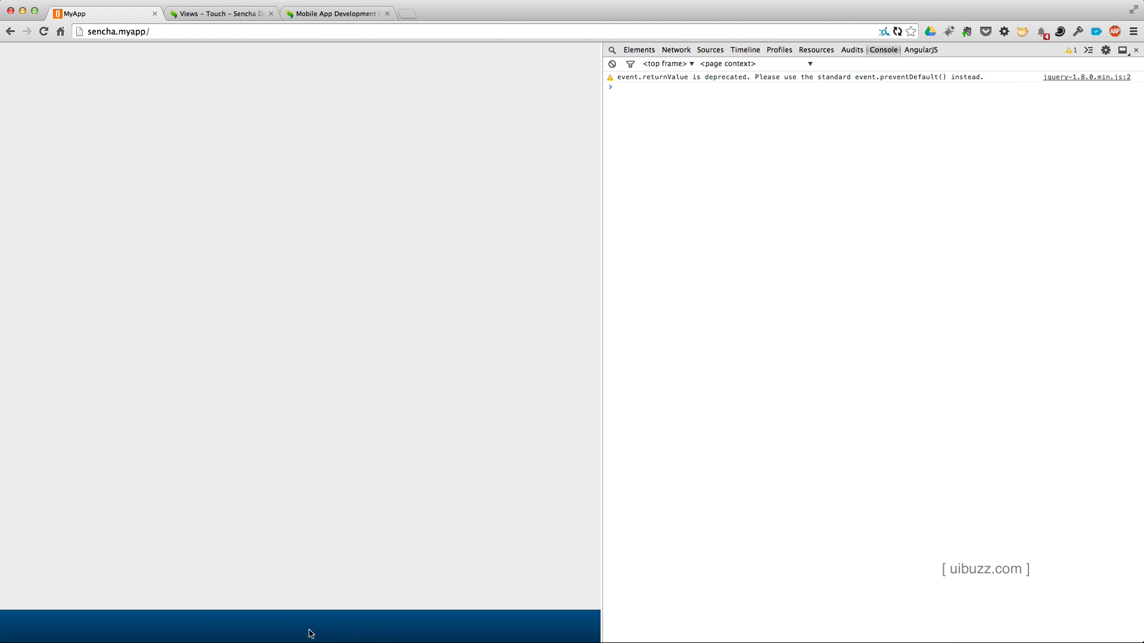
mouse_move(306, 631)
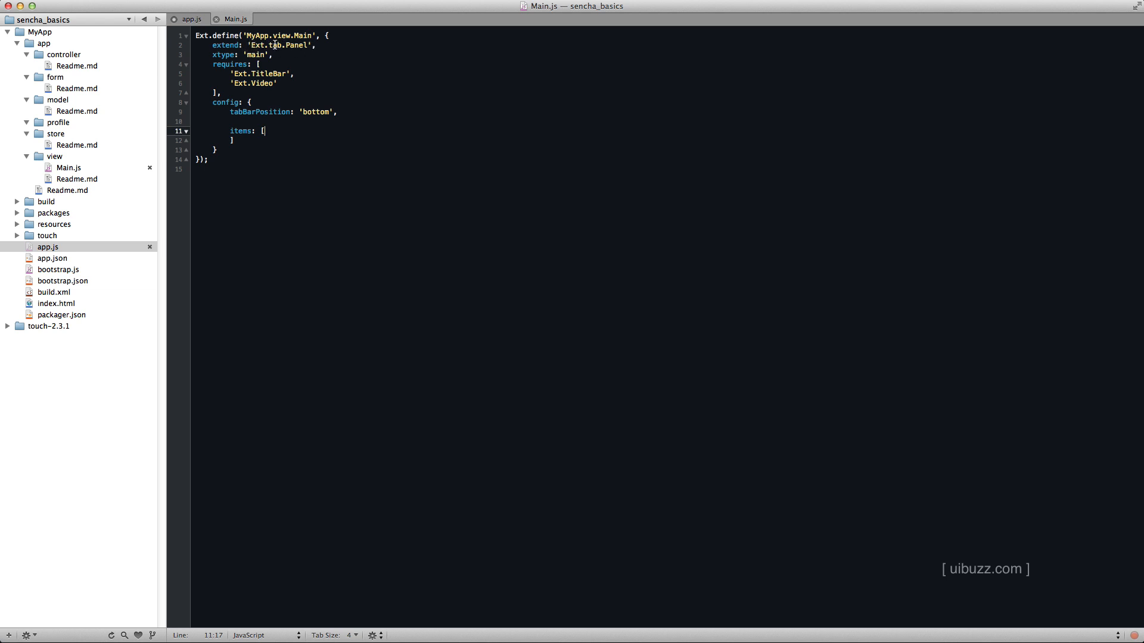
Step: Replace 'tab.Panel' with 'Container' so the Main view extends Ext.Container
double_click(286, 45)
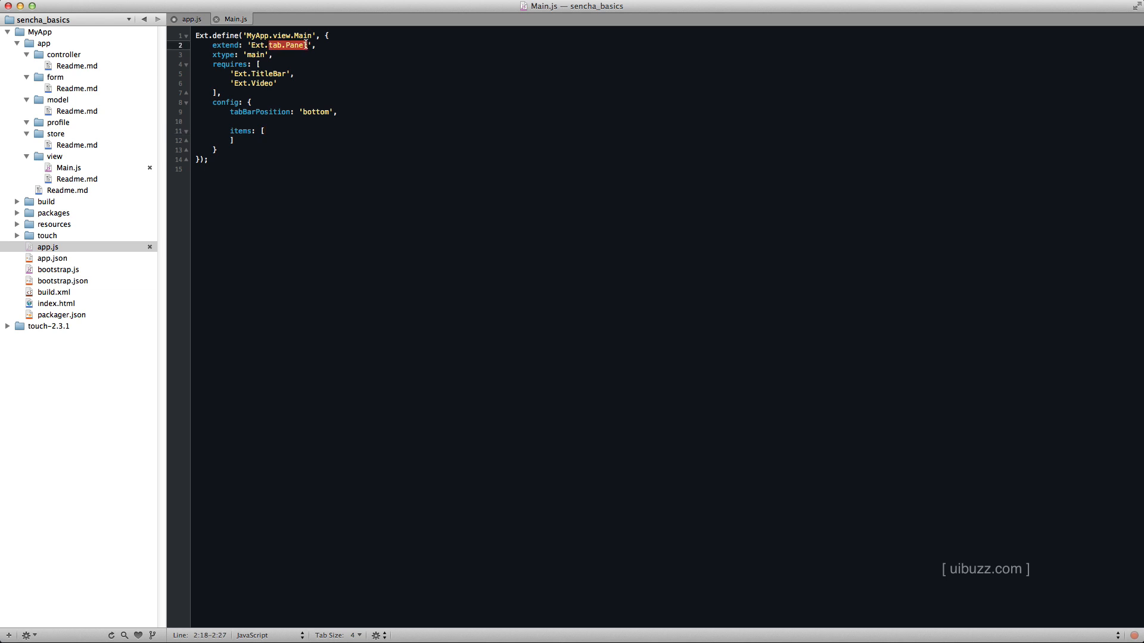
type("C")
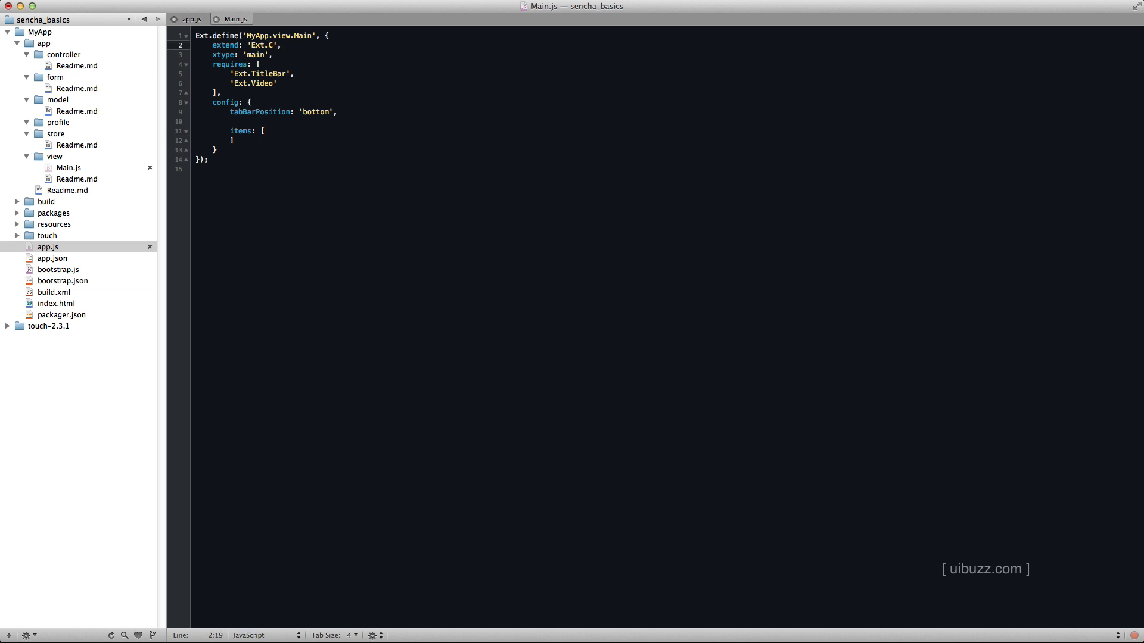
type("ontainer")
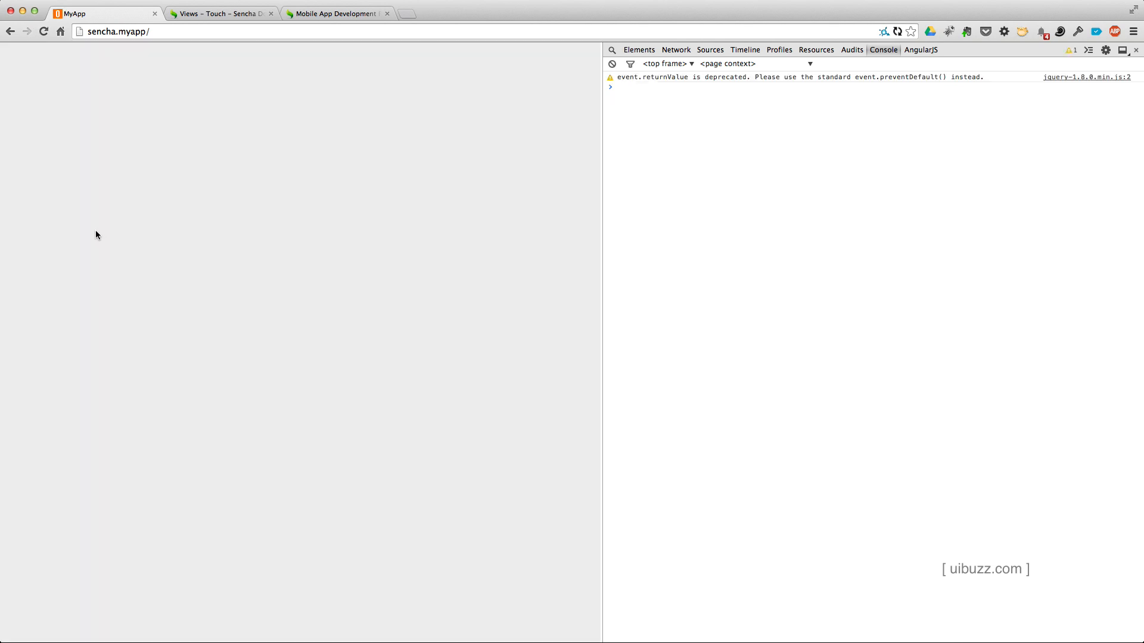
mouse_move(105, 239)
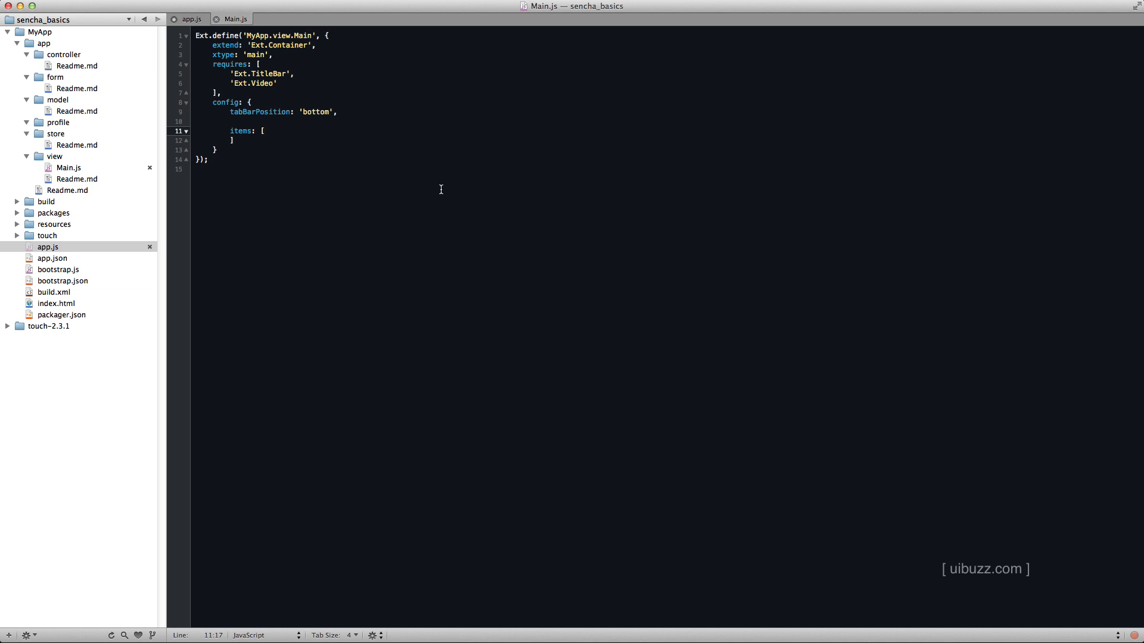
left_click(262, 131)
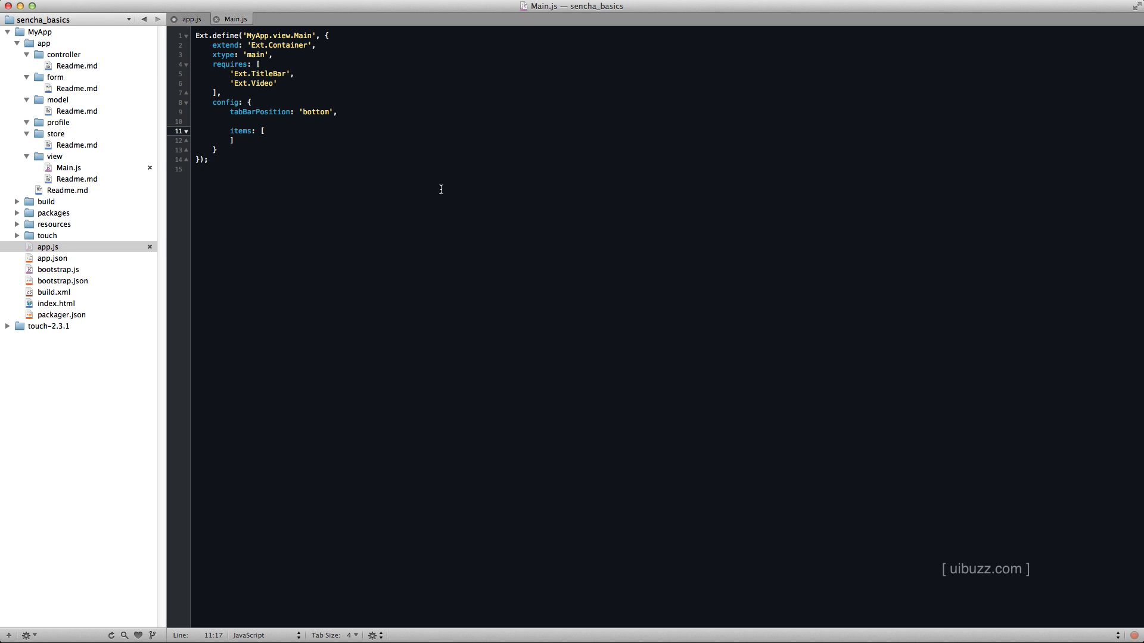
left_click(265, 131)
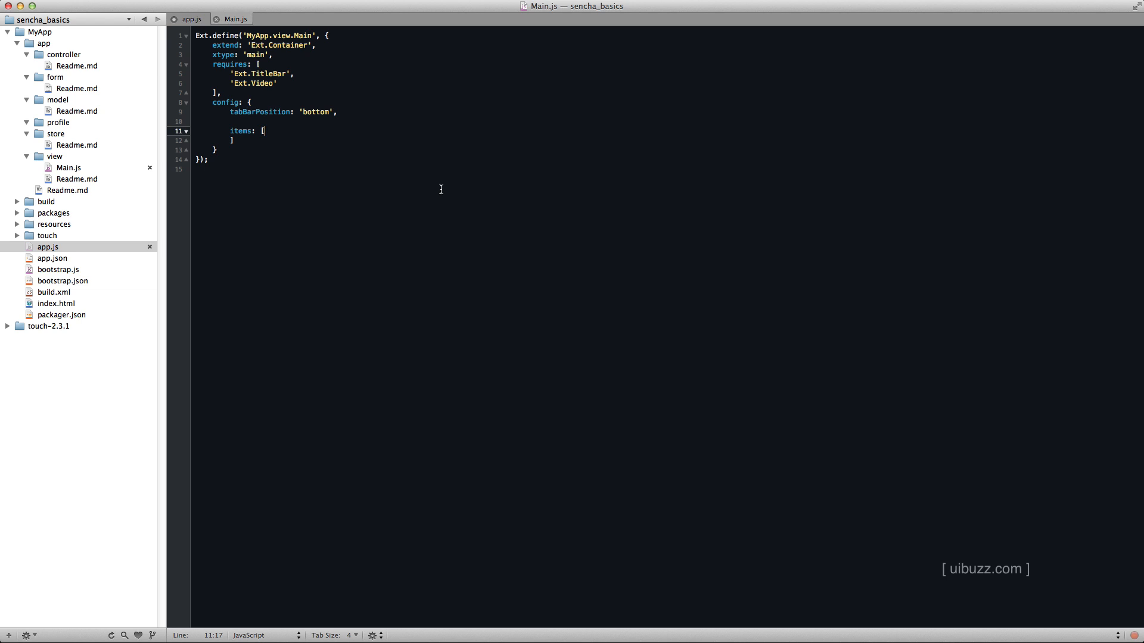
mouse_move(443, 408)
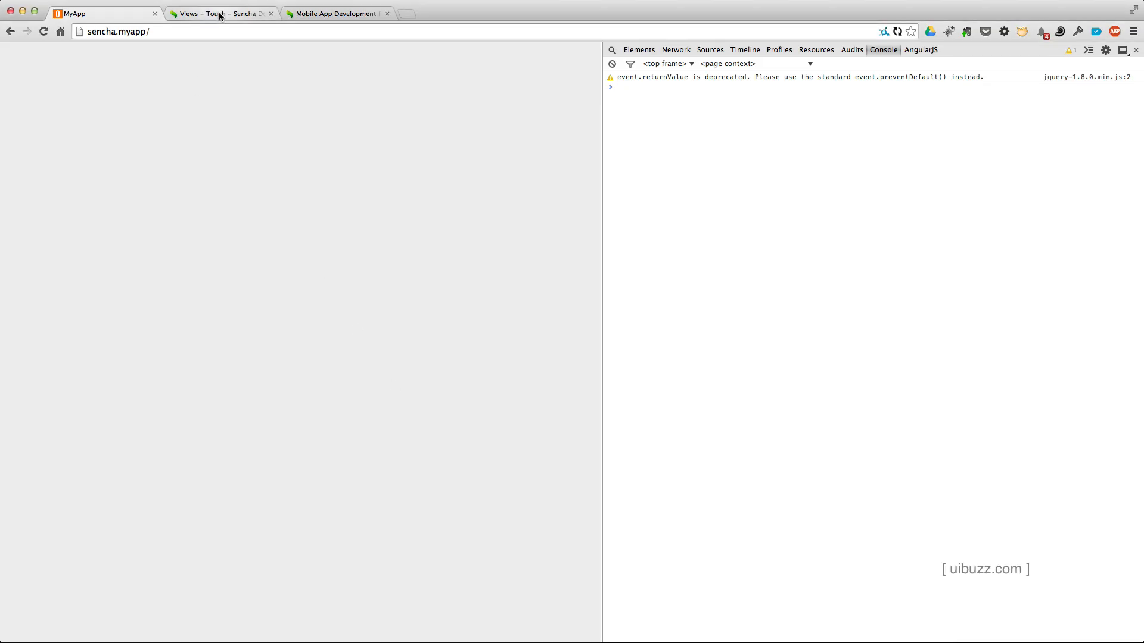
Step: Search Sencha Docs for 'label' and open the Ext.Label xtype documentation
left_click(220, 13)
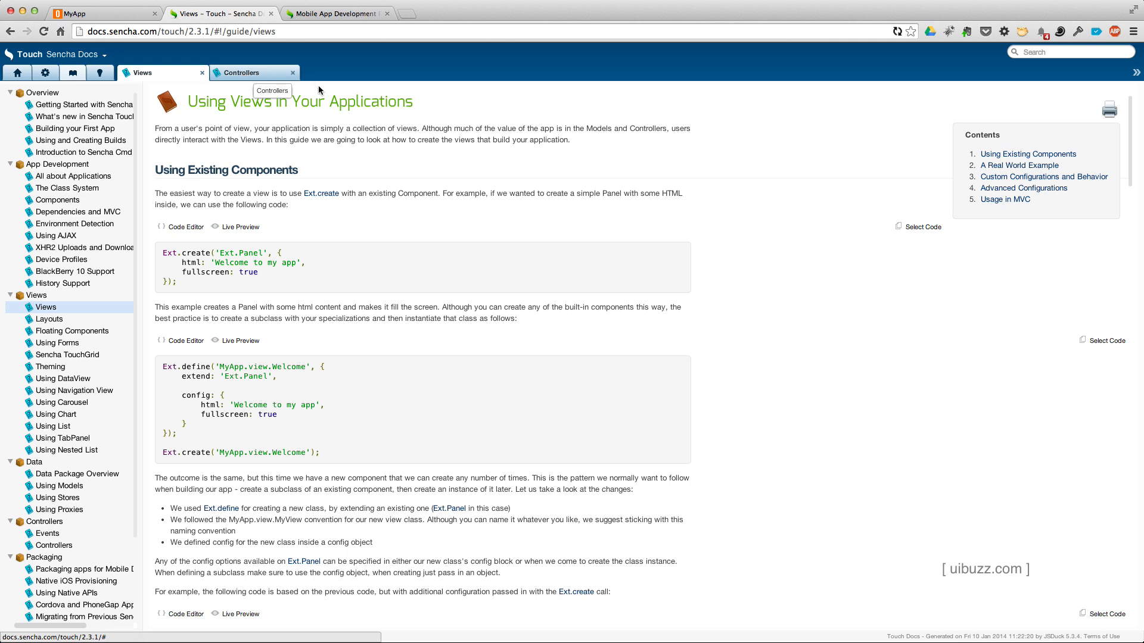
mouse_move(1023, 43)
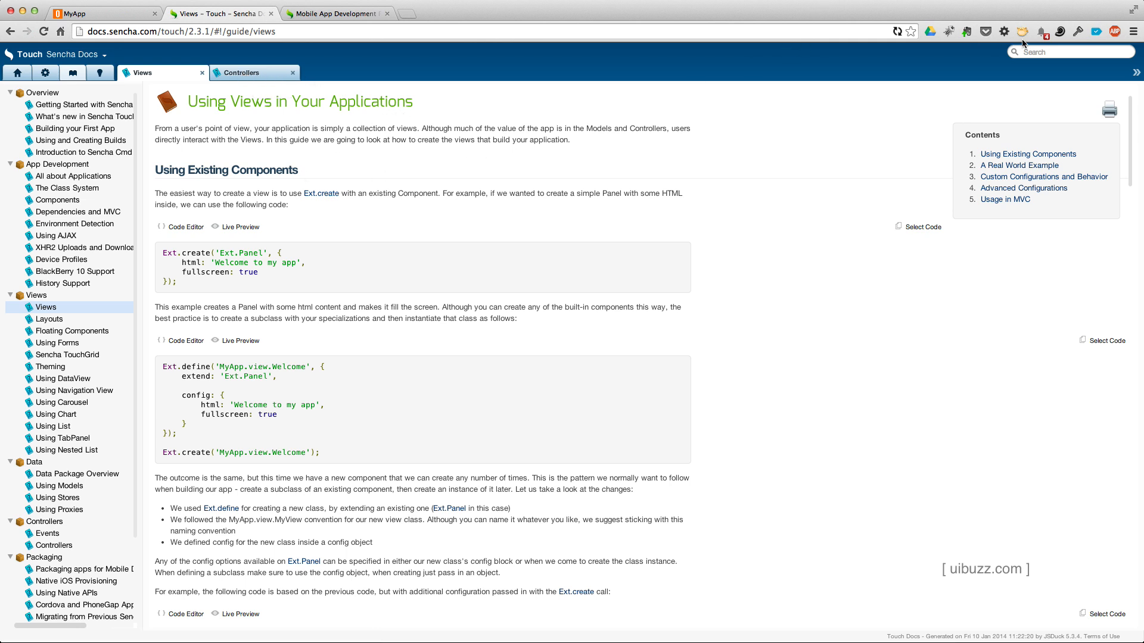
mouse_move(1005, 164)
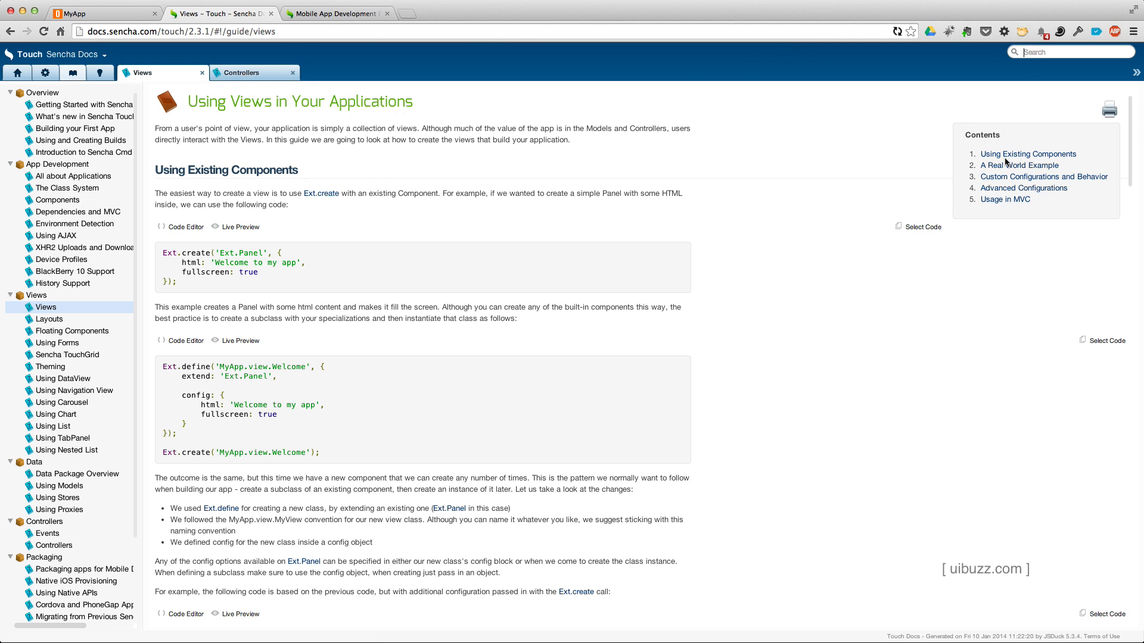
type("label")
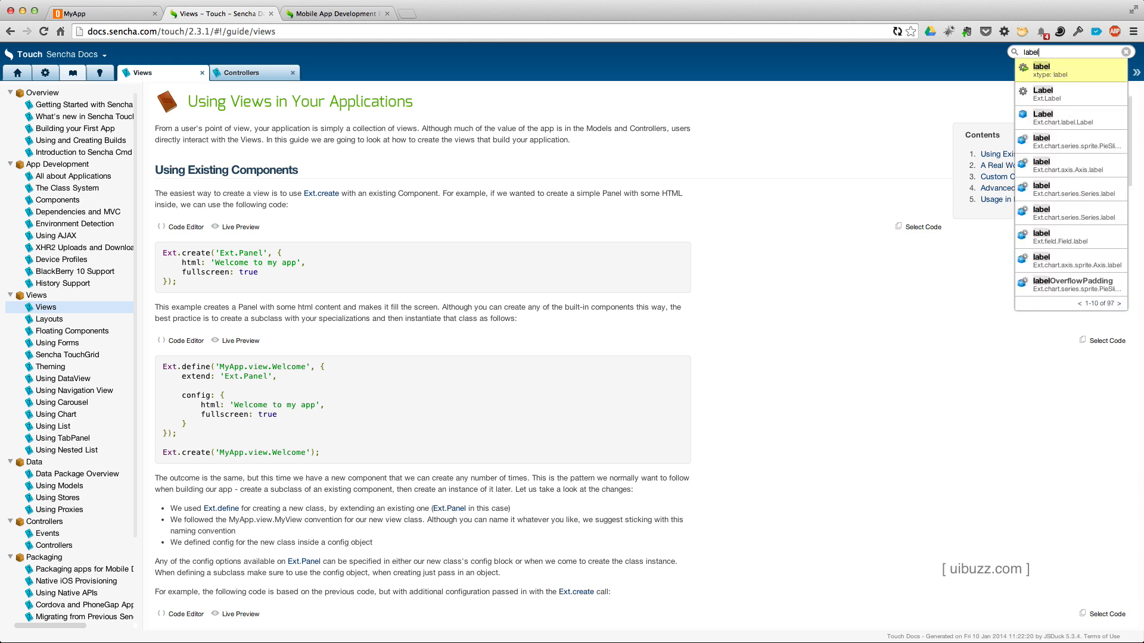
mouse_move(1049, 70)
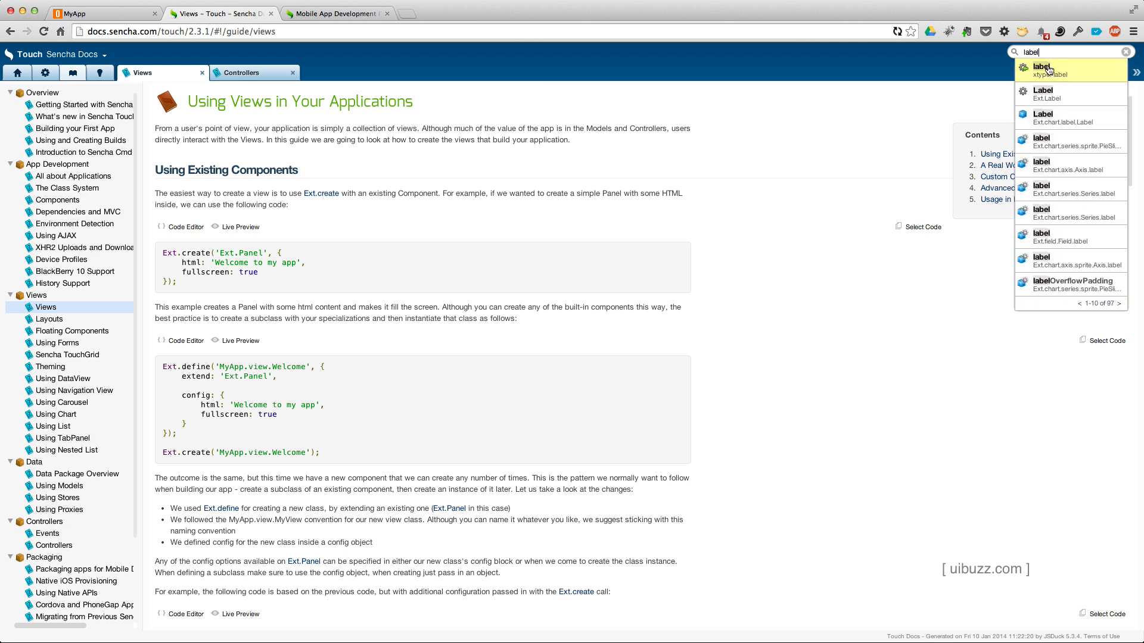
left_click(1069, 93)
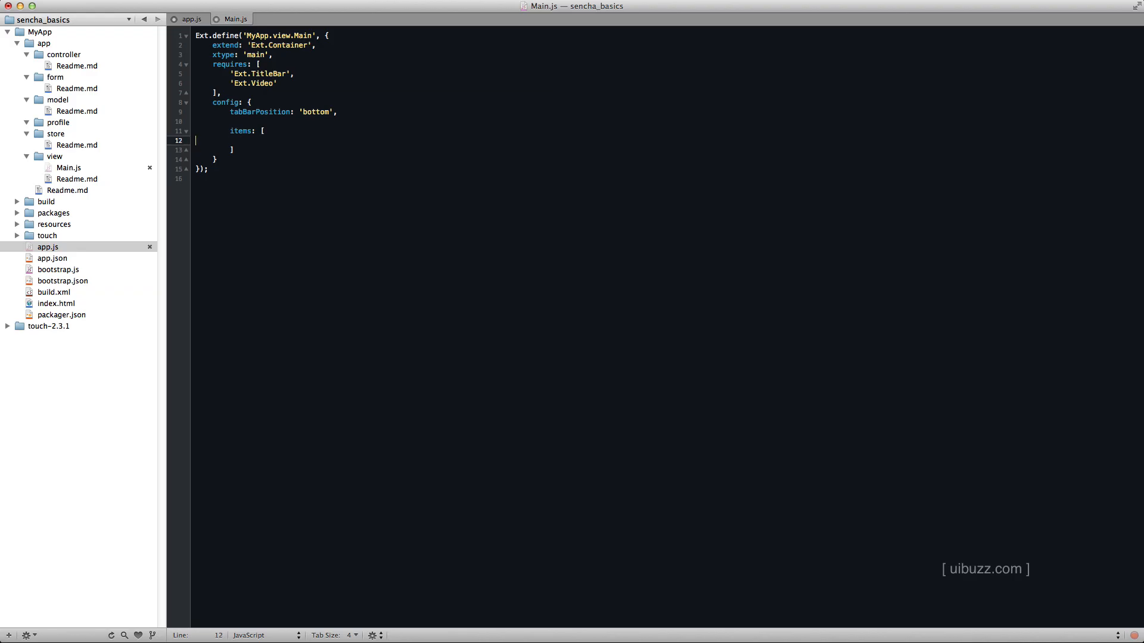
Step: Add an { xtype: 'label', html: 'My label!' } object inside the Main view's items array
type("xtype: 'label',")
type("html: 'My label!'")
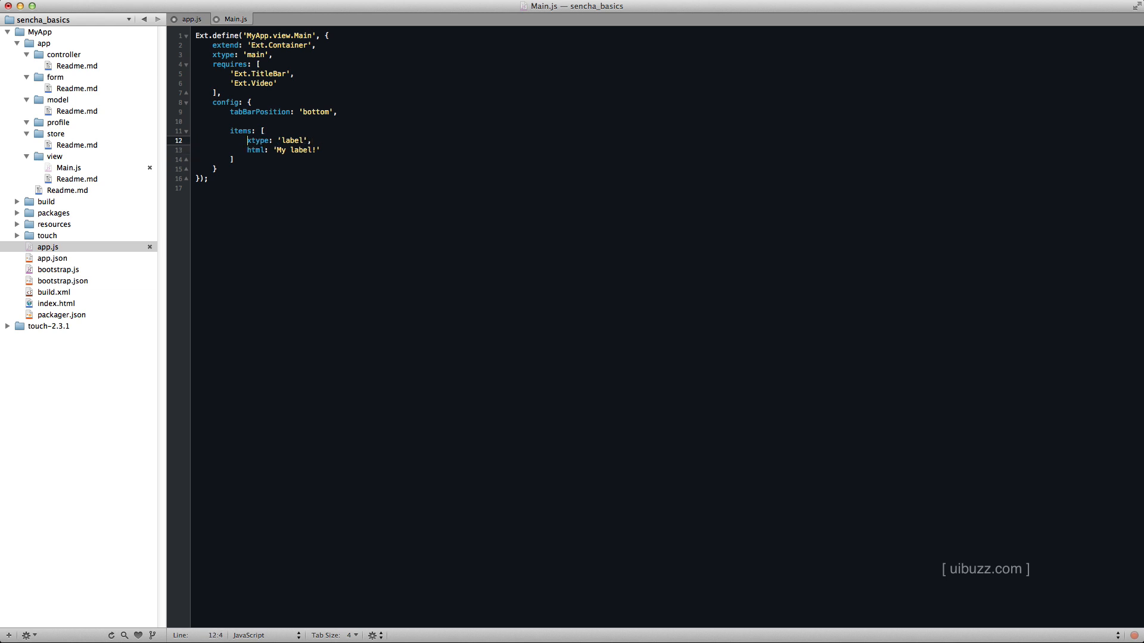
left_click(262, 131)
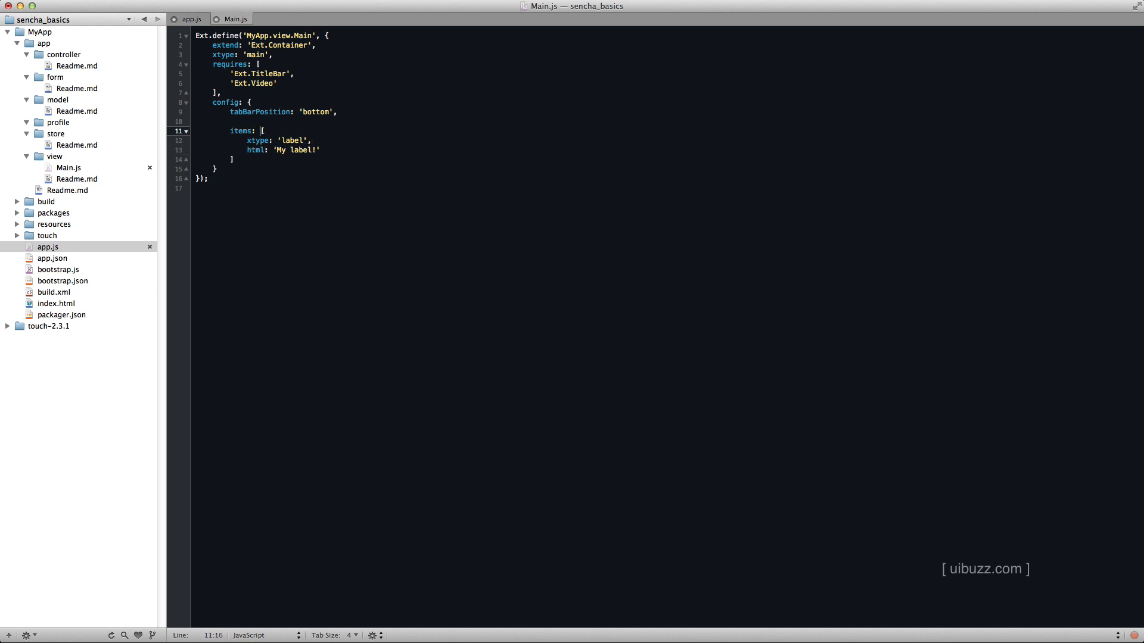
type("{}")
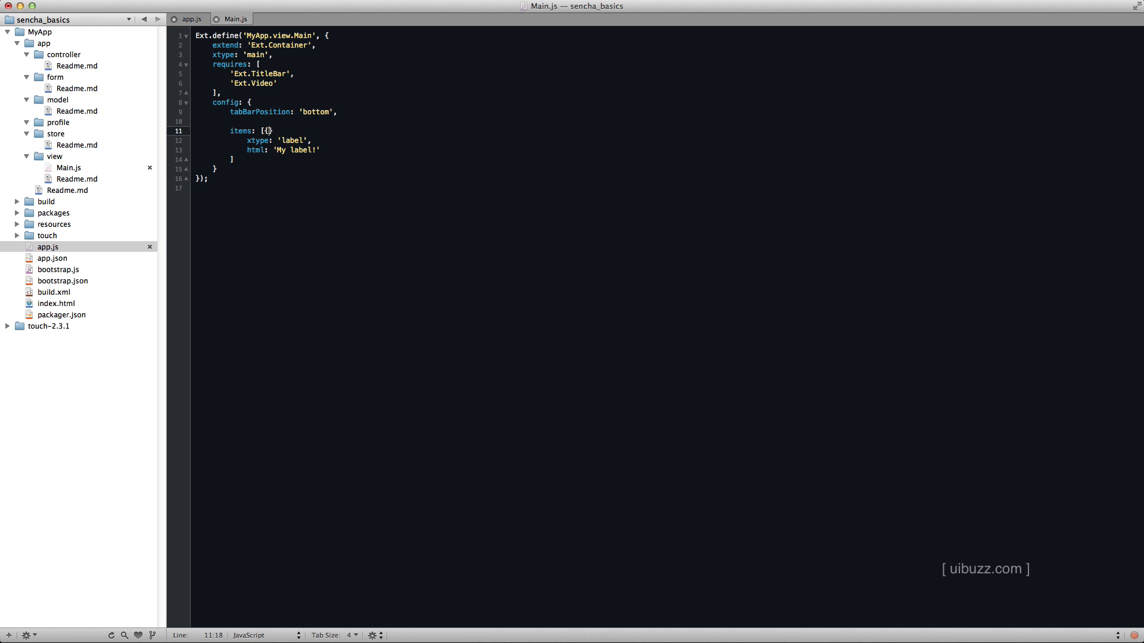
key("Return")
type("}")
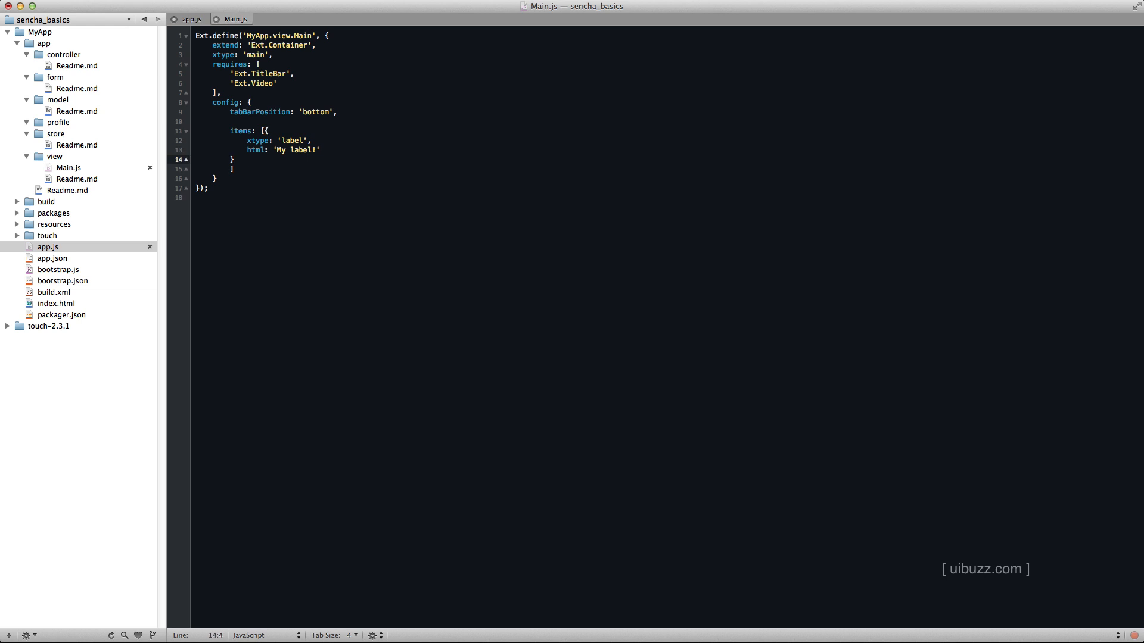
left_click(235, 158)
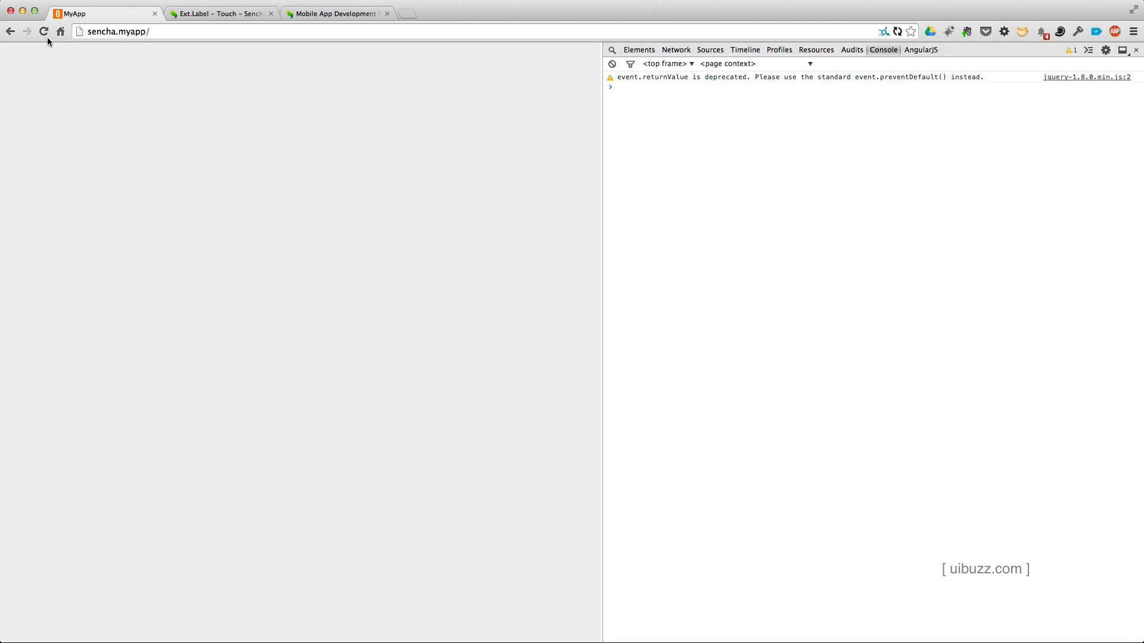
Step: Reload MyApp so 'My label!' shows on the page
left_click(43, 31)
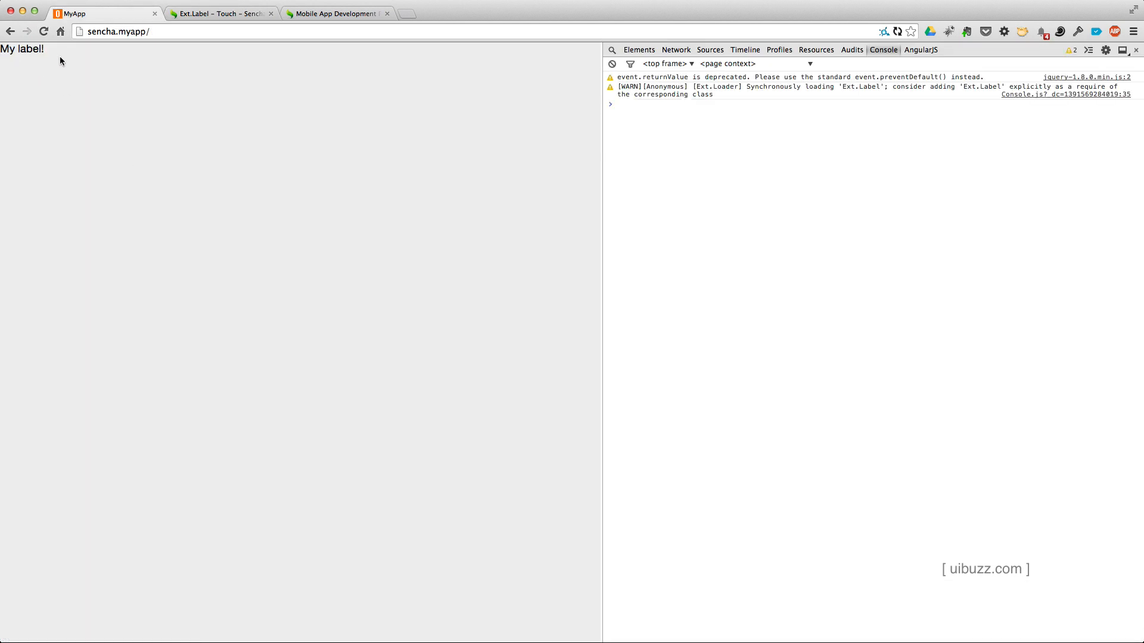
mouse_move(689, 505)
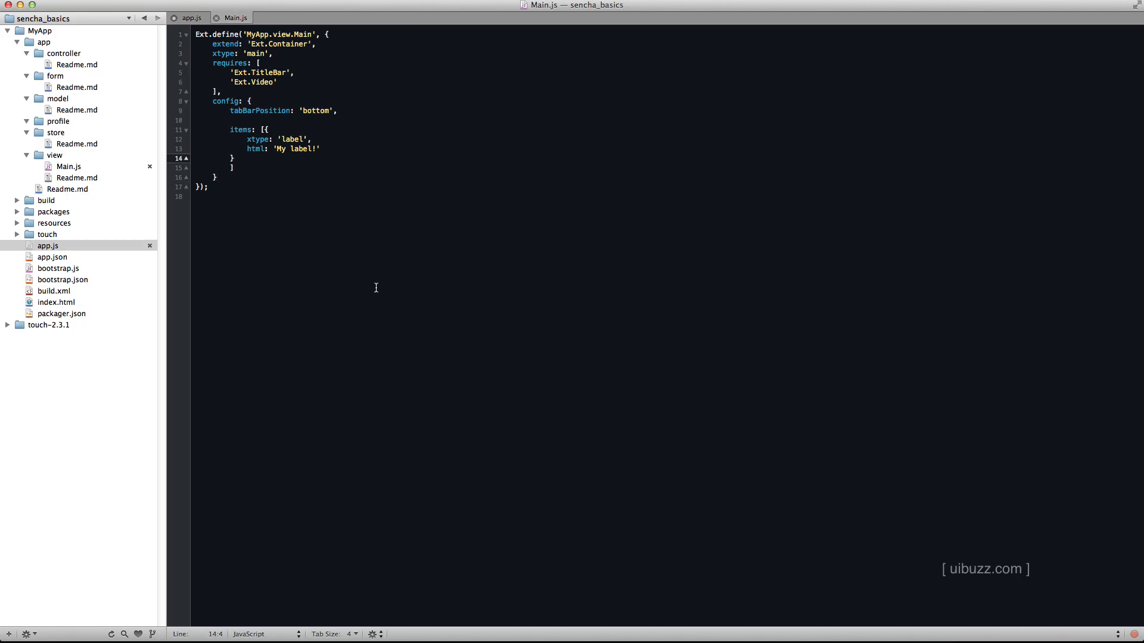
Step: Add a comma after the label item, ready for the button object
type(",")
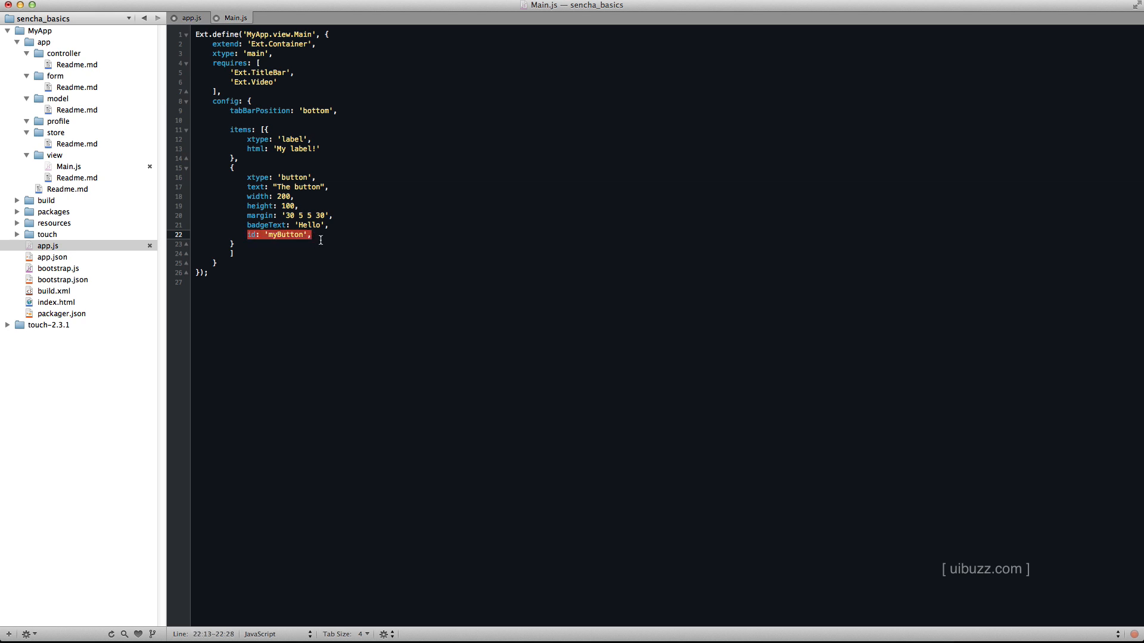
mouse_move(240, 239)
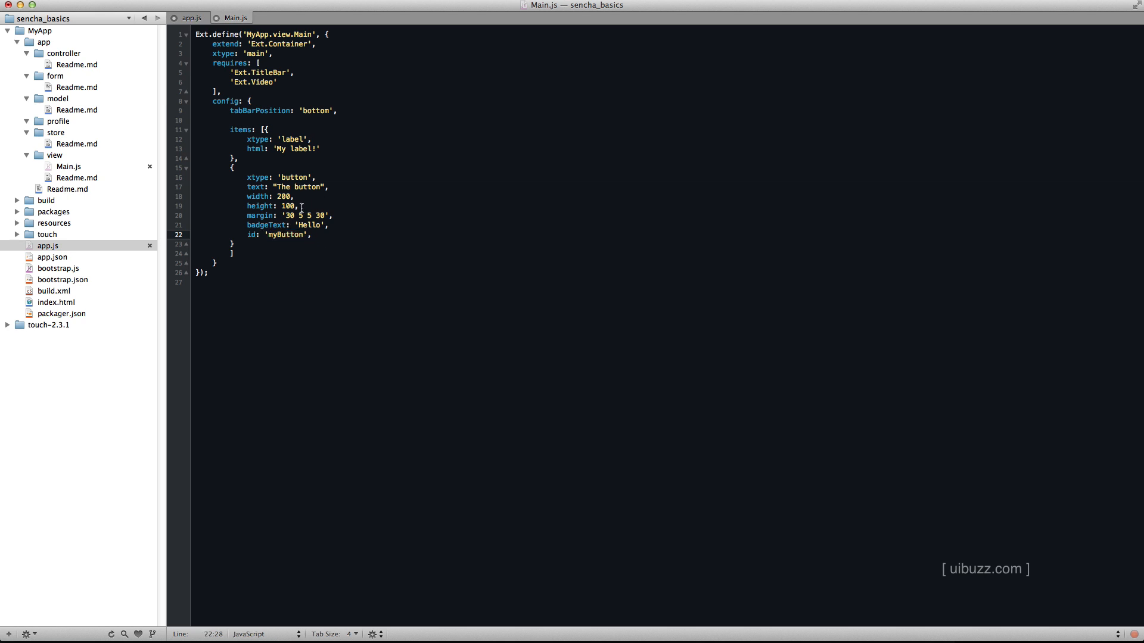
mouse_move(410, 295)
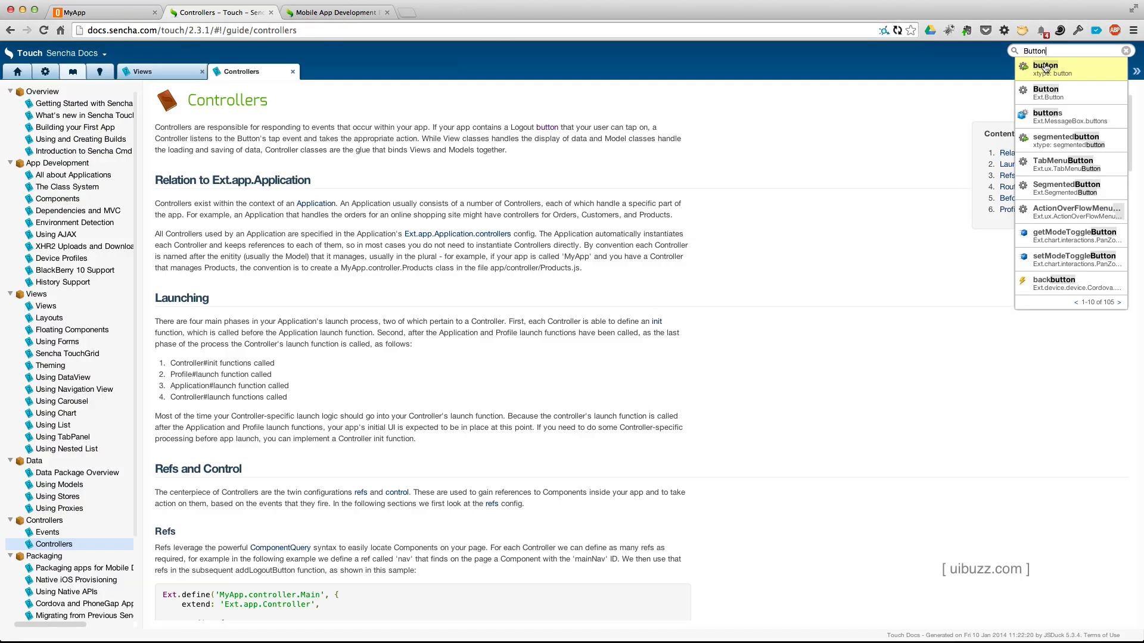
Step: Browse Ext.Button's configs to the height option, then return to the MyApp page
left_click(1045, 91)
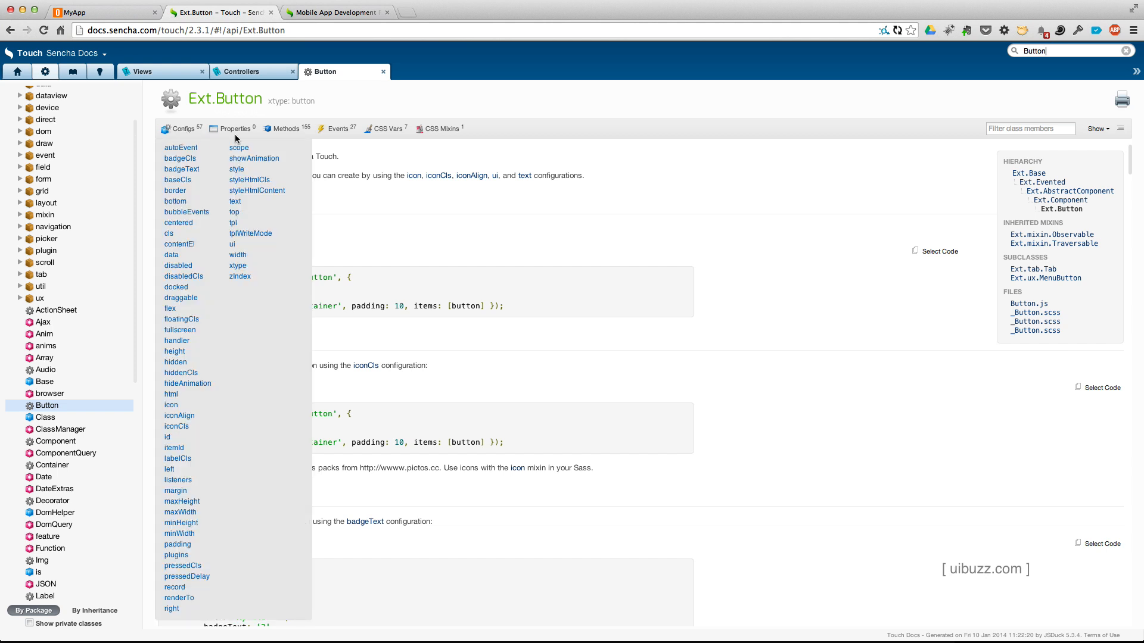
left_click(285, 129)
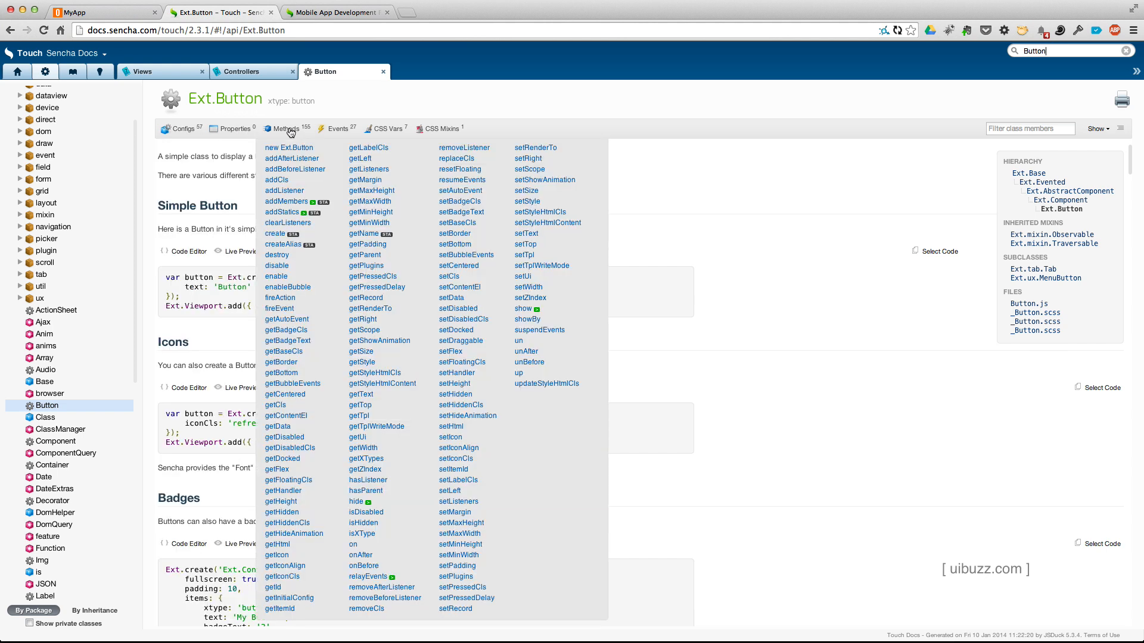
left_click(337, 128)
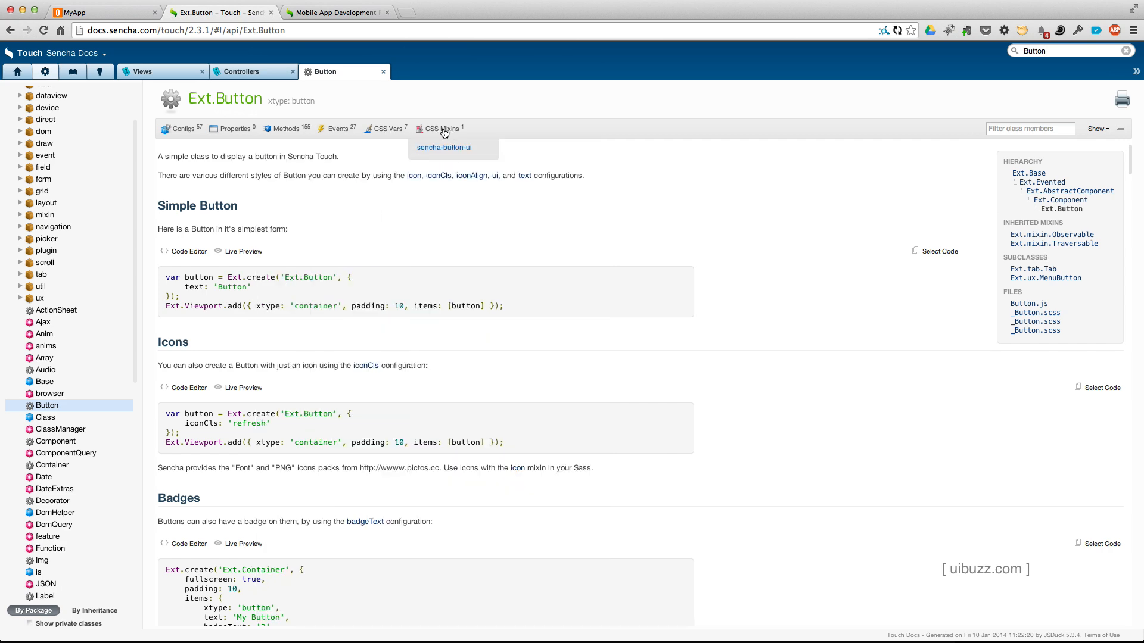
left_click(183, 129)
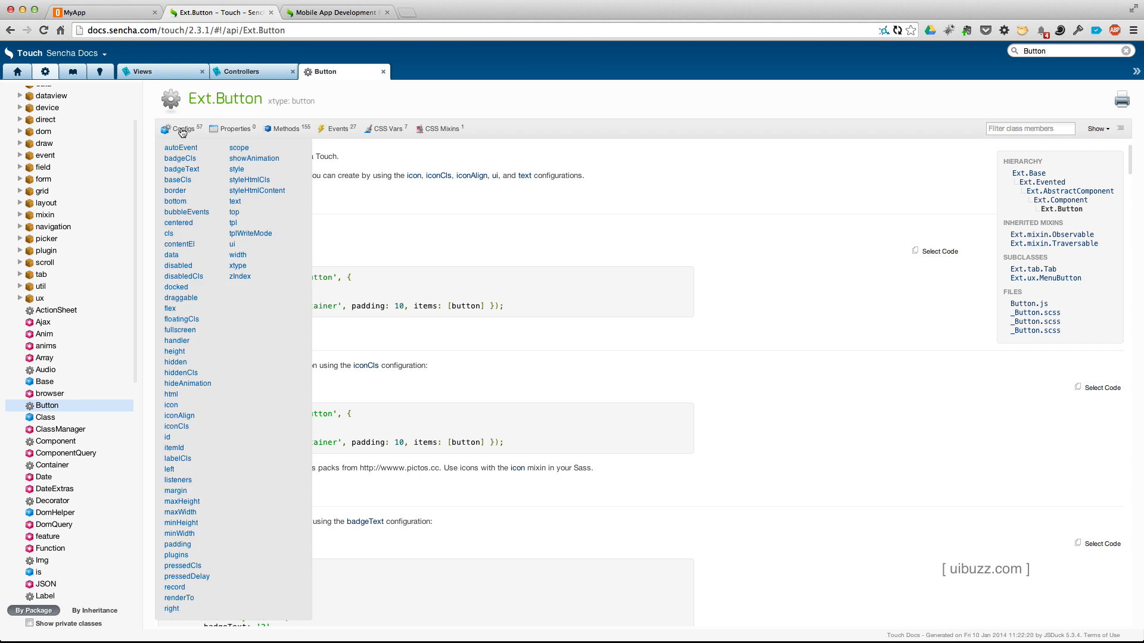
mouse_move(209, 361)
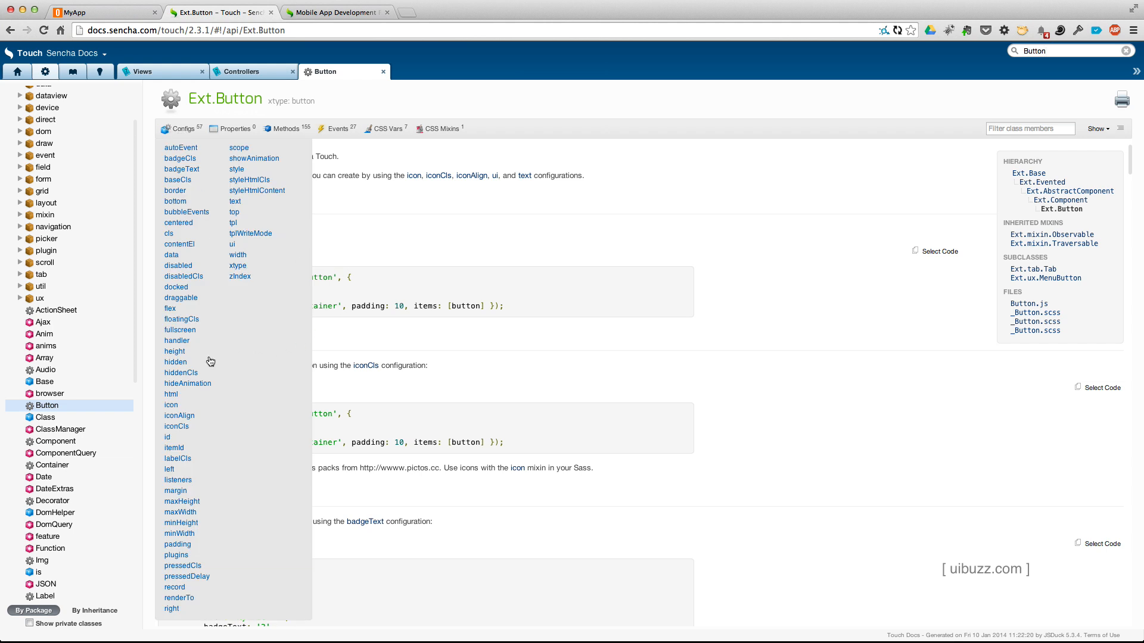
left_click(174, 350)
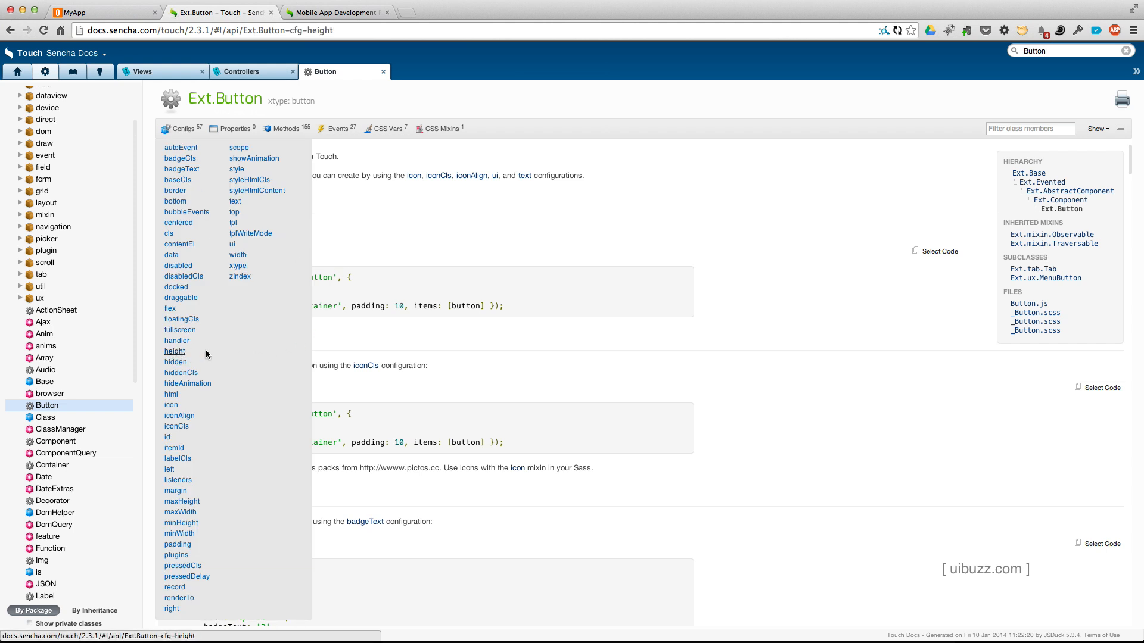
left_click(174, 350)
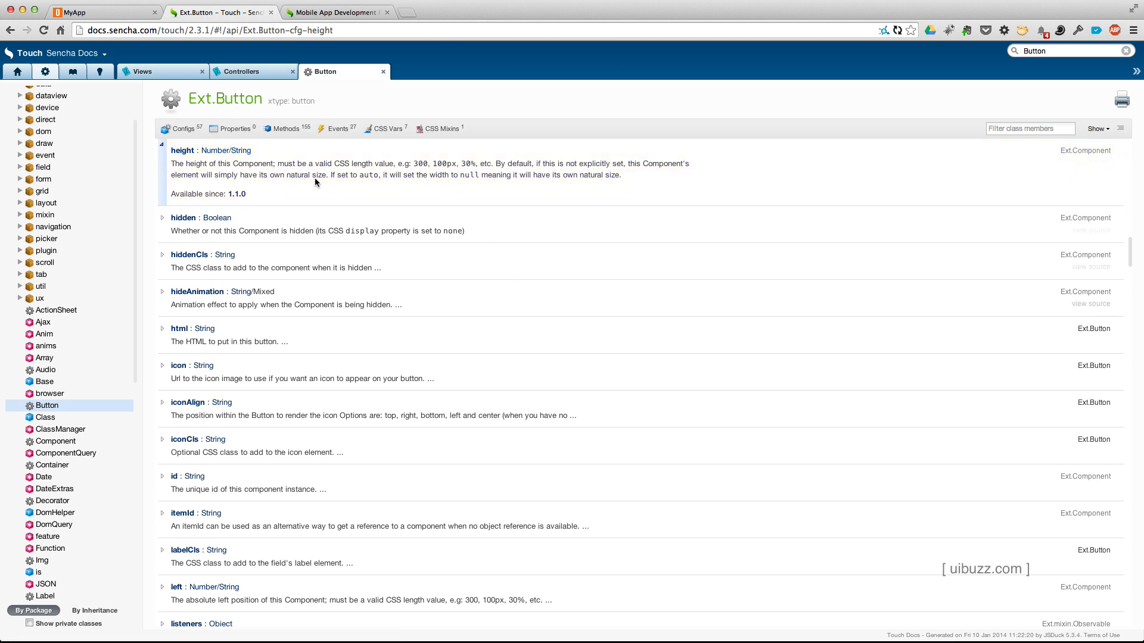
left_click(183, 129)
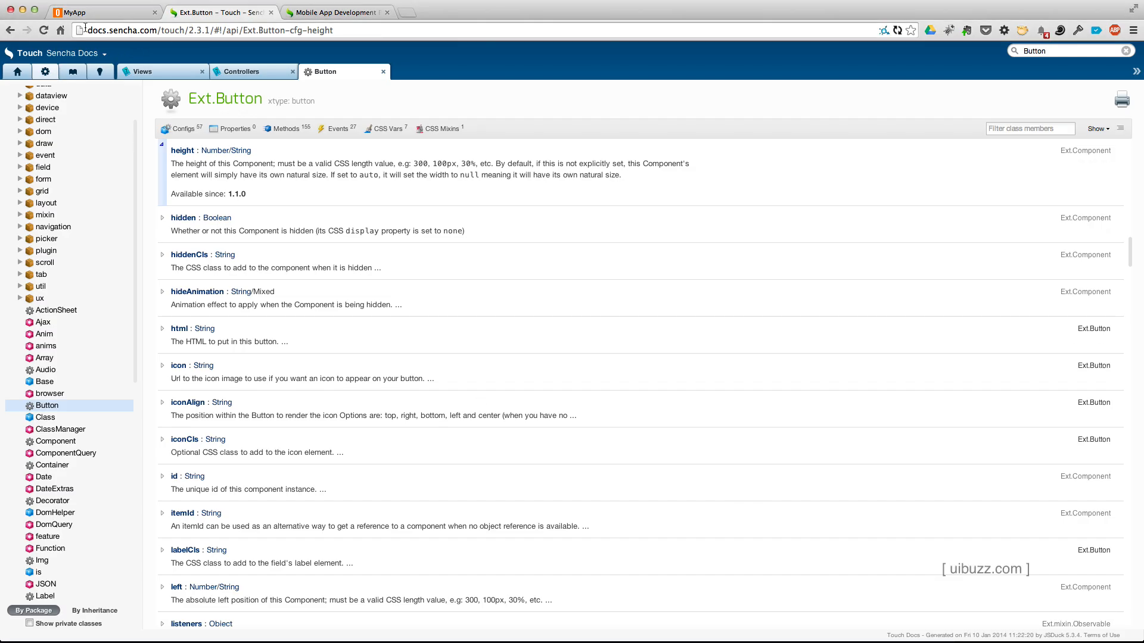
left_click(71, 12)
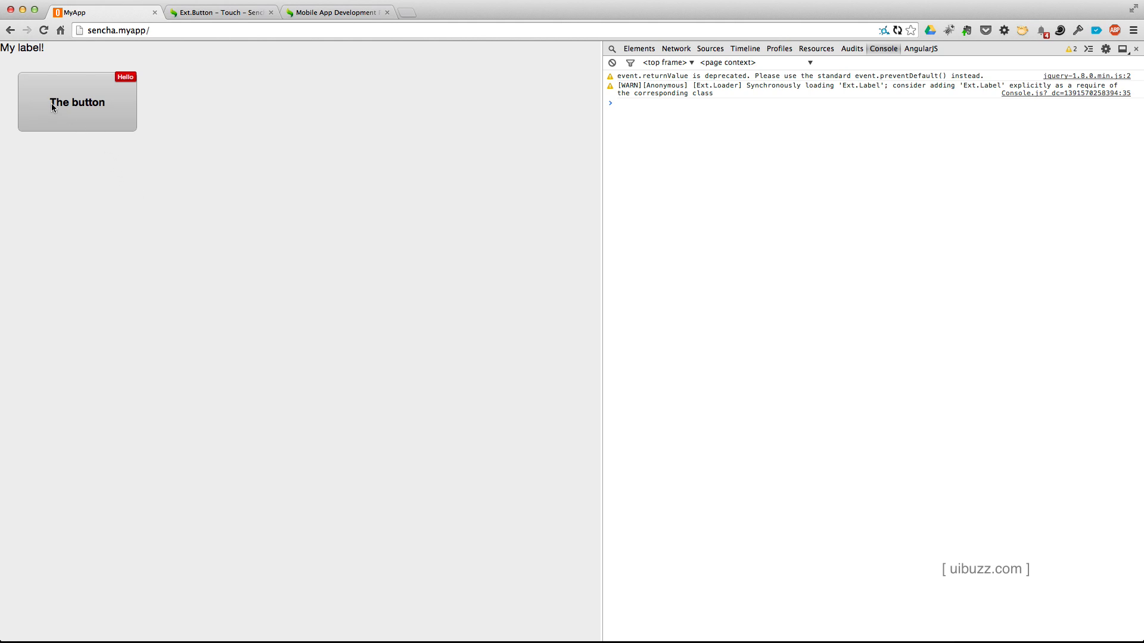
mouse_move(50, 93)
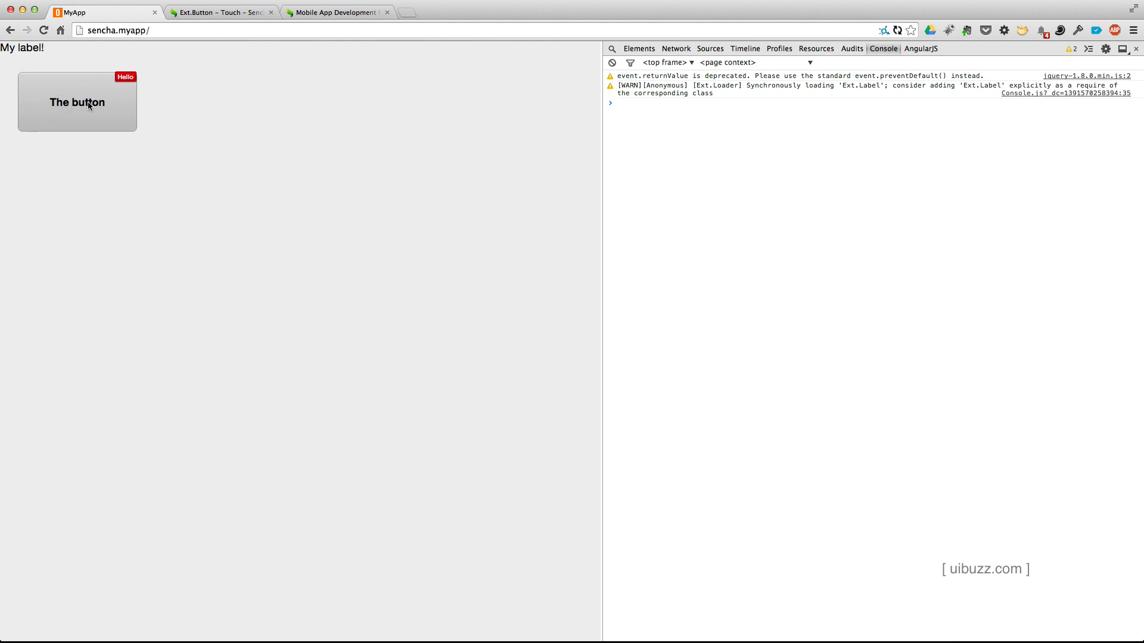
mouse_move(129, 81)
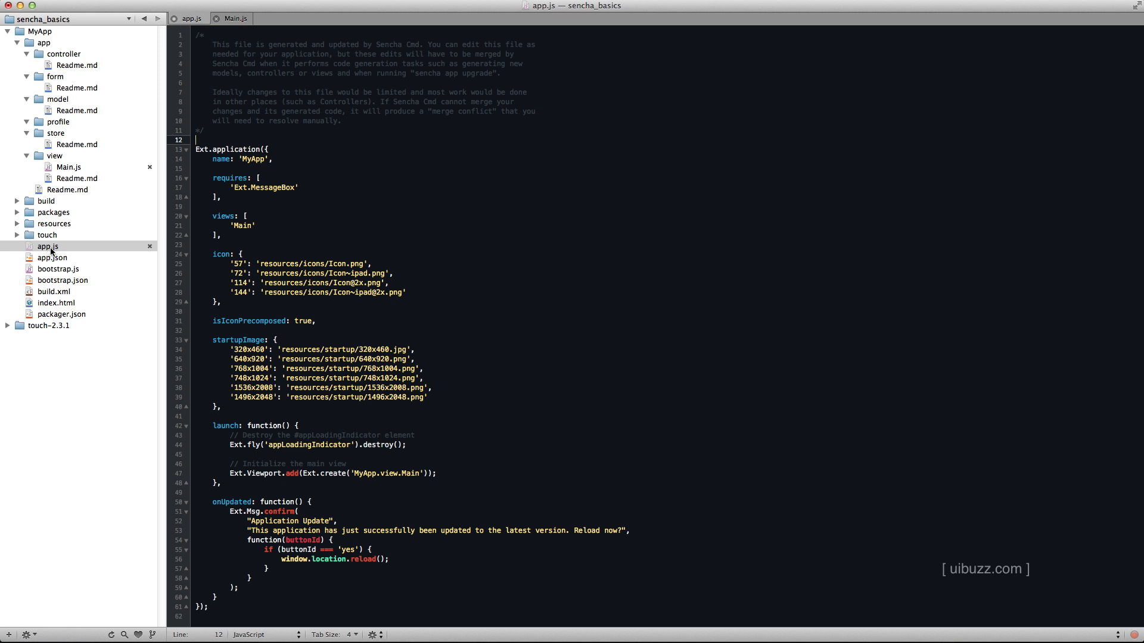
Step: In app.js add console.log("Inside the app launch function!"); at the top of launch
left_click(47, 246)
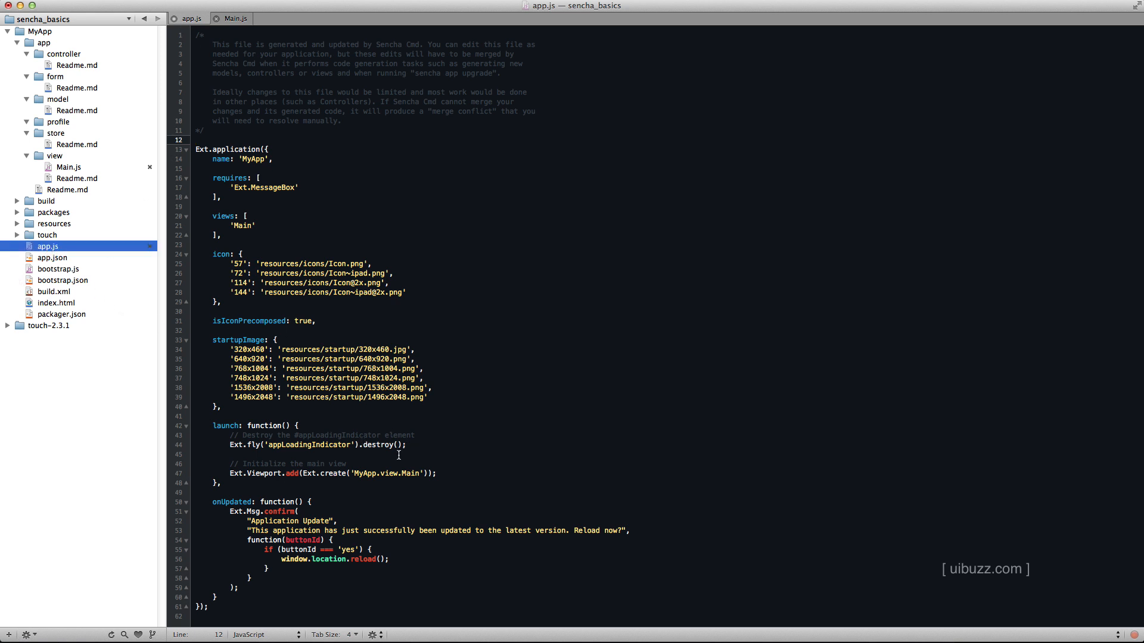
mouse_move(438, 476)
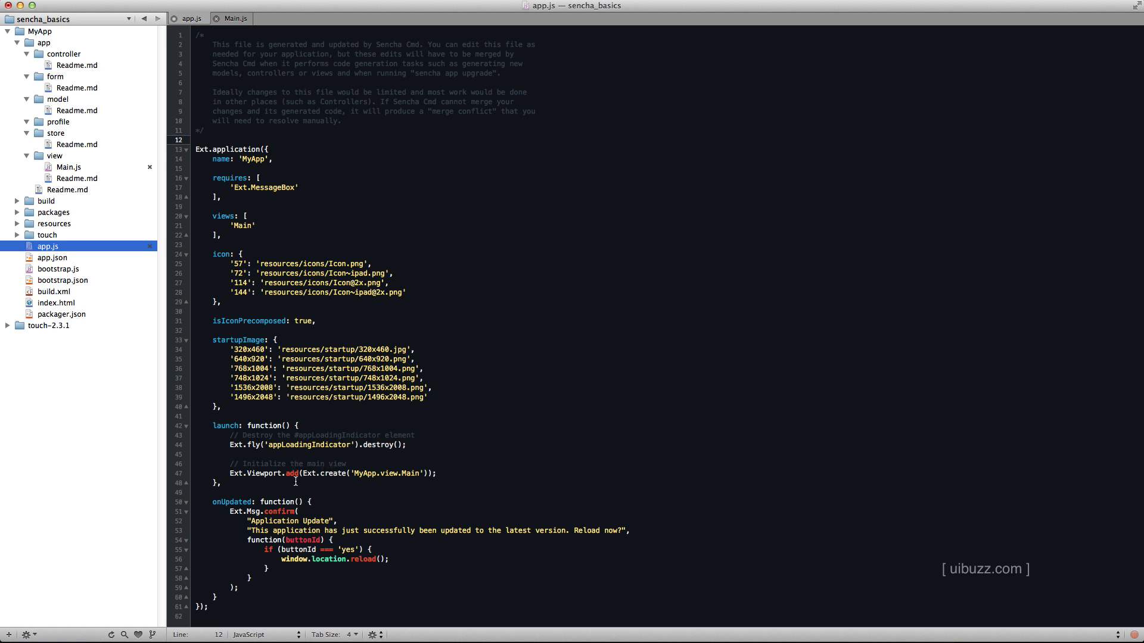
double_click(255, 473)
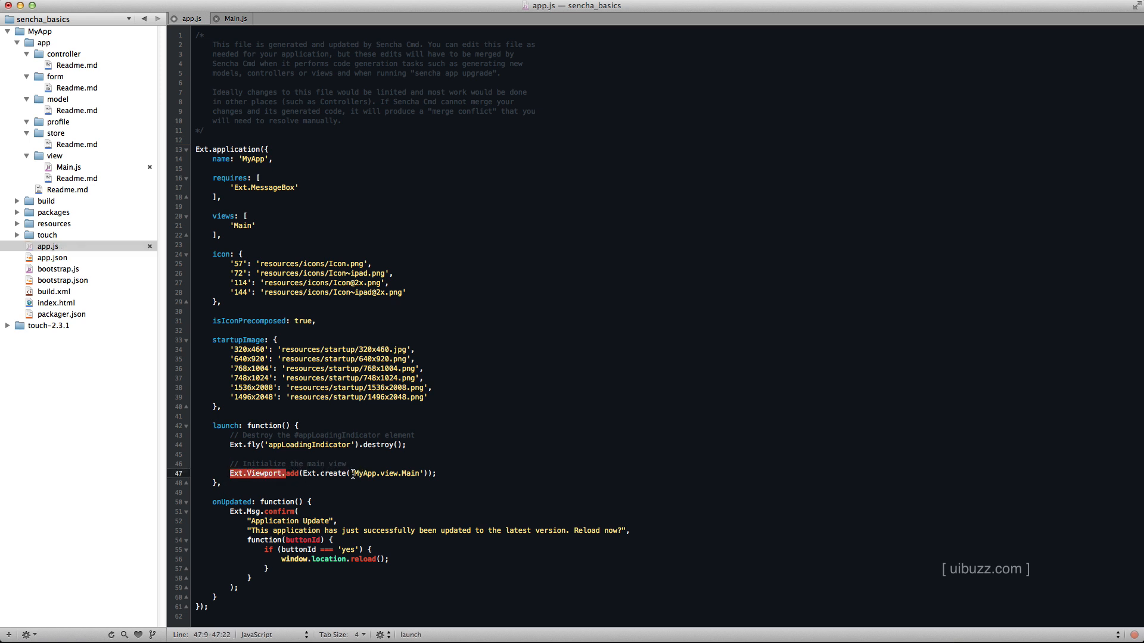
mouse_move(387, 464)
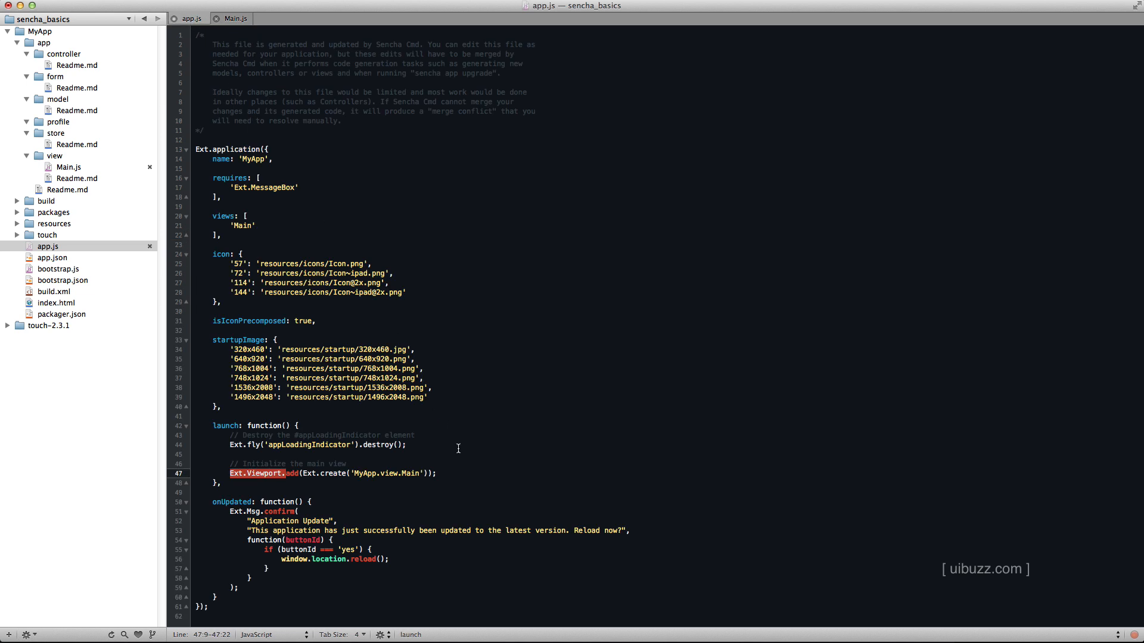
mouse_move(310, 425)
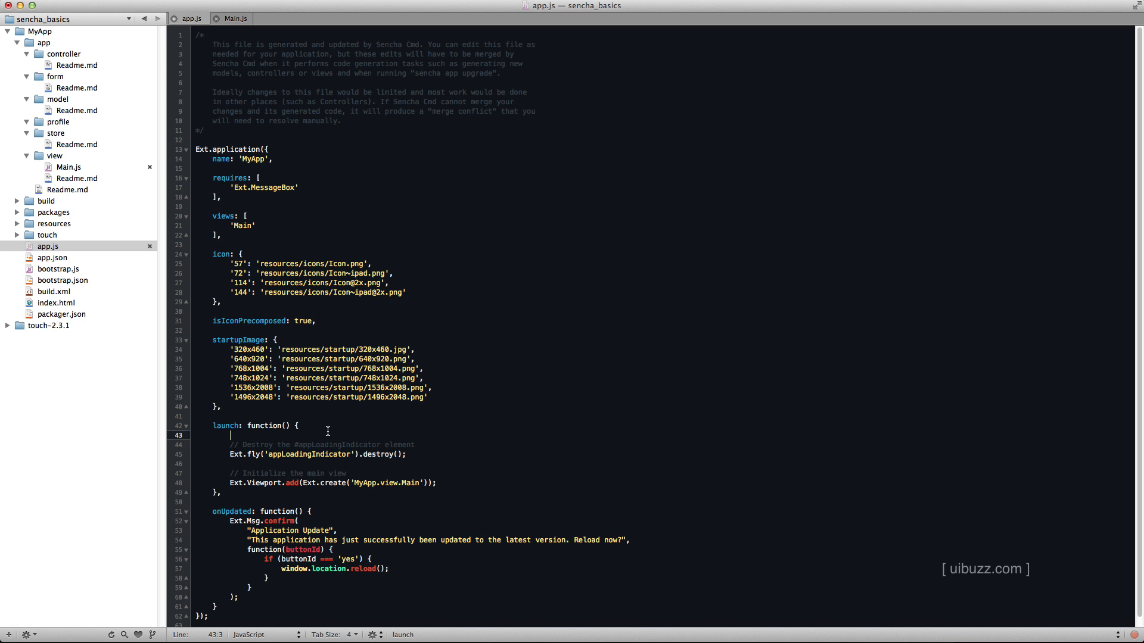
type("console.log(\"Inside the app launch function!\");")
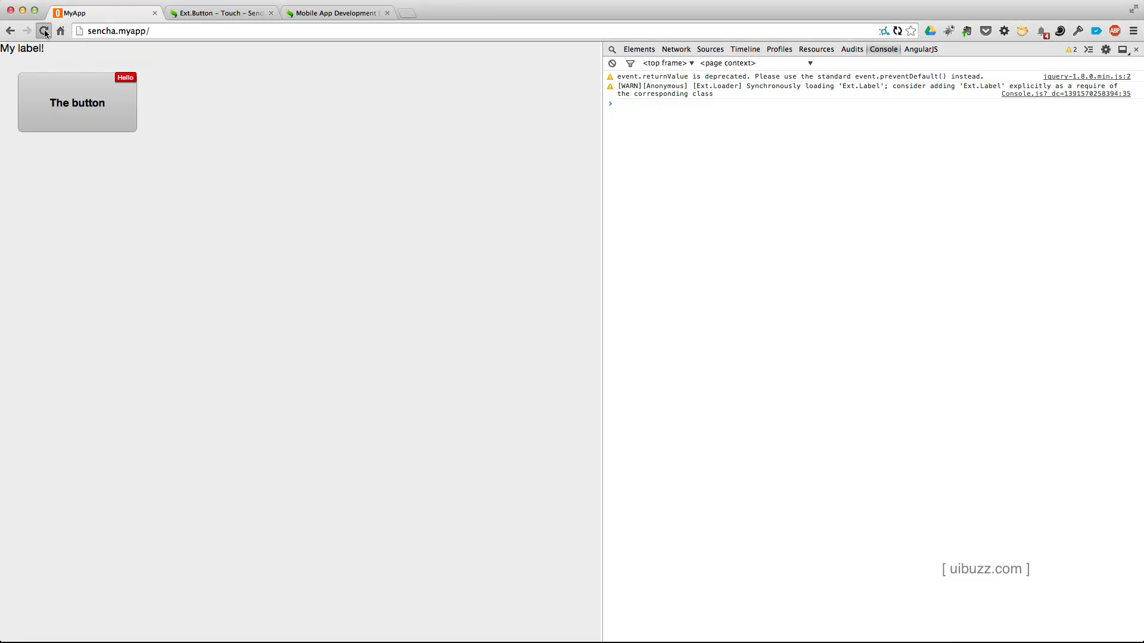
Step: Reload MyApp so the console prints the launch function message
left_click(42, 31)
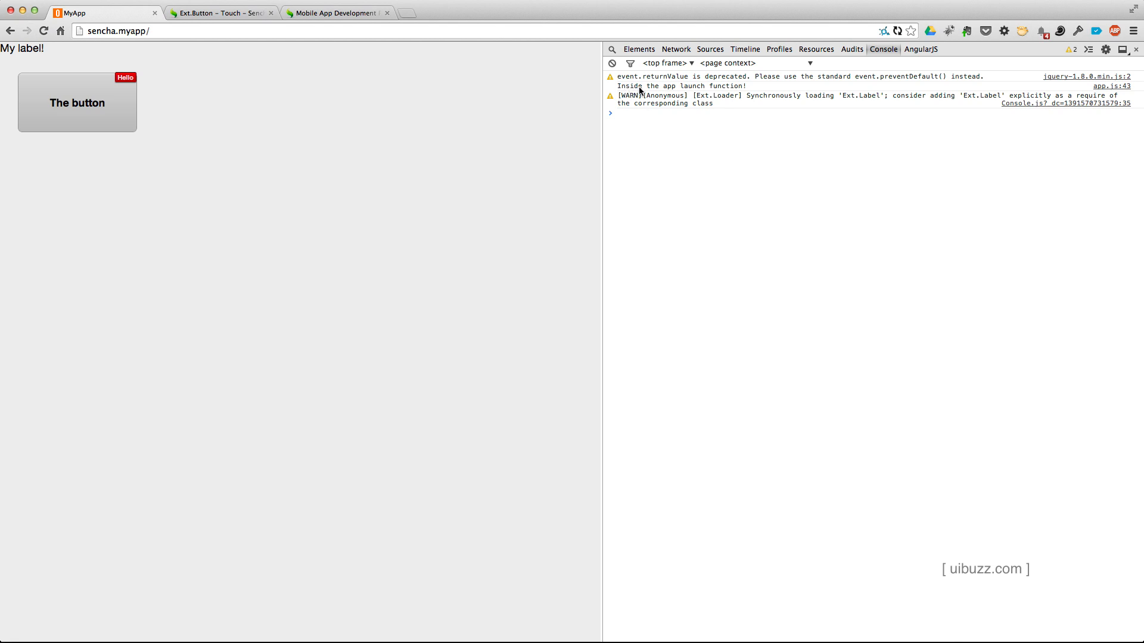
mouse_move(743, 231)
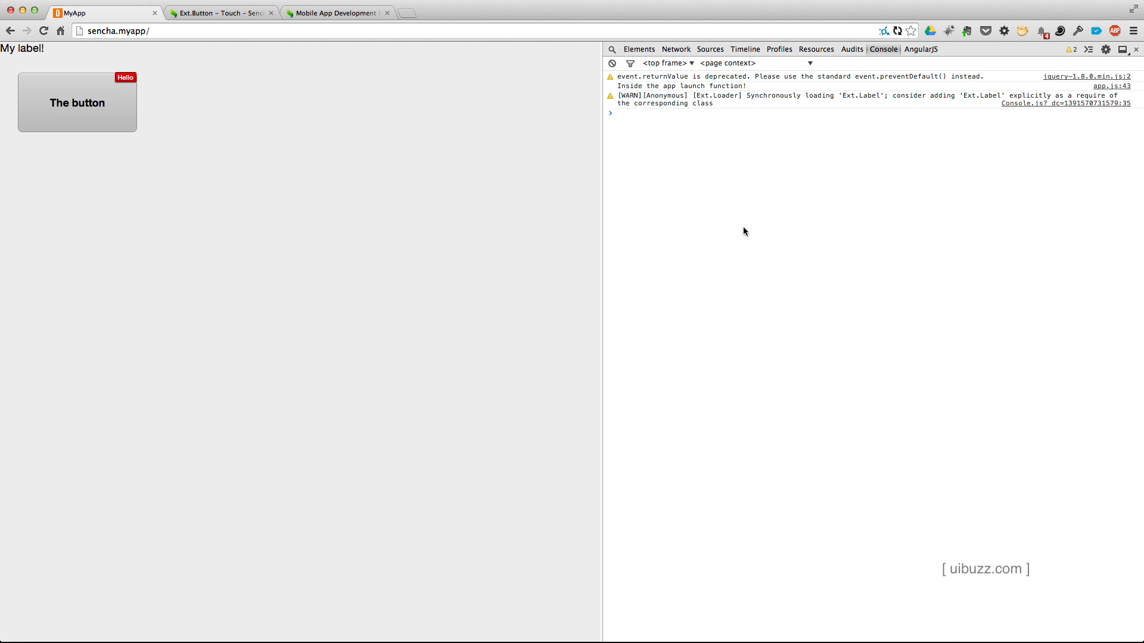
mouse_move(746, 279)
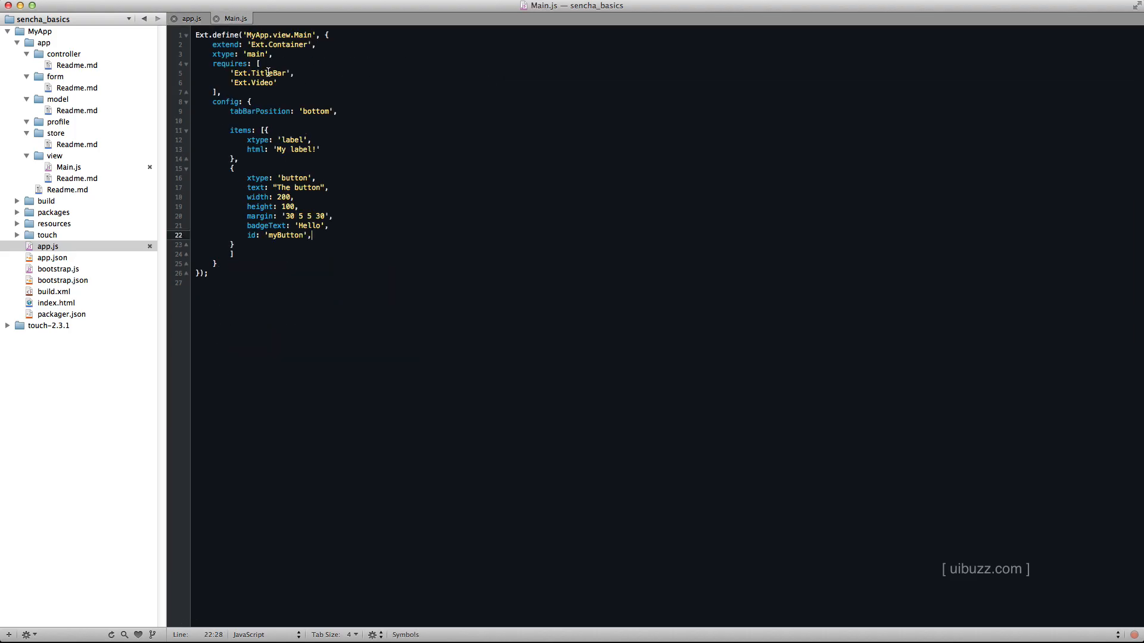
mouse_move(392, 259)
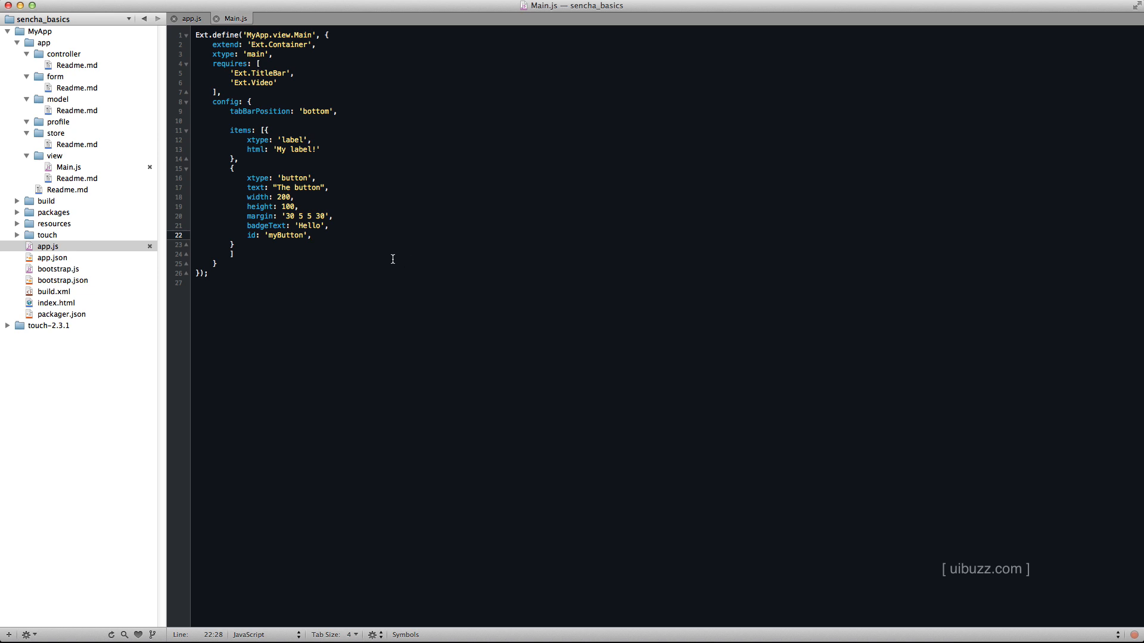
mouse_move(409, 261)
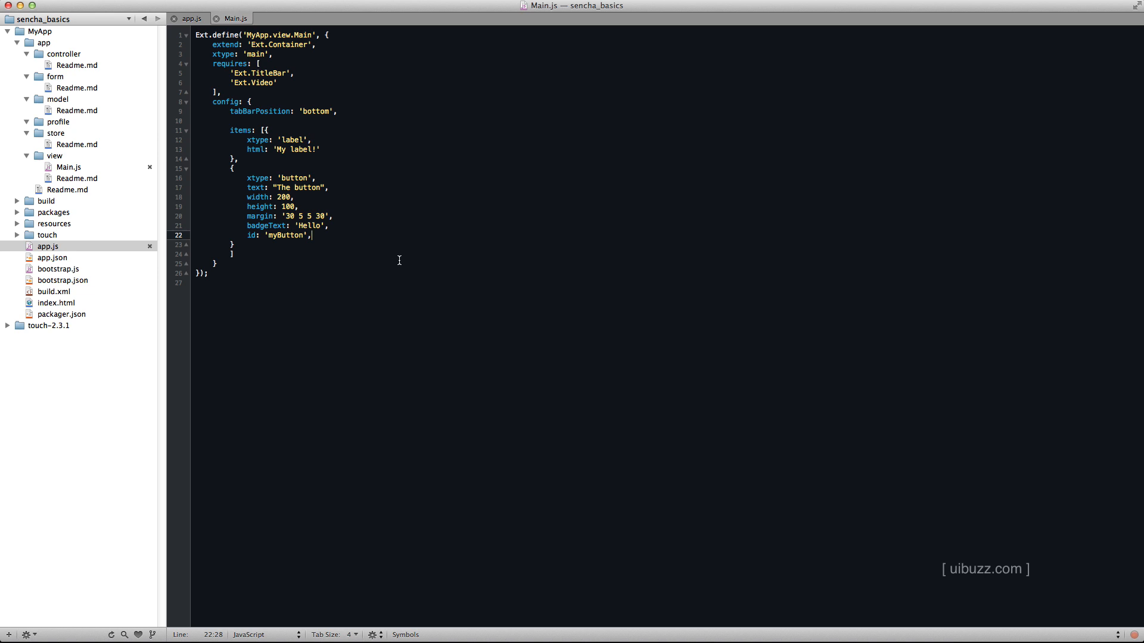
mouse_move(405, 307)
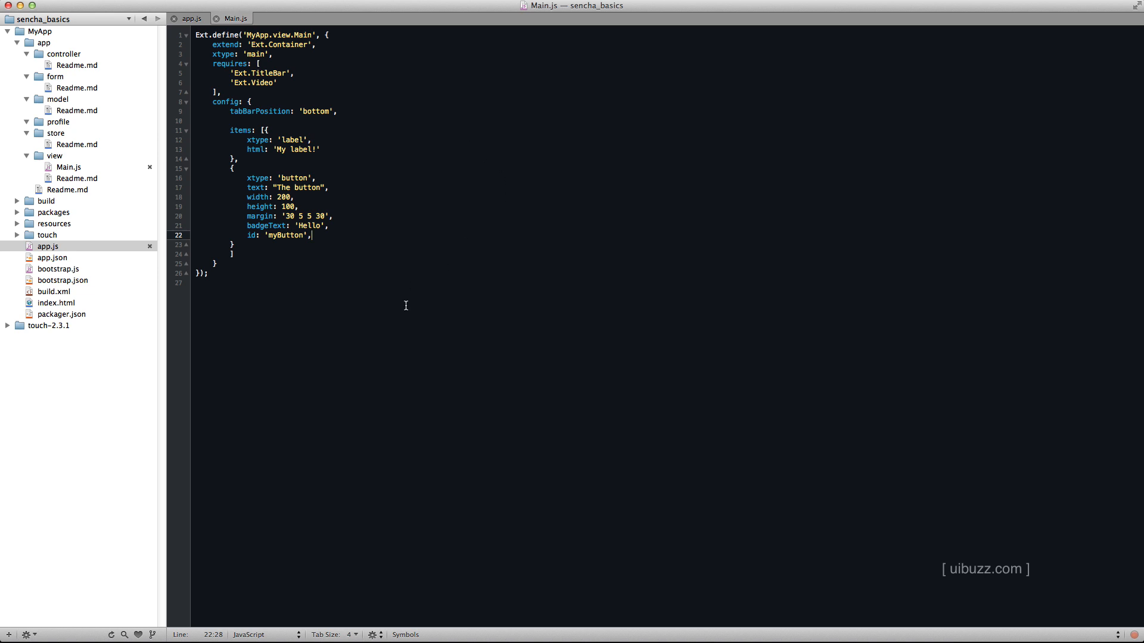
mouse_move(307, 390)
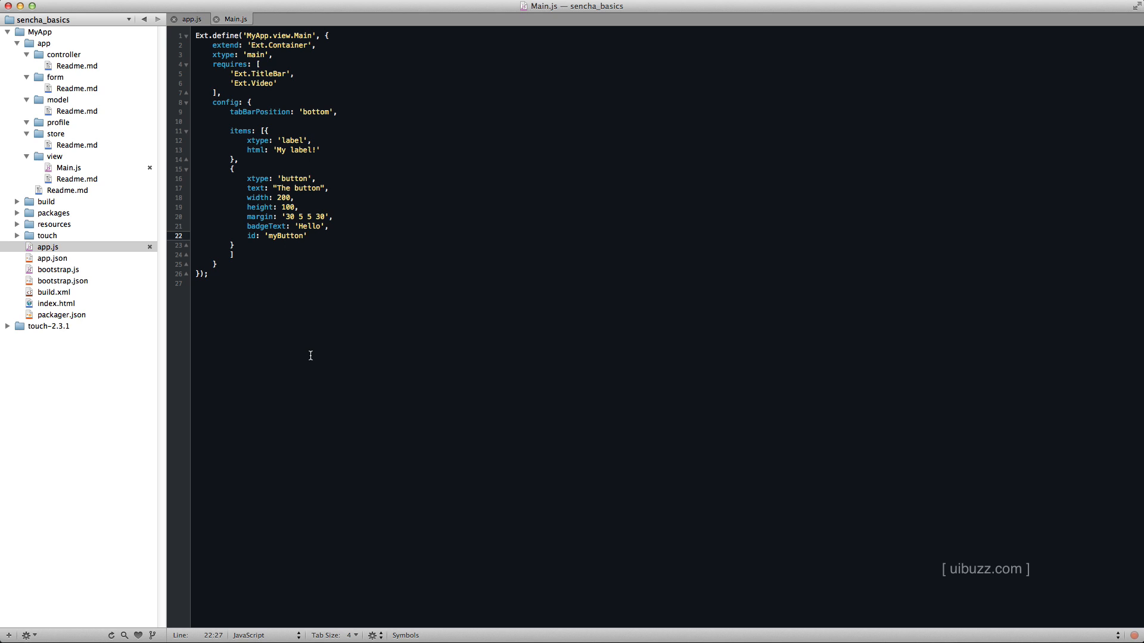
Step: Add a listeners block whose tap function console.logs 'Button clicked', and save Main.js
key("enter")
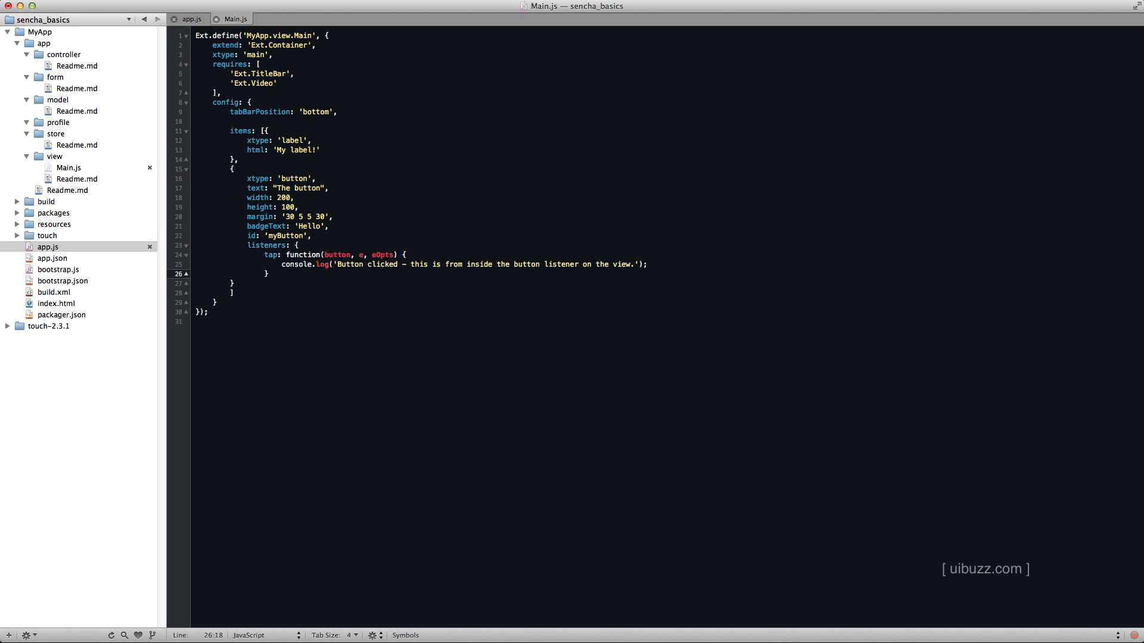
type("}")
key("enter")
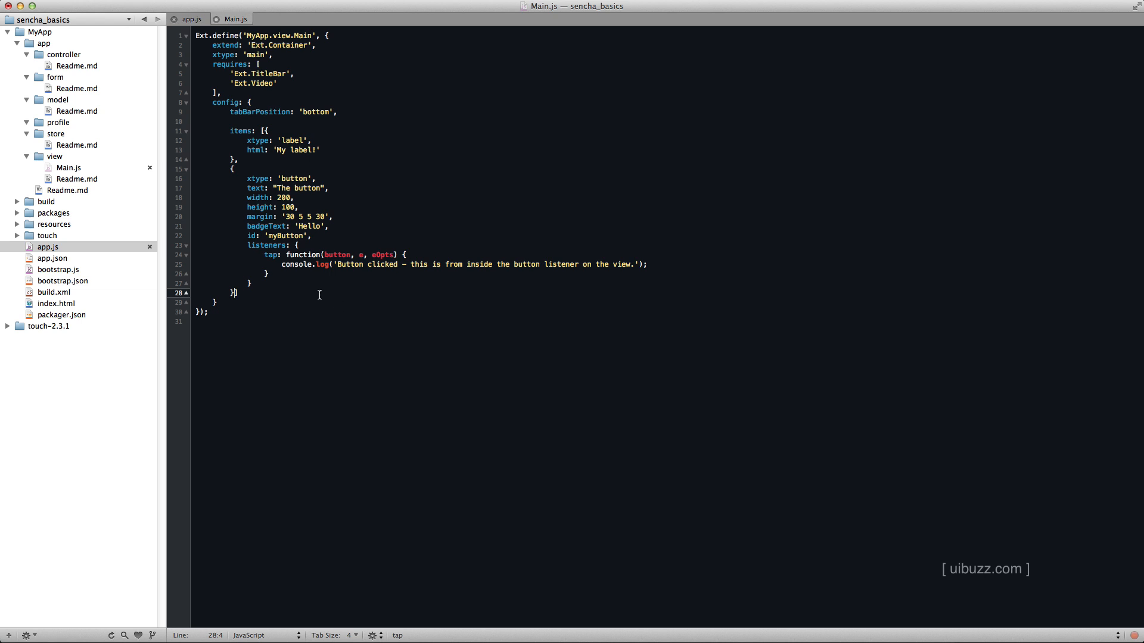
mouse_move(580, 278)
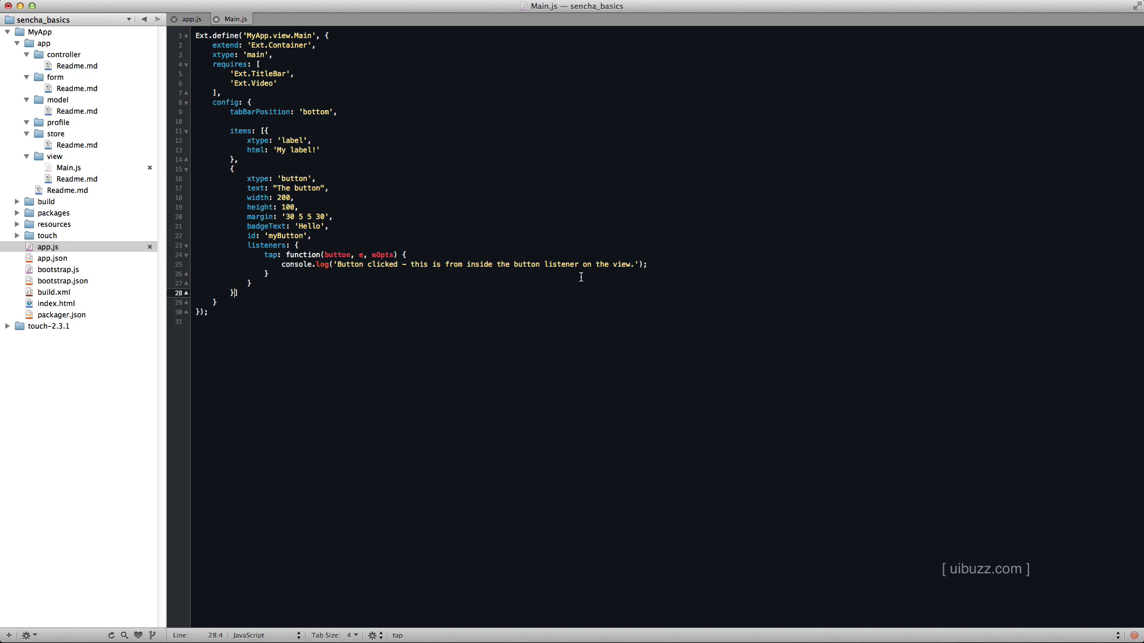
mouse_move(452, 307)
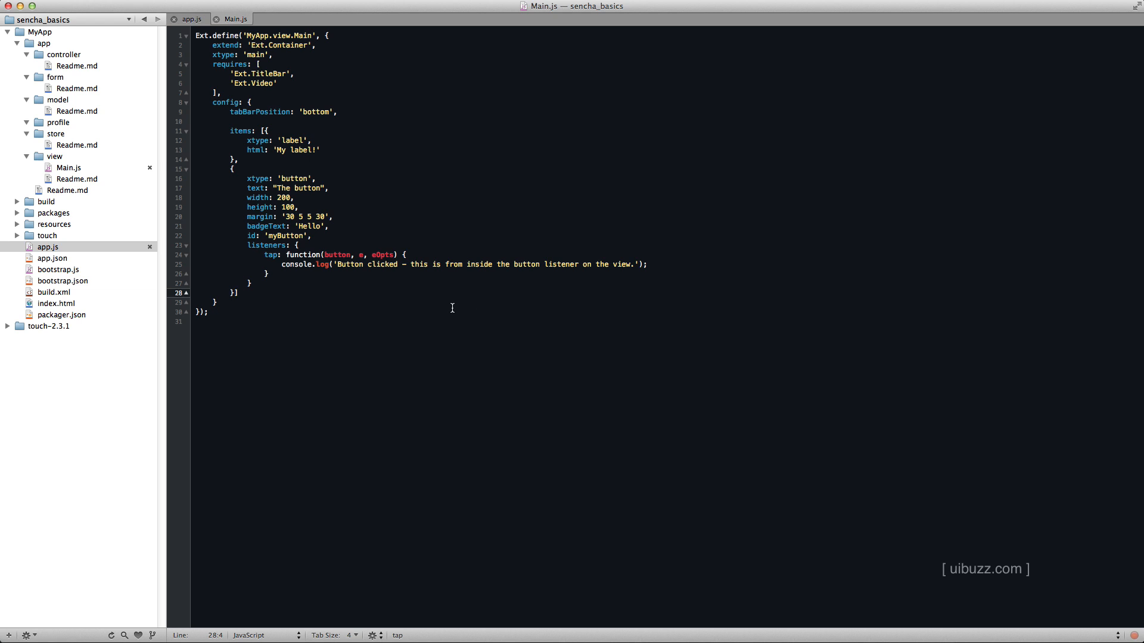
mouse_move(451, 307)
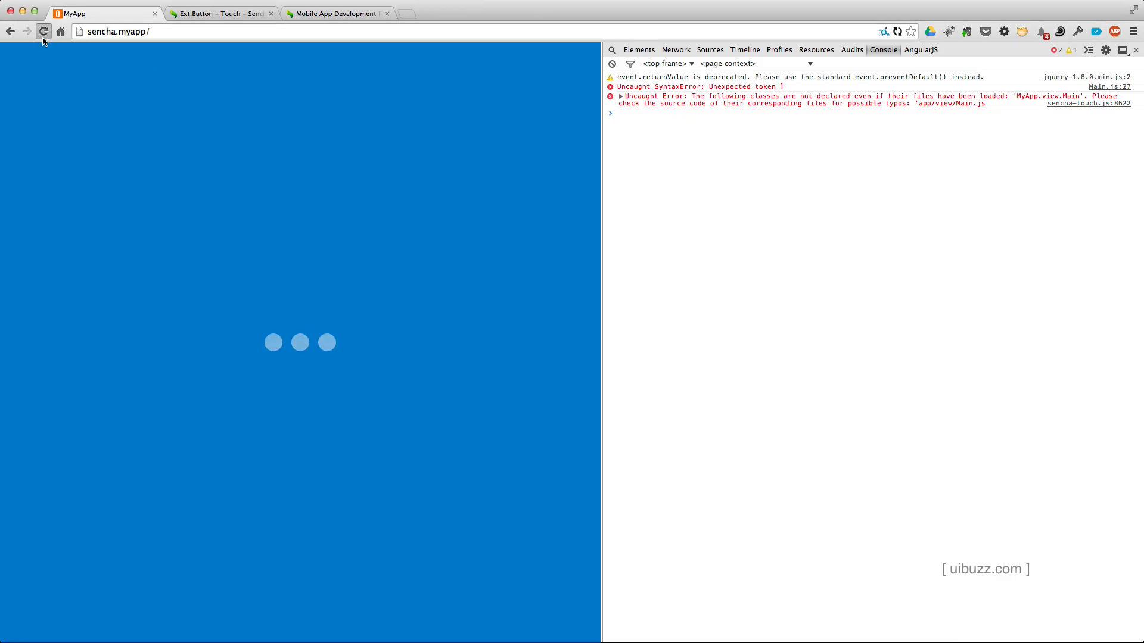
Step: Reload MyApp and tap 'The button' so 'Button clicked' appears in the console
left_click(43, 31)
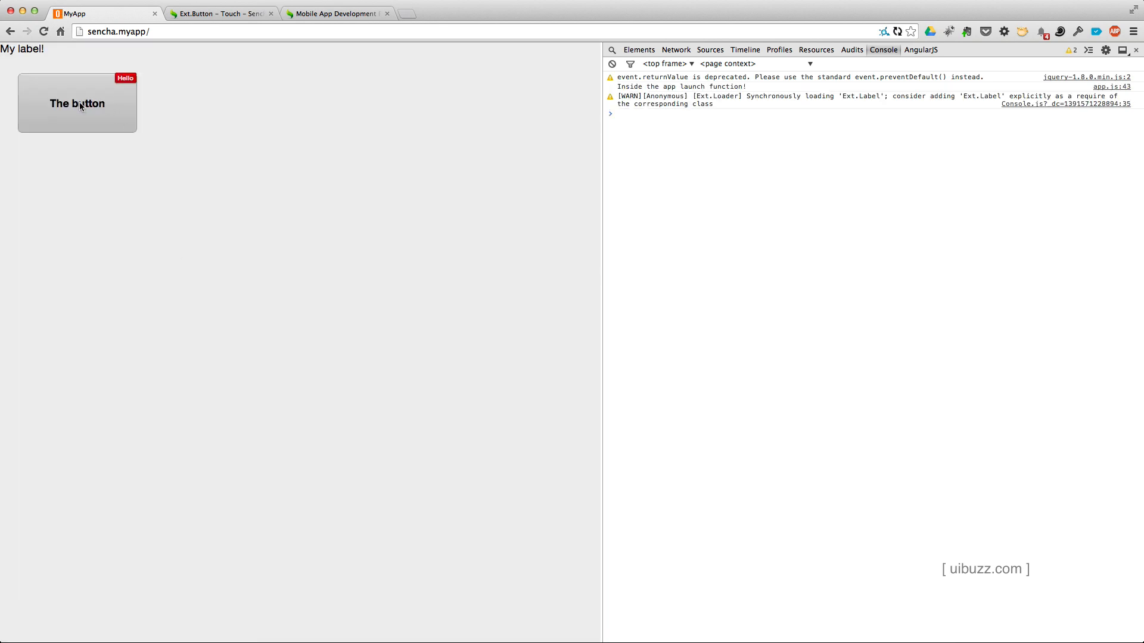
left_click(76, 102)
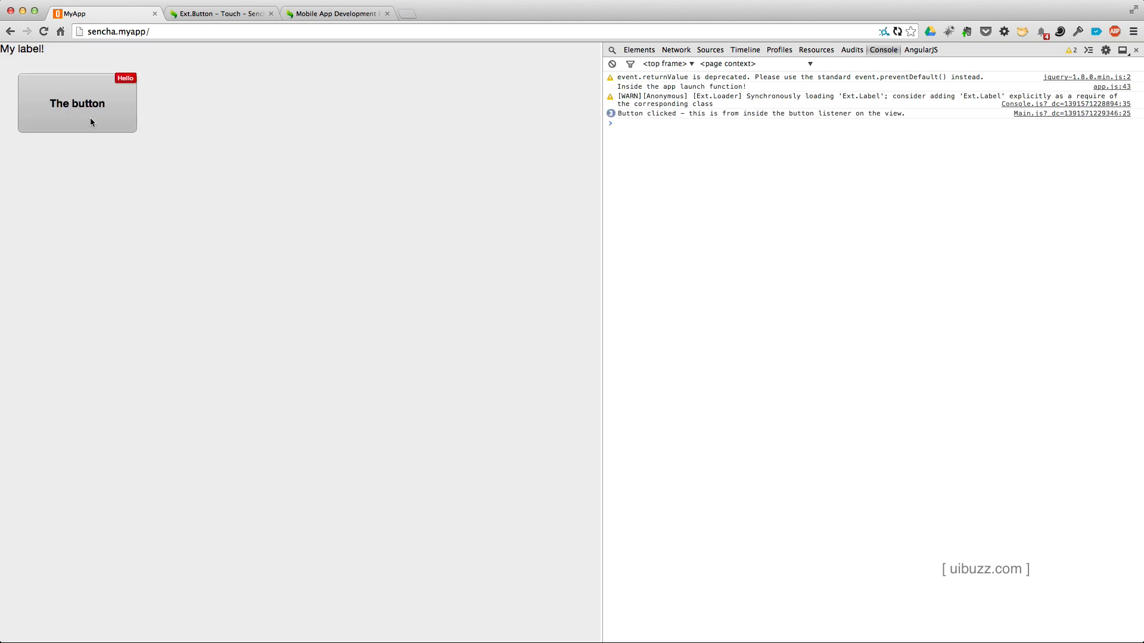
mouse_move(314, 358)
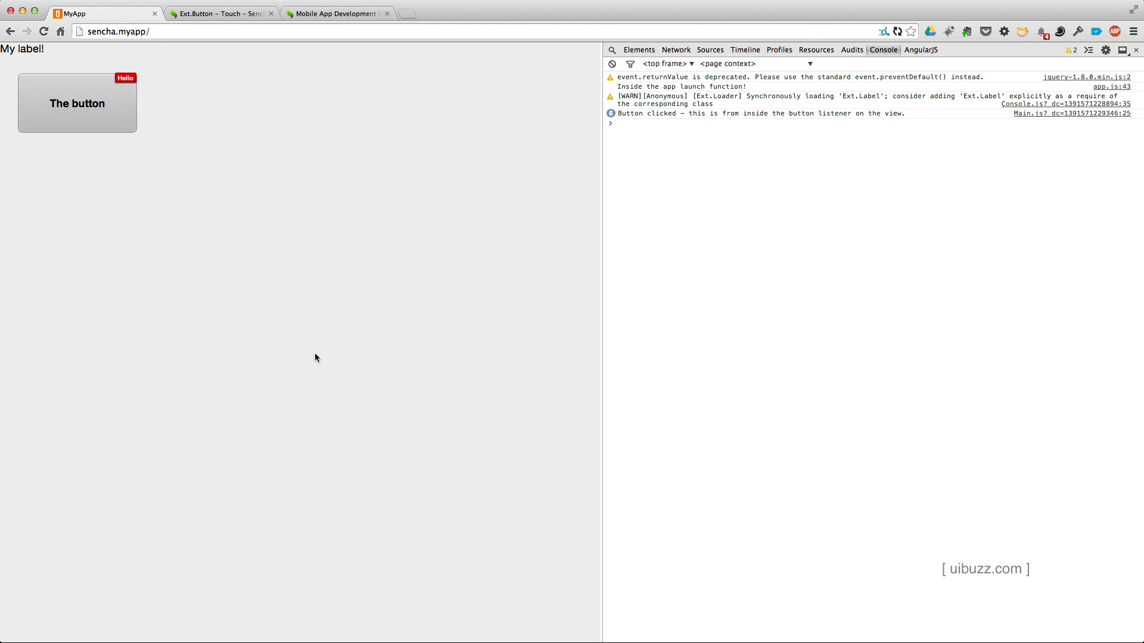
mouse_move(83, 109)
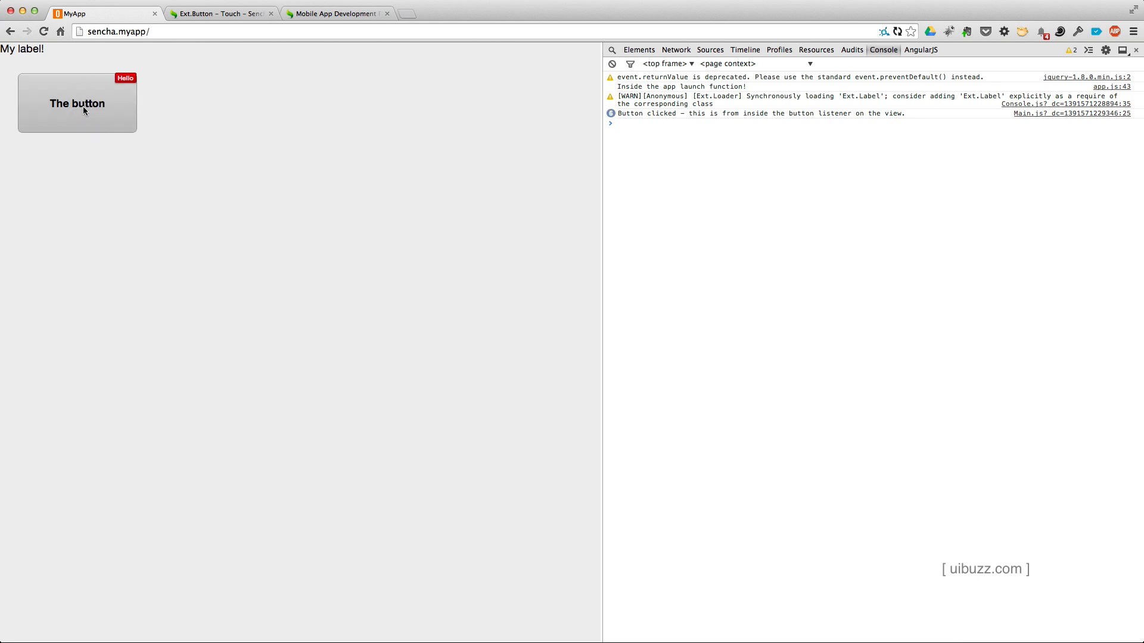
mouse_move(449, 437)
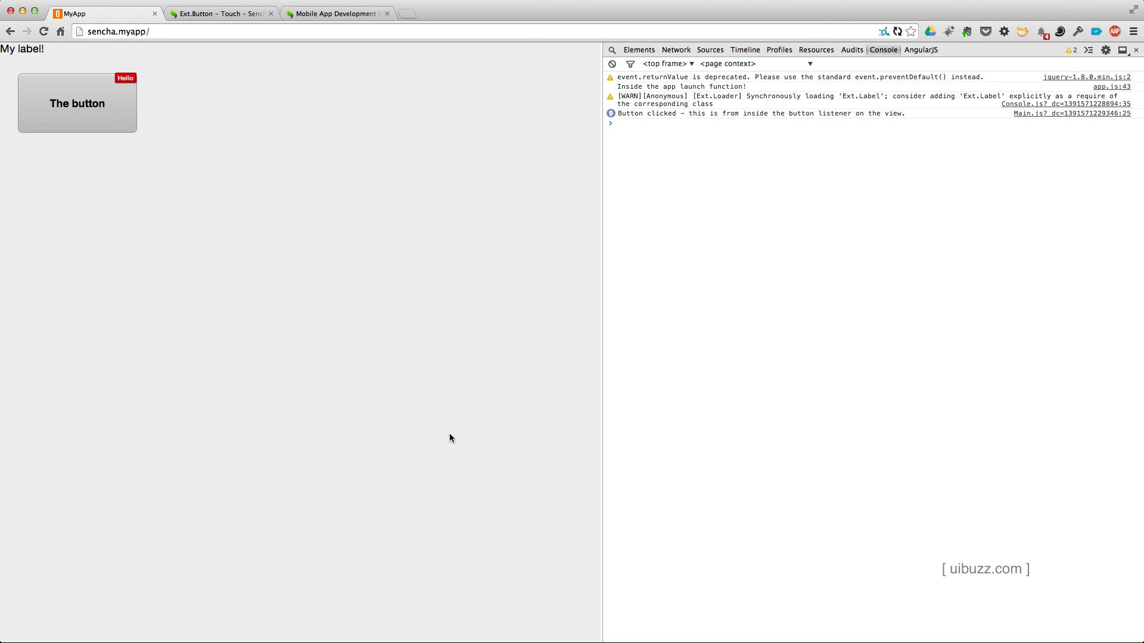
mouse_move(632, 489)
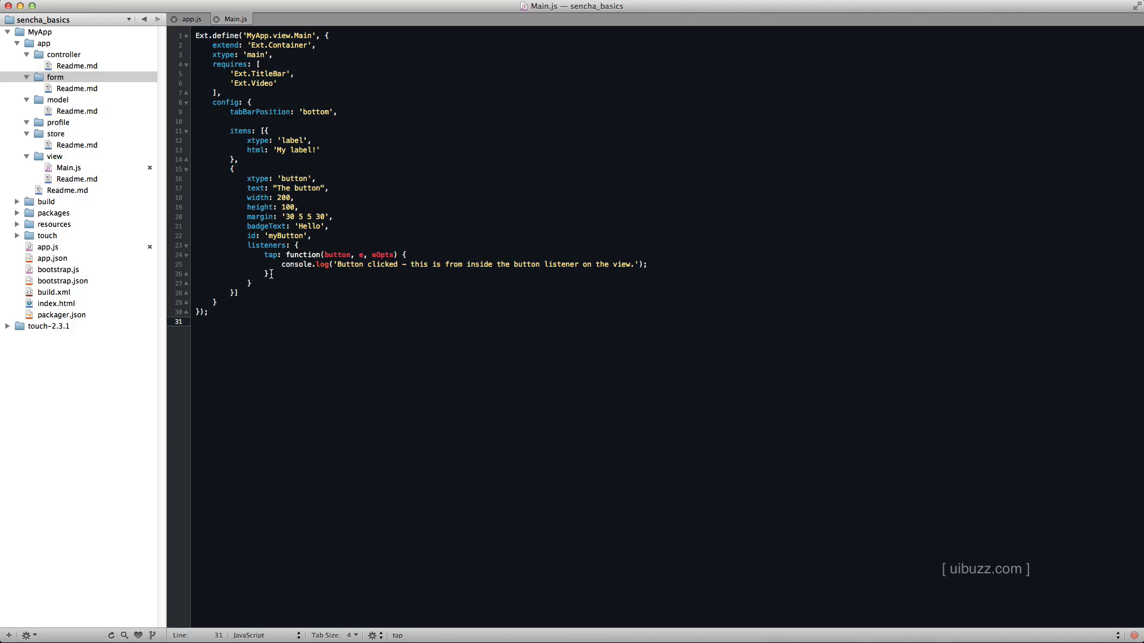
Step: Delete the button's listeners block so id: 'myButton' is its last property
left_click(258, 285)
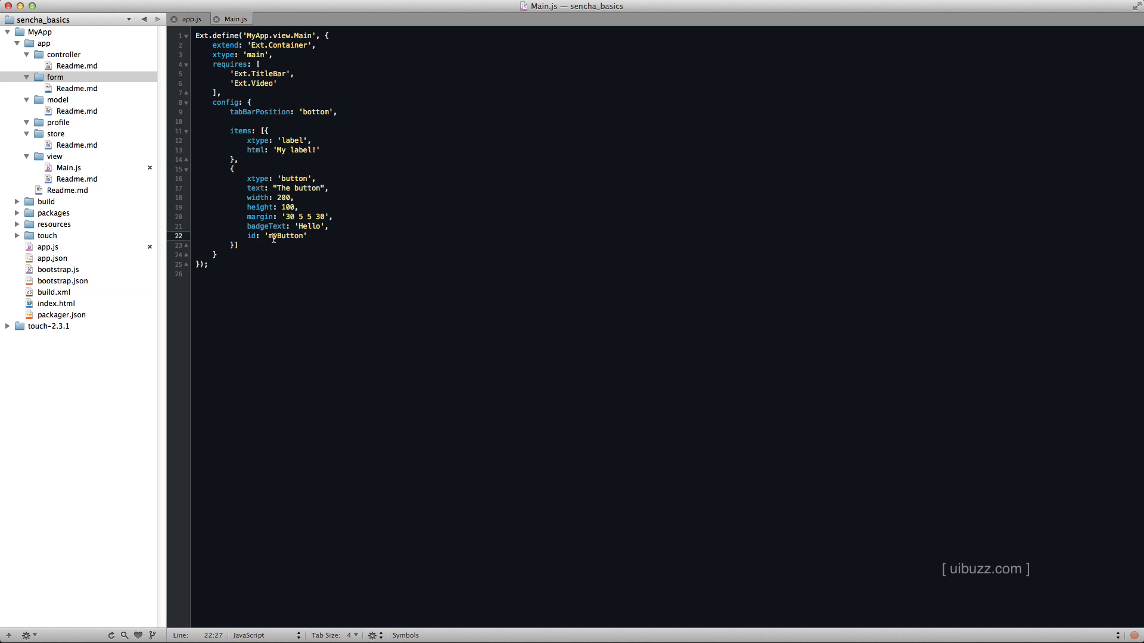
mouse_move(330, 288)
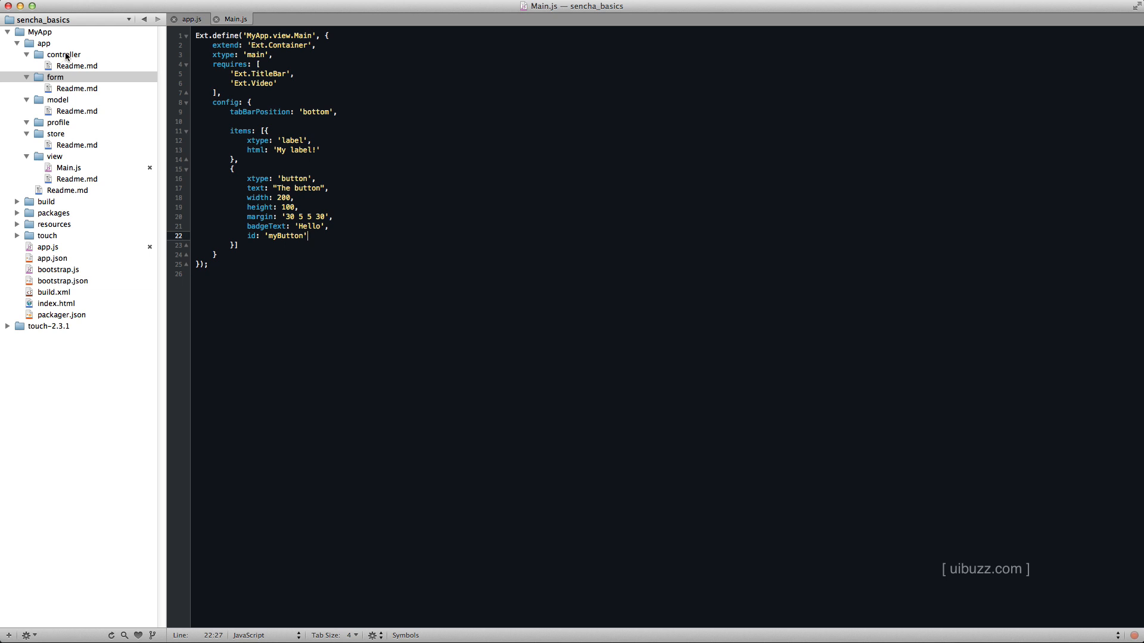
Step: Add a new file named Main.js to the controller folder
right_click(63, 55)
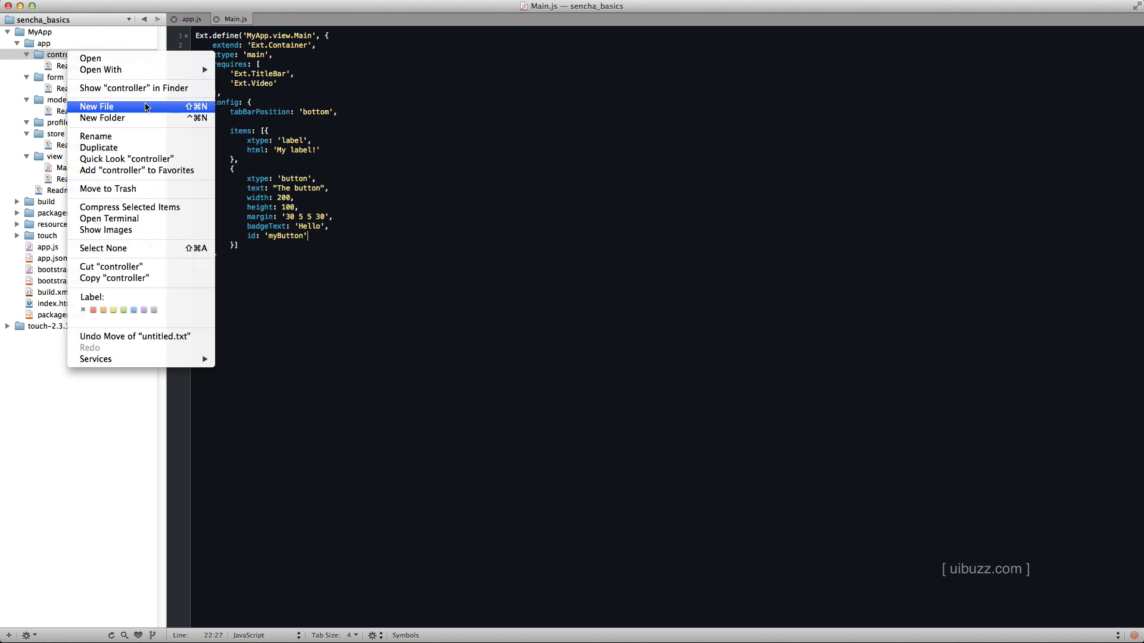
left_click(97, 106)
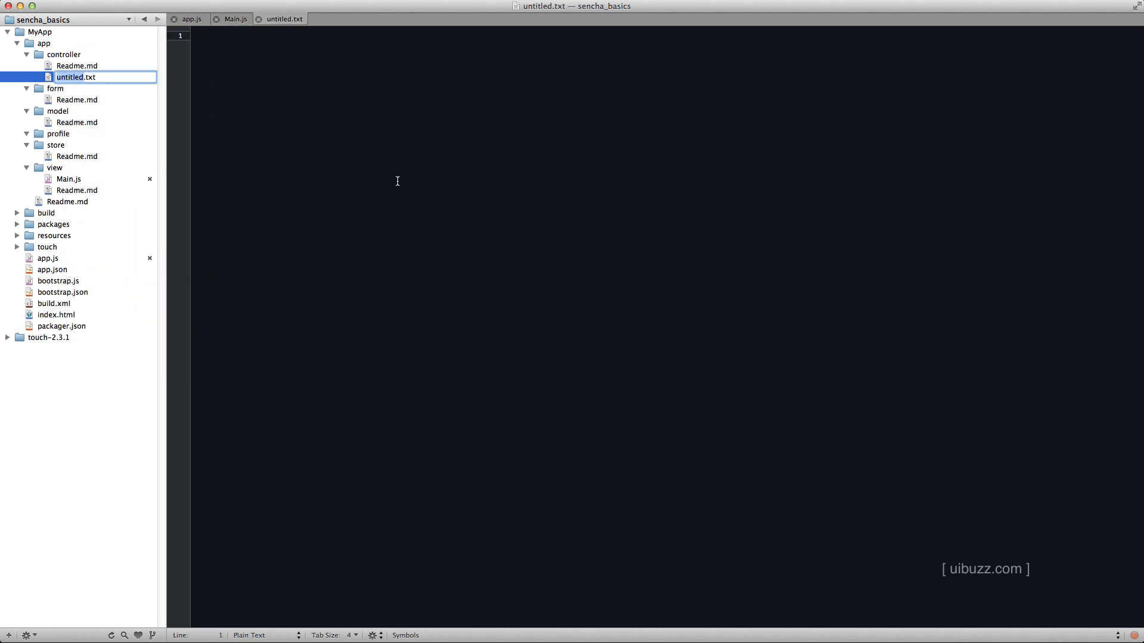
type("Main.js")
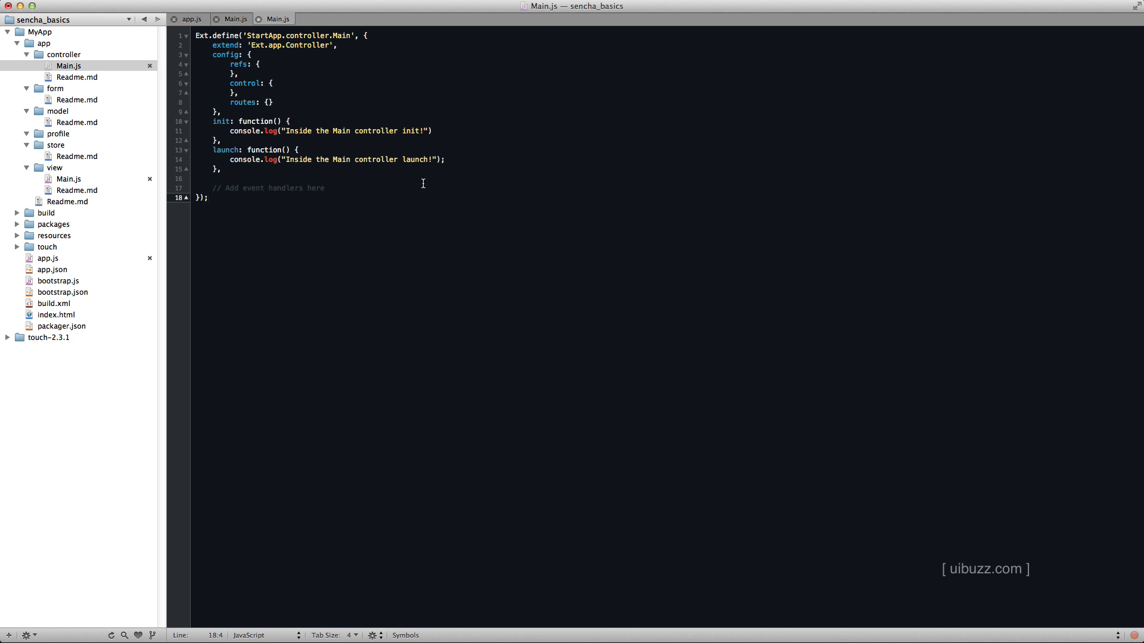
left_click(234, 19)
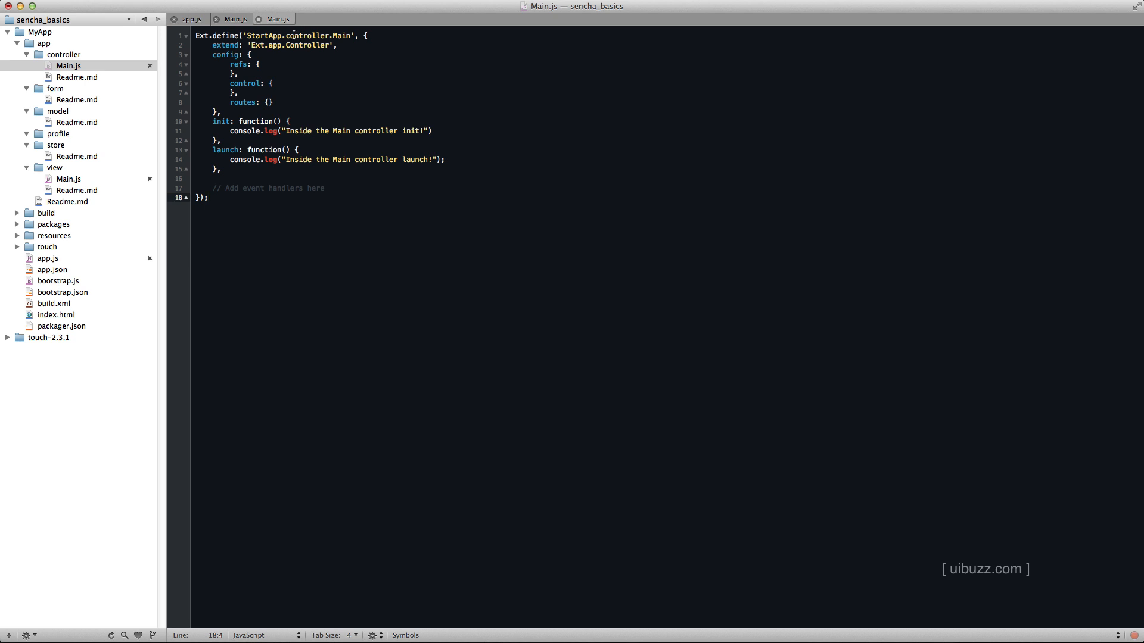
double_click(256, 34)
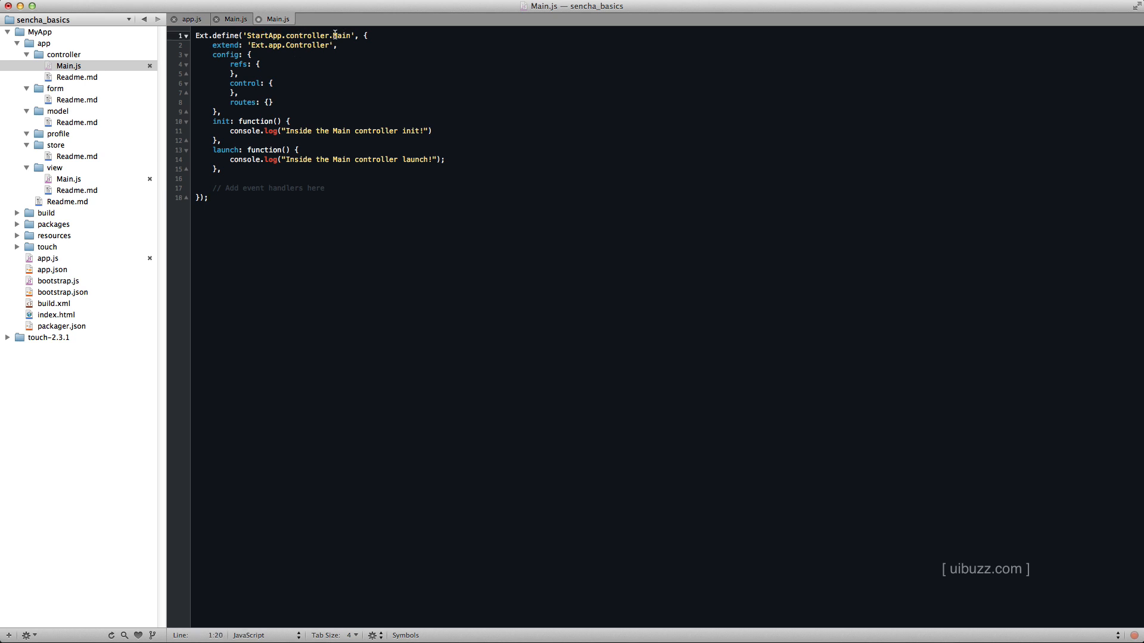
double_click(342, 34)
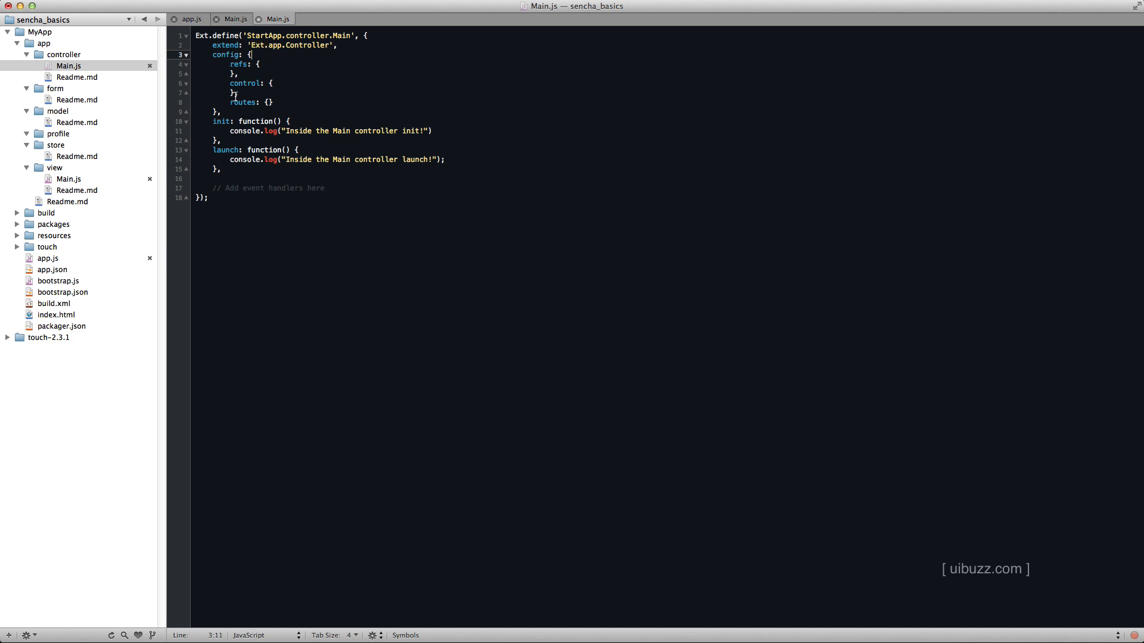
mouse_move(196, 121)
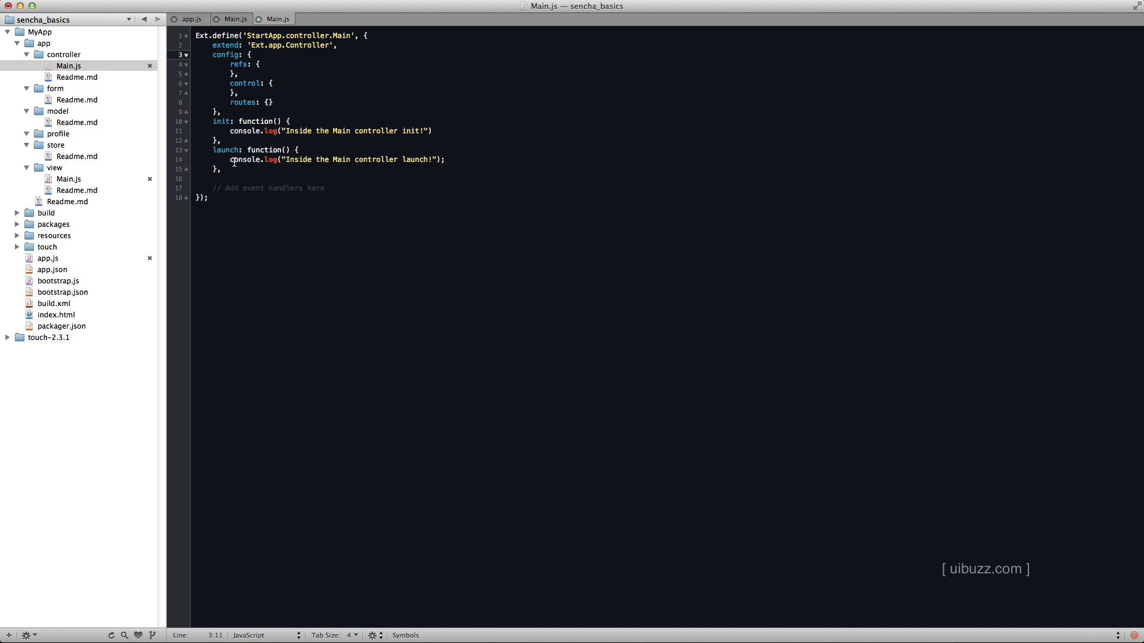
left_click_drag(230, 122, 222, 169)
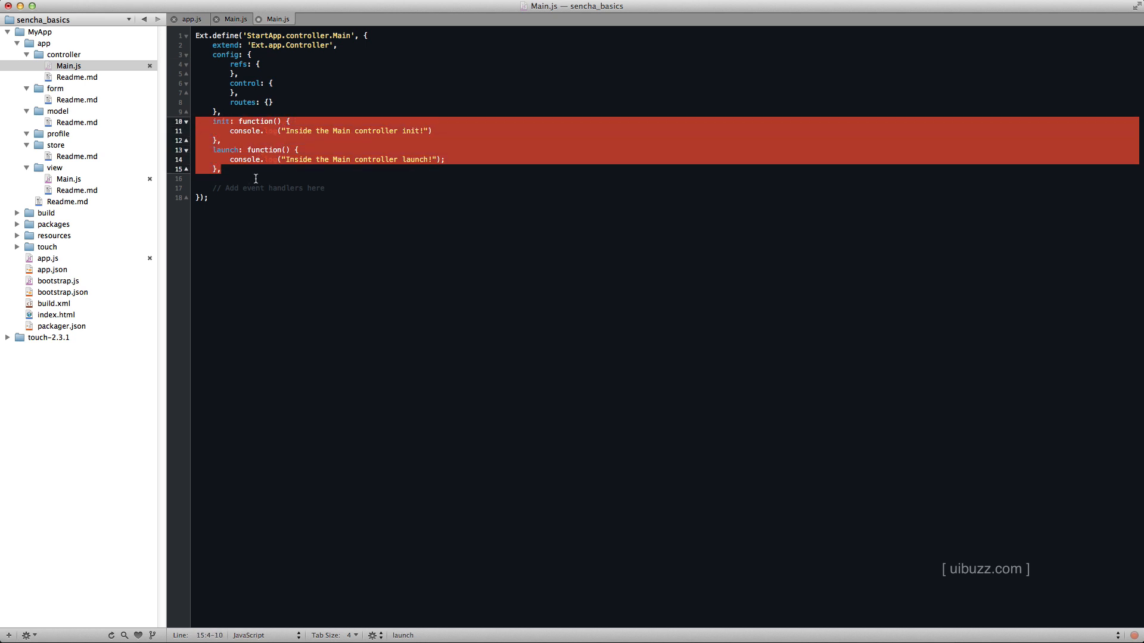
left_click(222, 168)
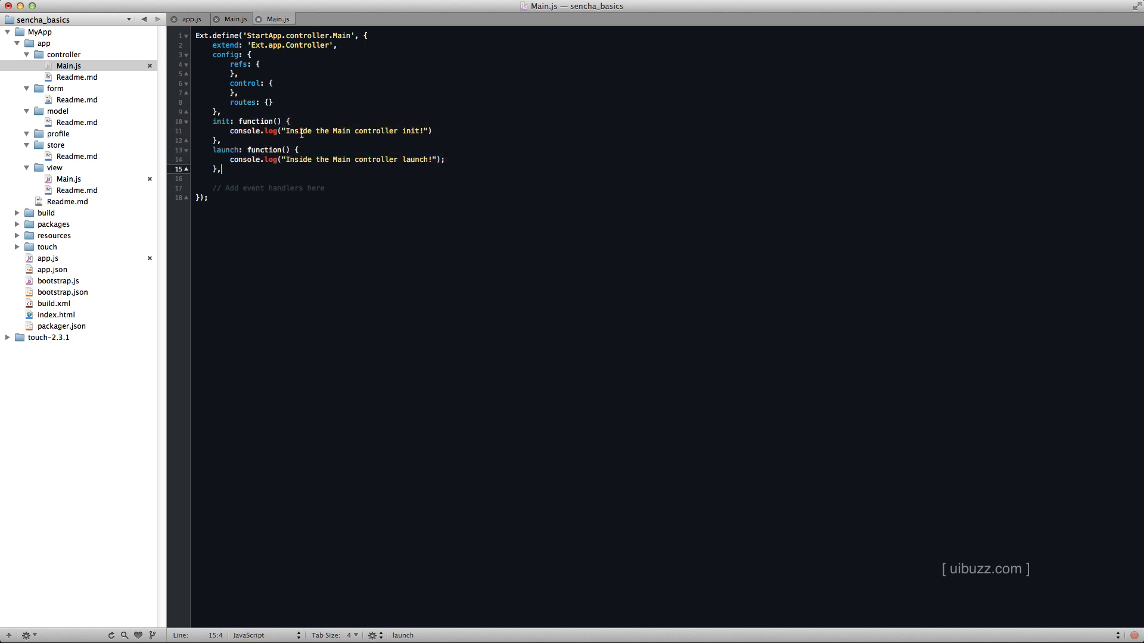
mouse_move(395, 137)
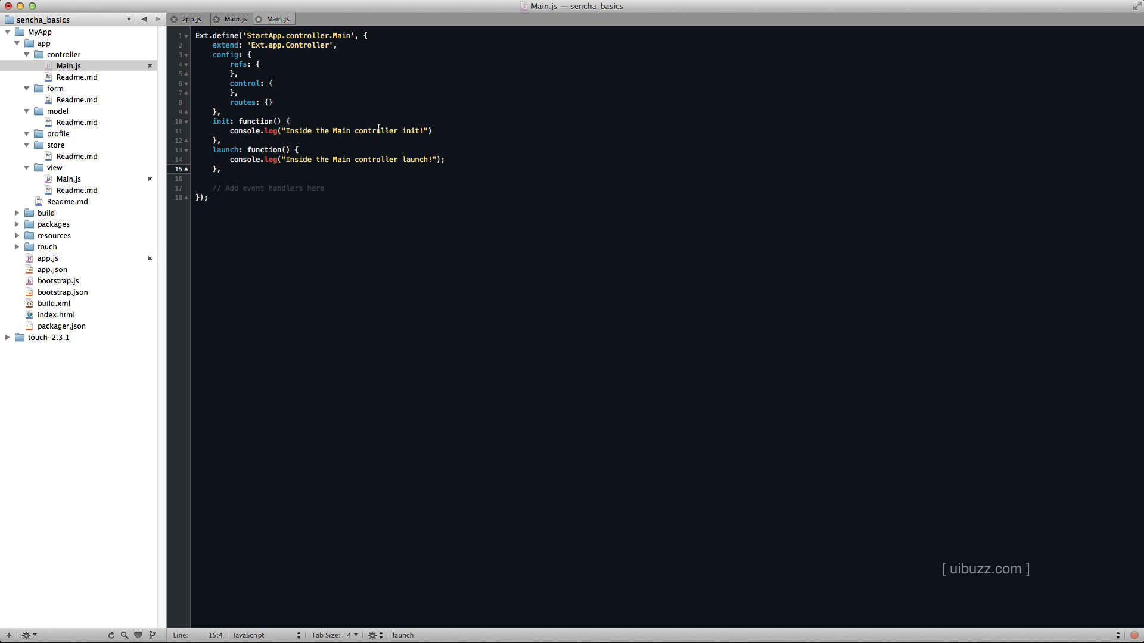
mouse_move(348, 163)
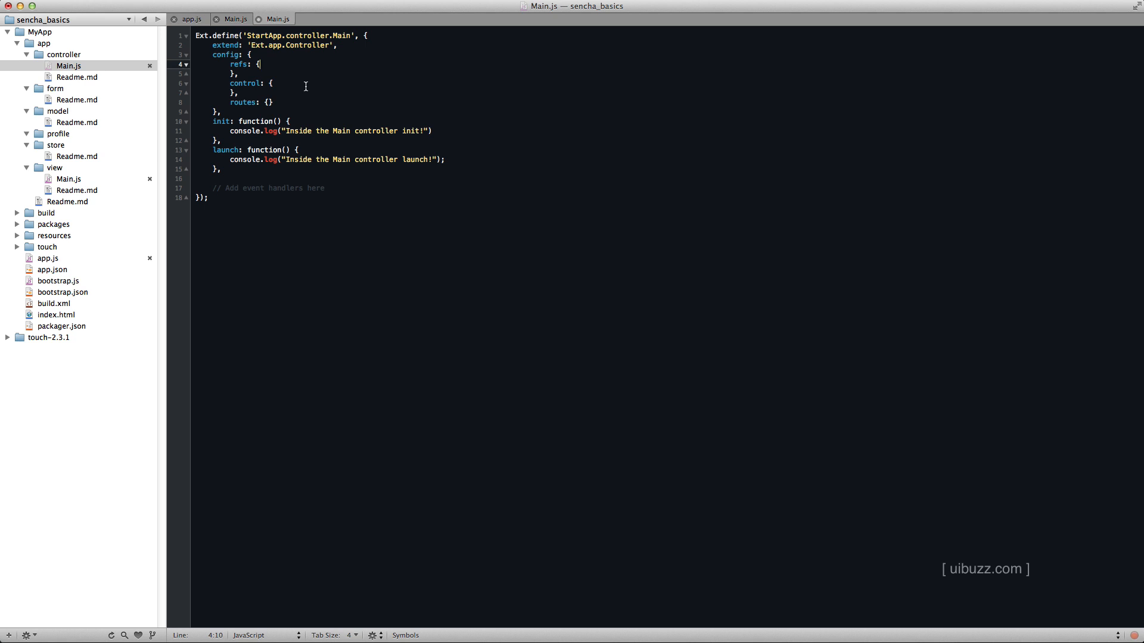
mouse_move(318, 81)
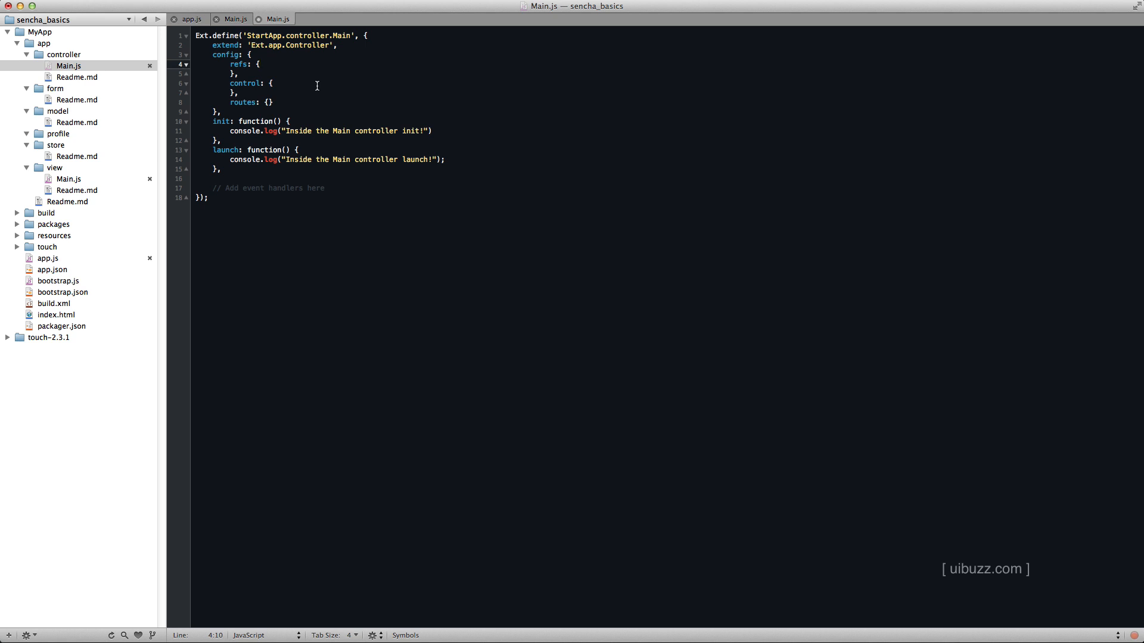
Step: Inside refs, map theButton to the '#myButton' selector
key("Return")
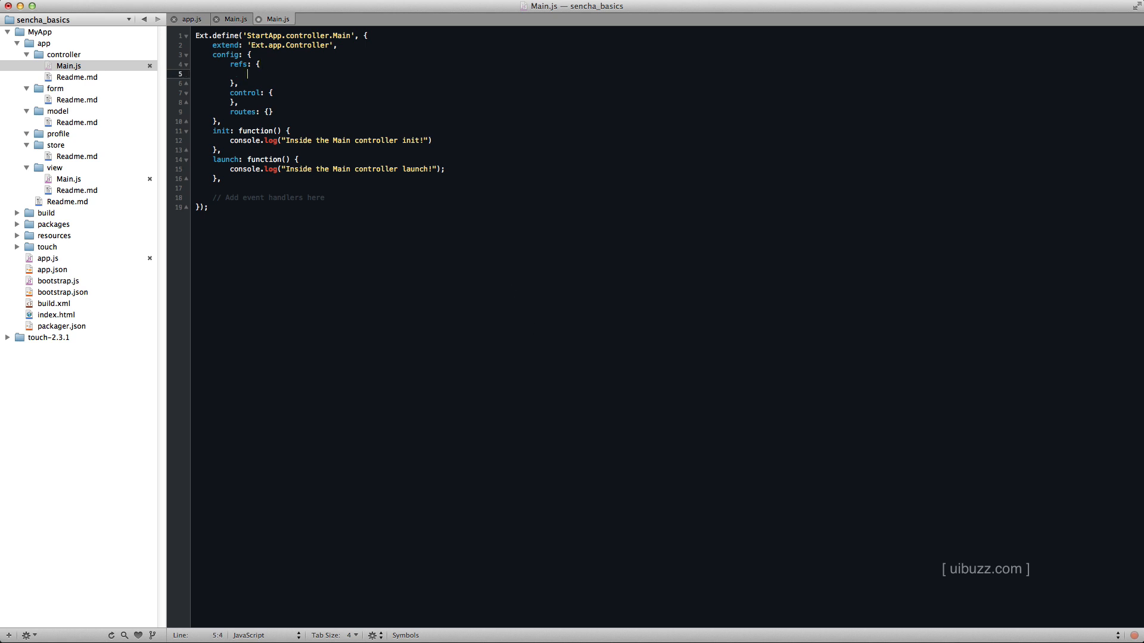
type("theButton: '#myButton',")
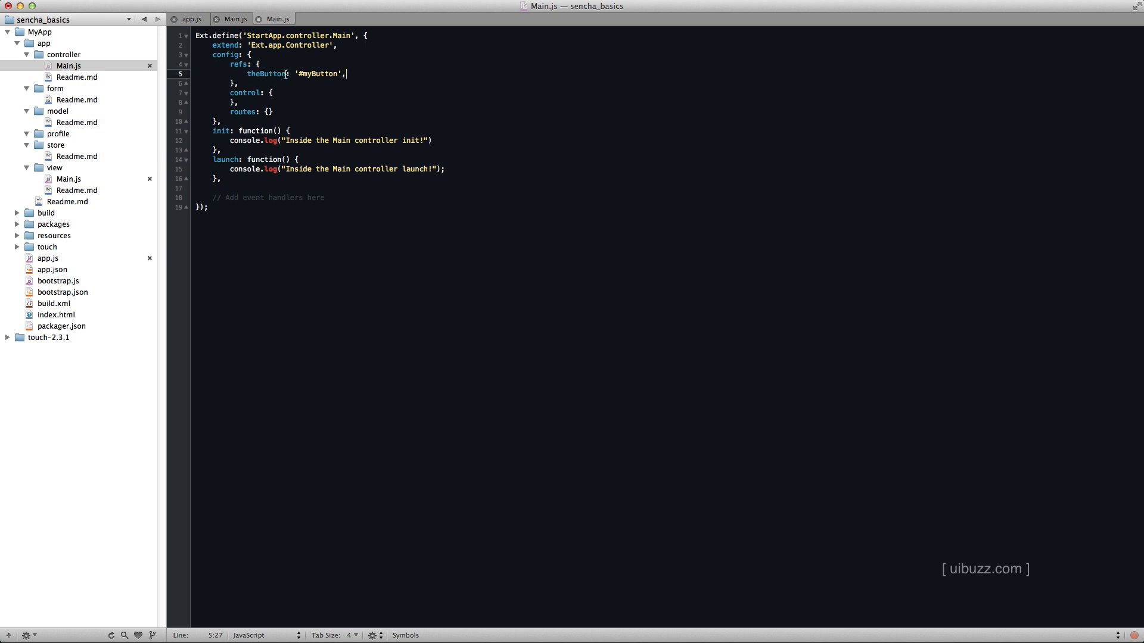
double_click(266, 74)
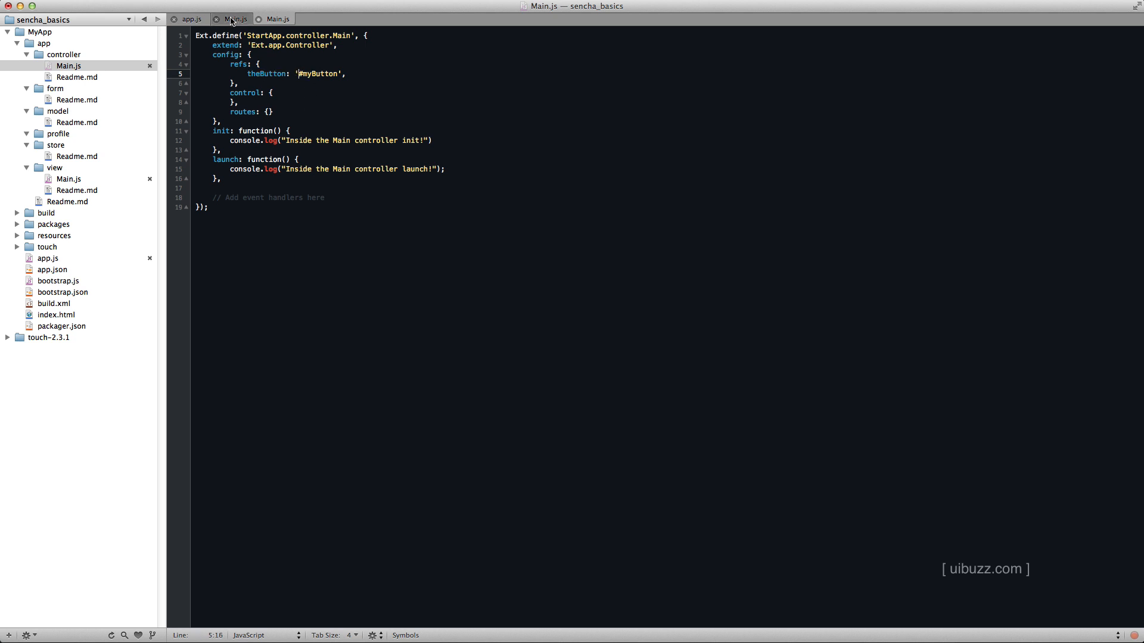
left_click(278, 19)
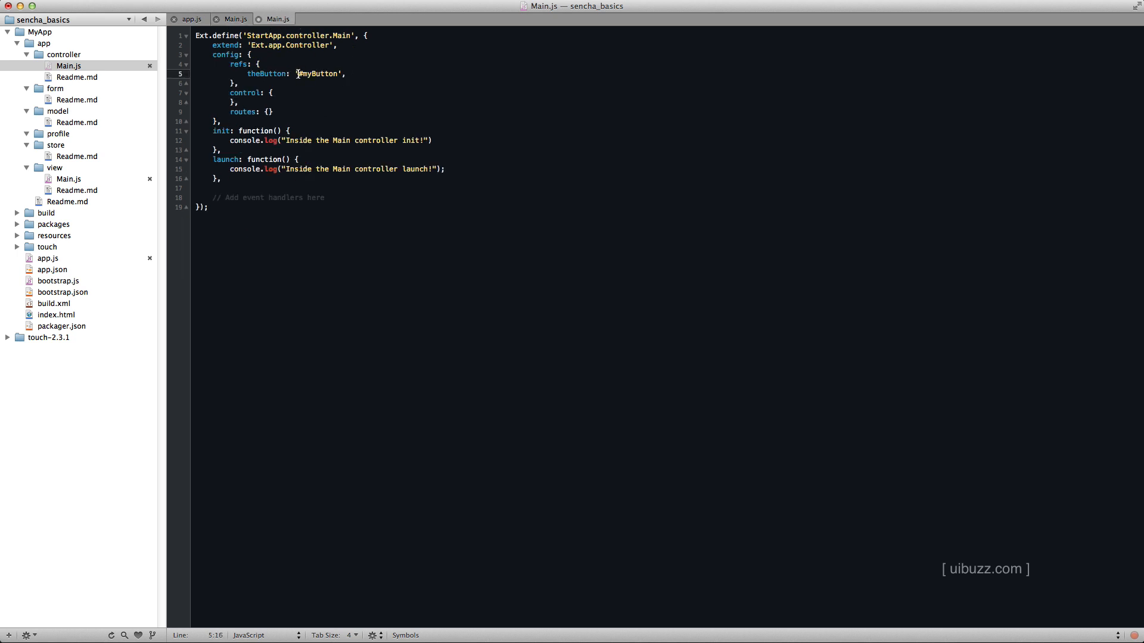
type("#")
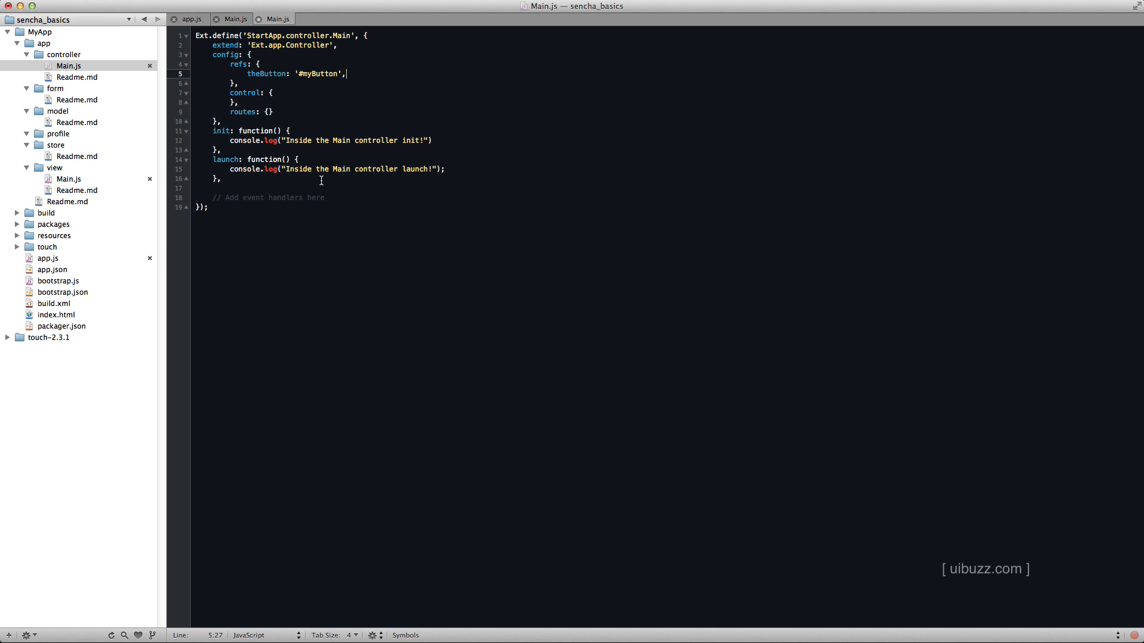
left_click(274, 93)
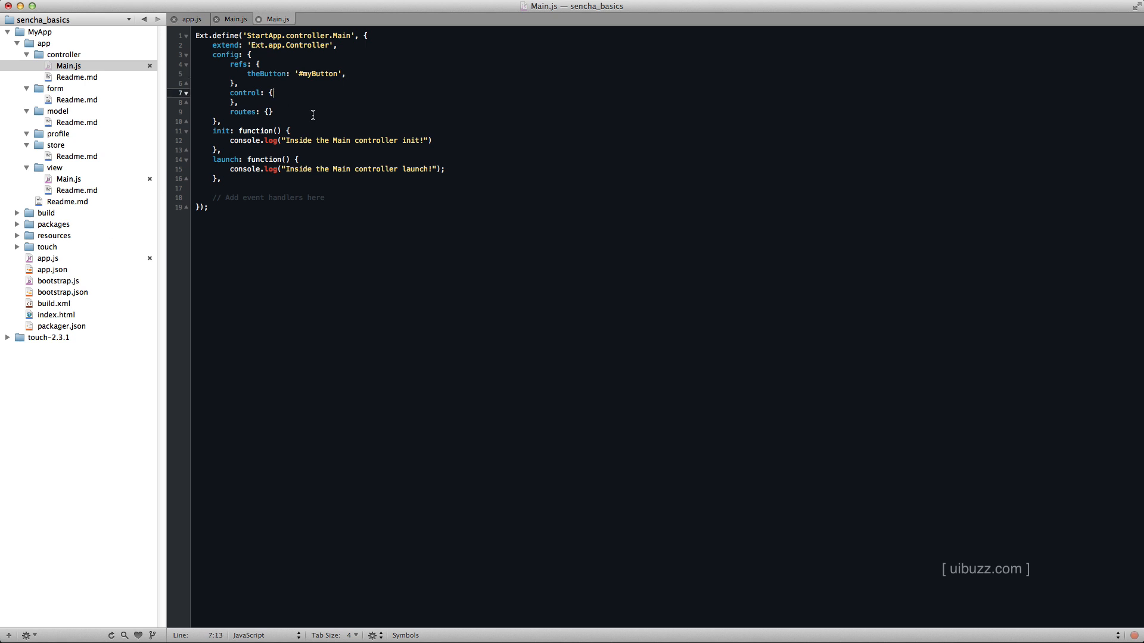
Step: Inside control, route theButton's tap event to 'handleButtonClick'
key("Return")
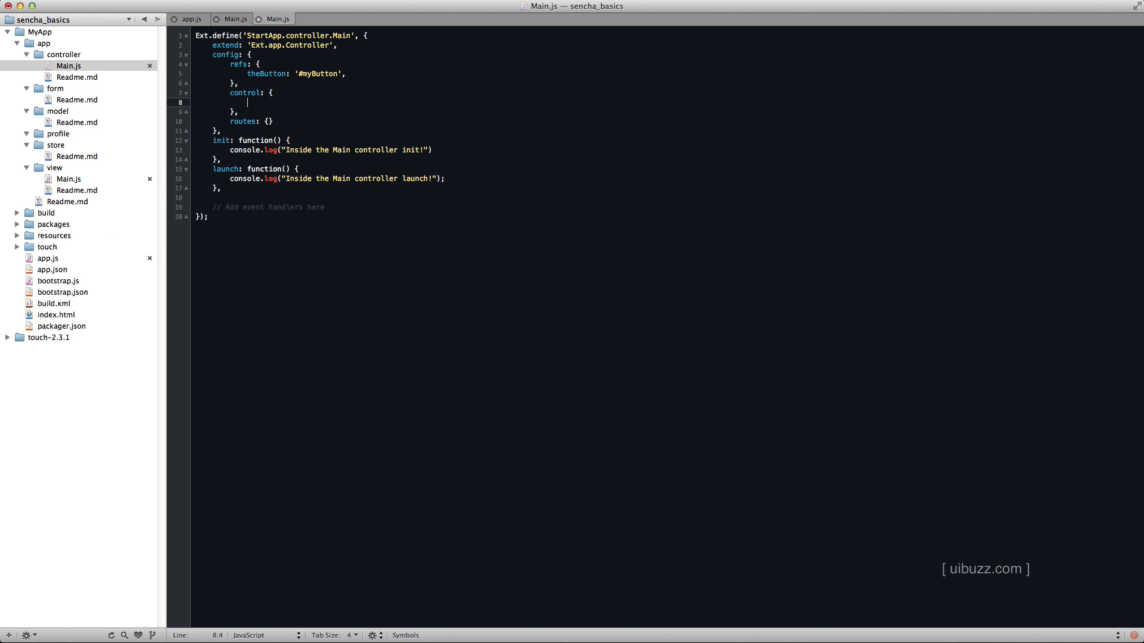
type("theButton: {")
type("tap: 'handleButtonClick'")
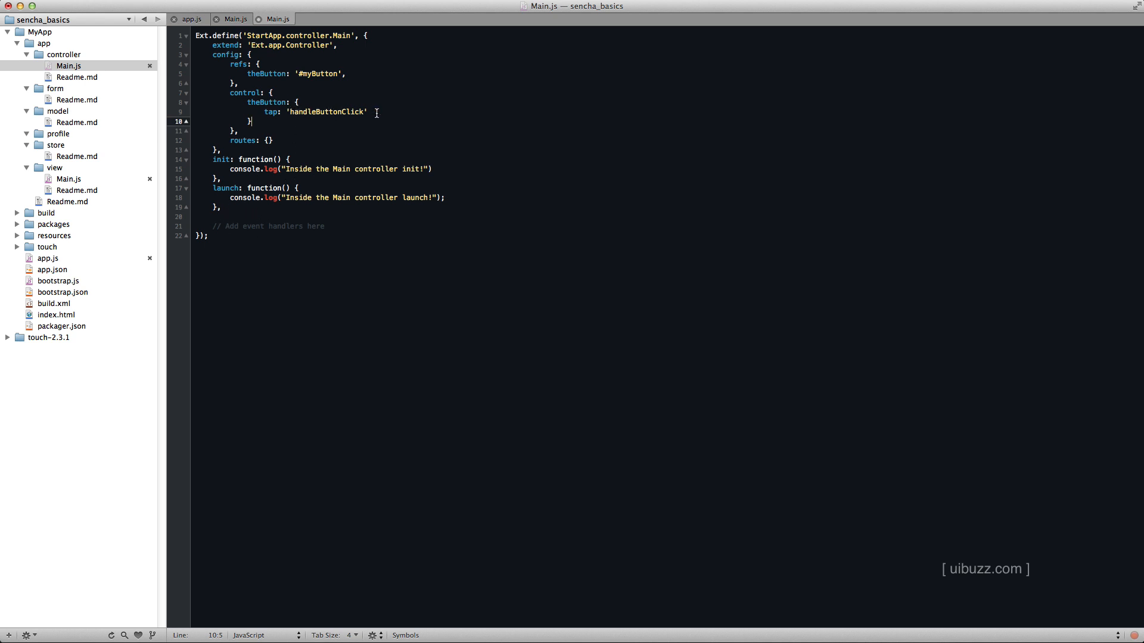
Step: Write handleButtonClick(button) logging 'Button clicked' and setting badge 'You clicked me', removing the view-switching lines
double_click(268, 225)
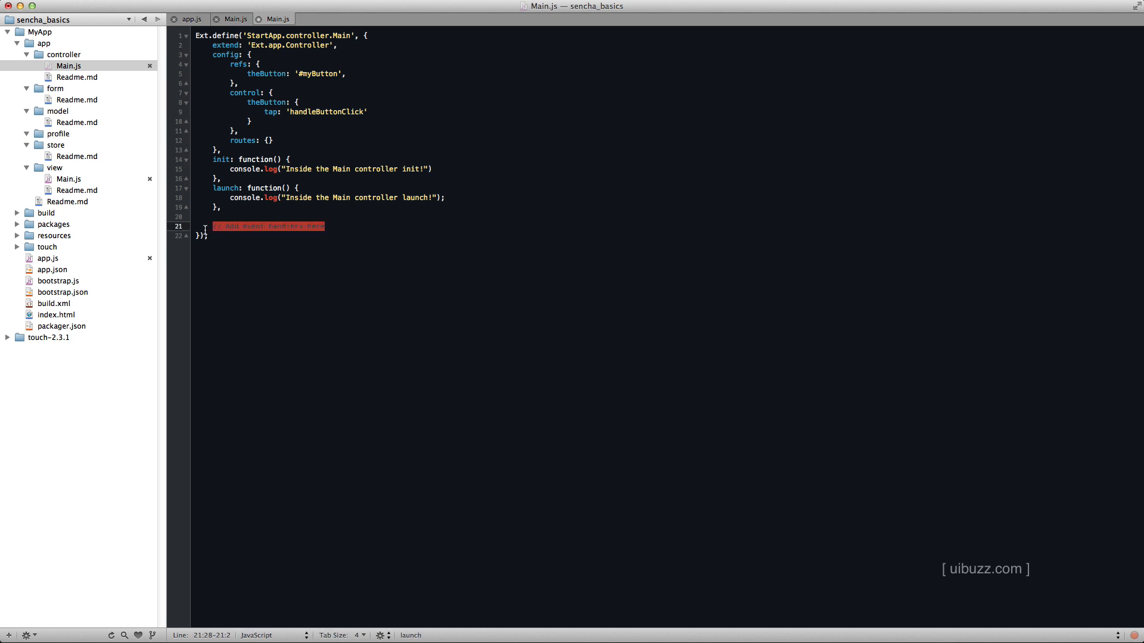
type("// Add event handlers here")
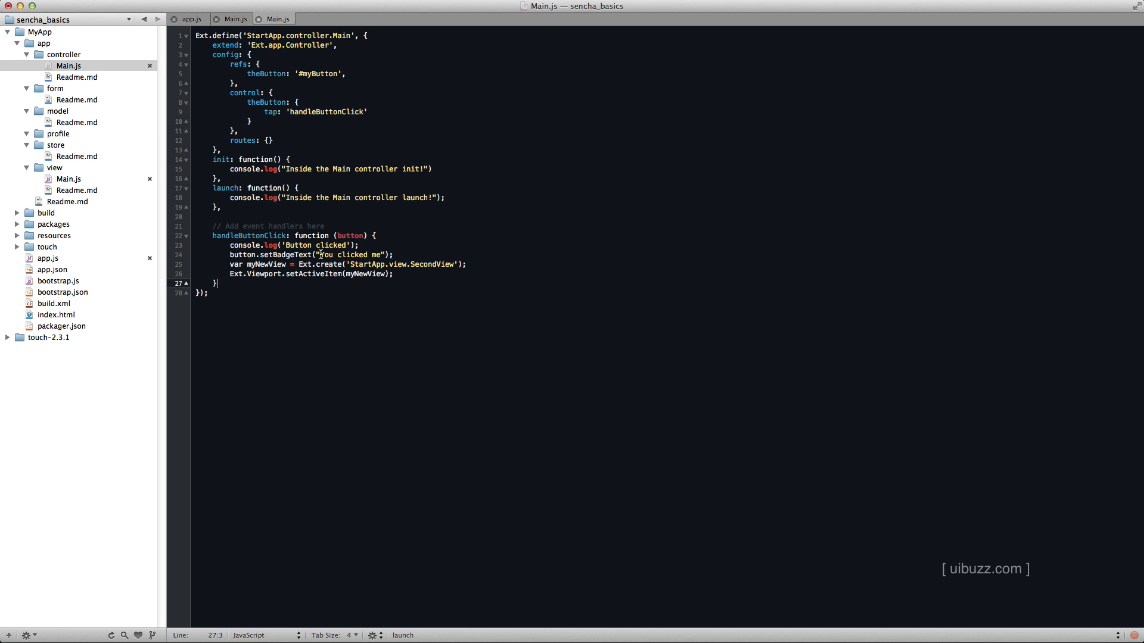
double_click(351, 255)
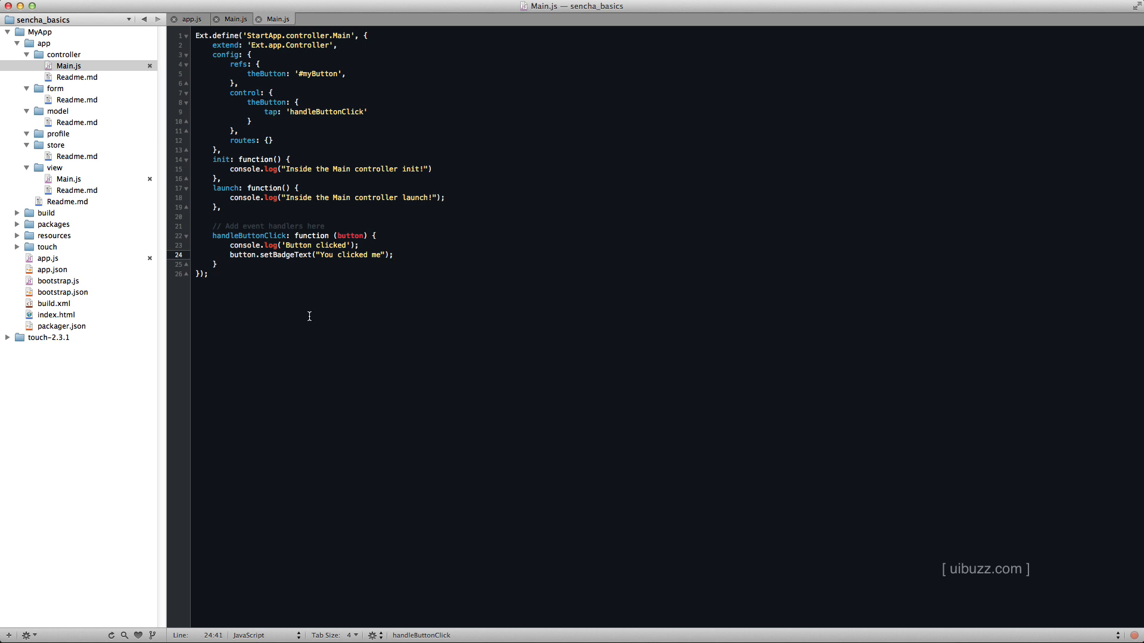
mouse_move(393, 362)
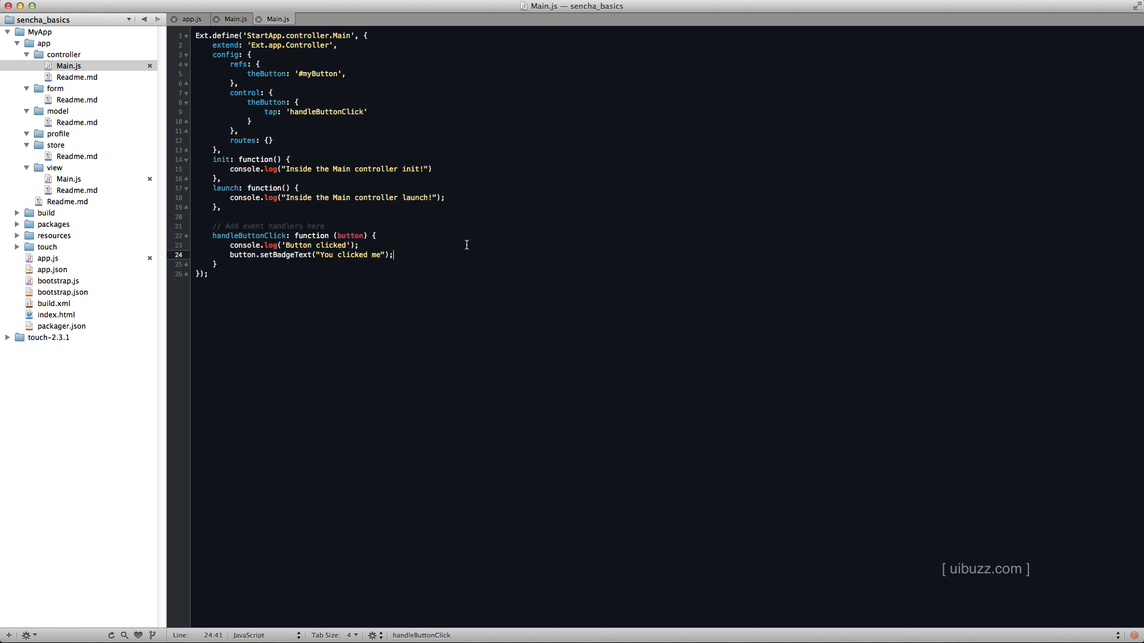
left_click(334, 44)
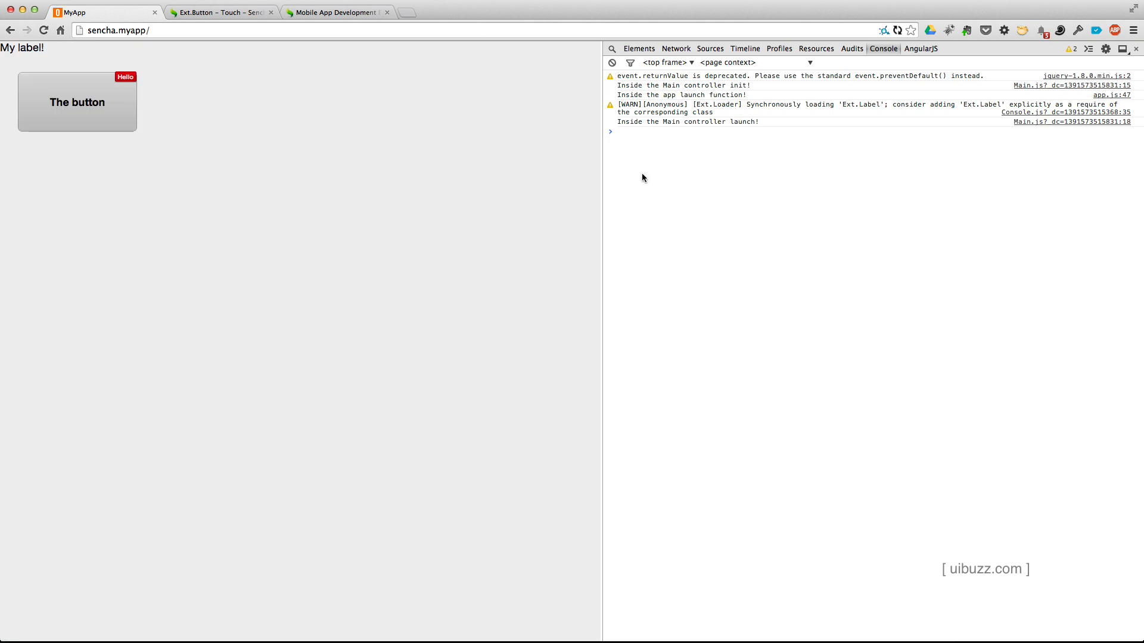
mouse_move(623, 95)
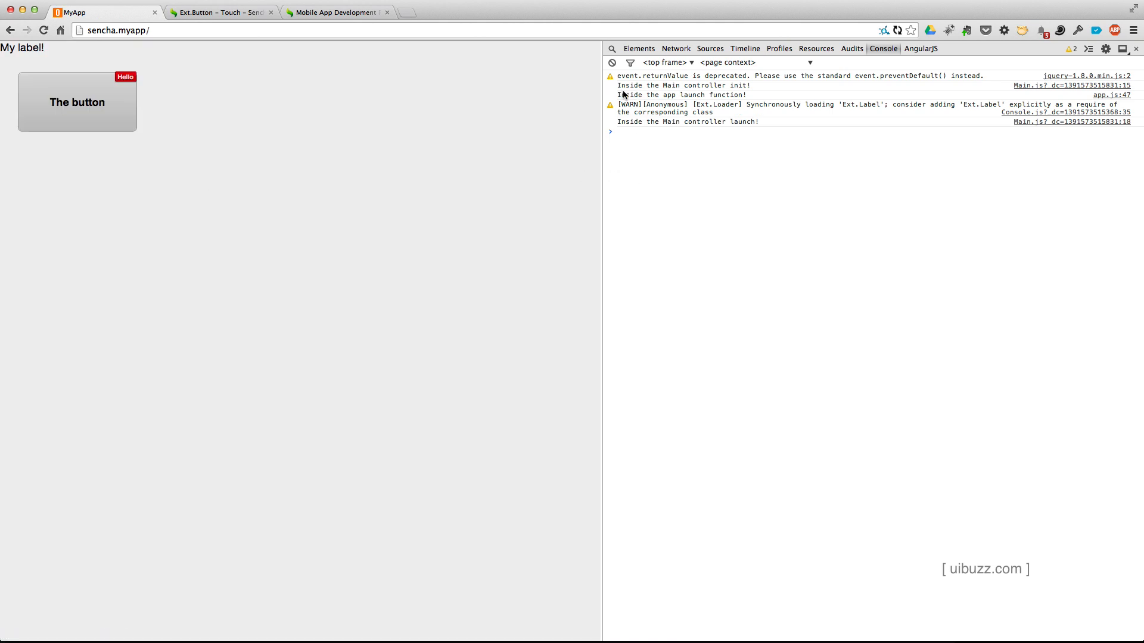
mouse_move(660, 89)
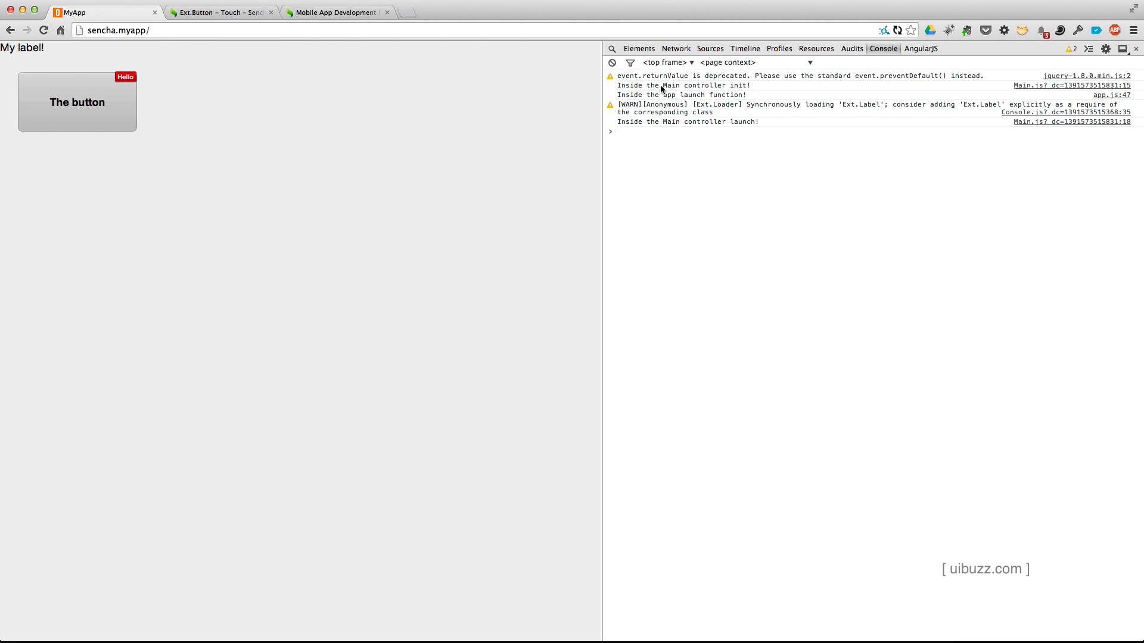
mouse_move(746, 87)
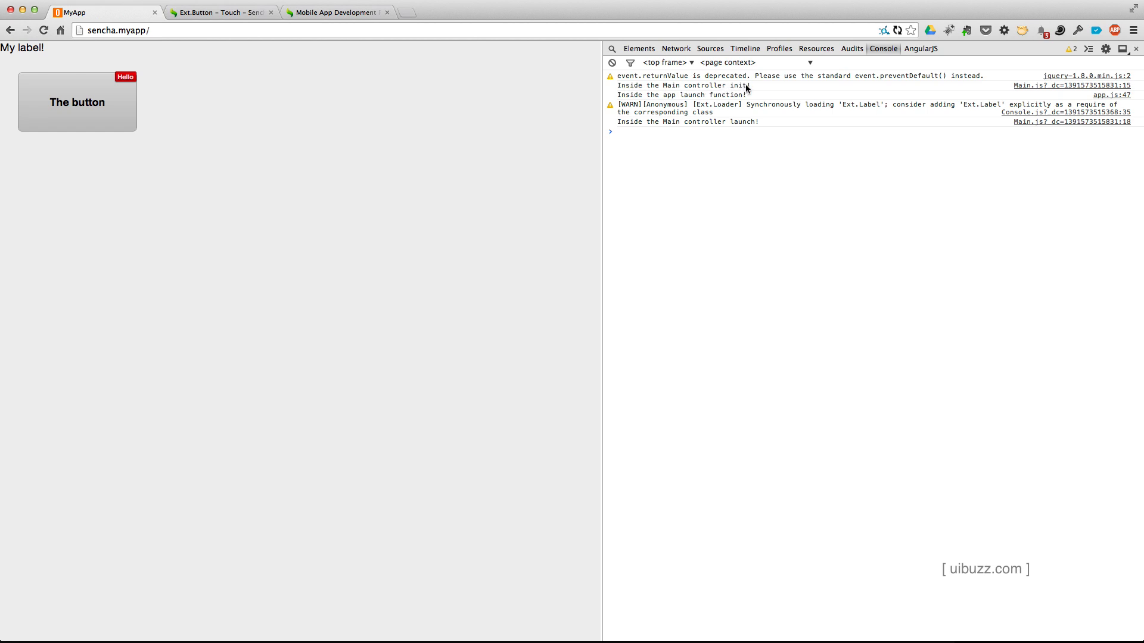
mouse_move(672, 100)
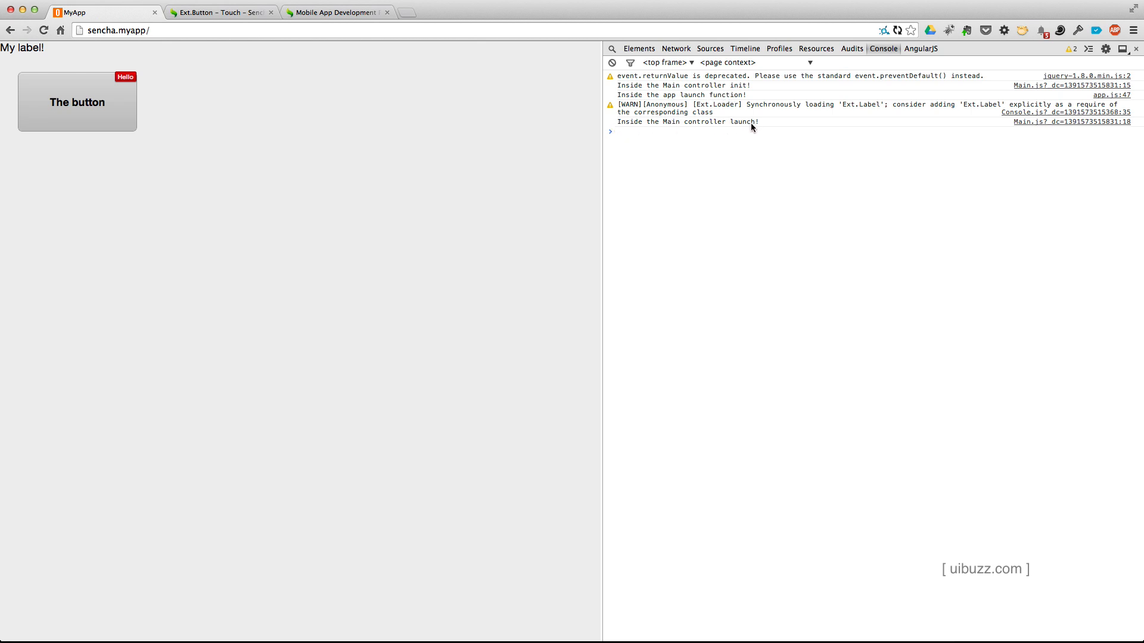
mouse_move(737, 114)
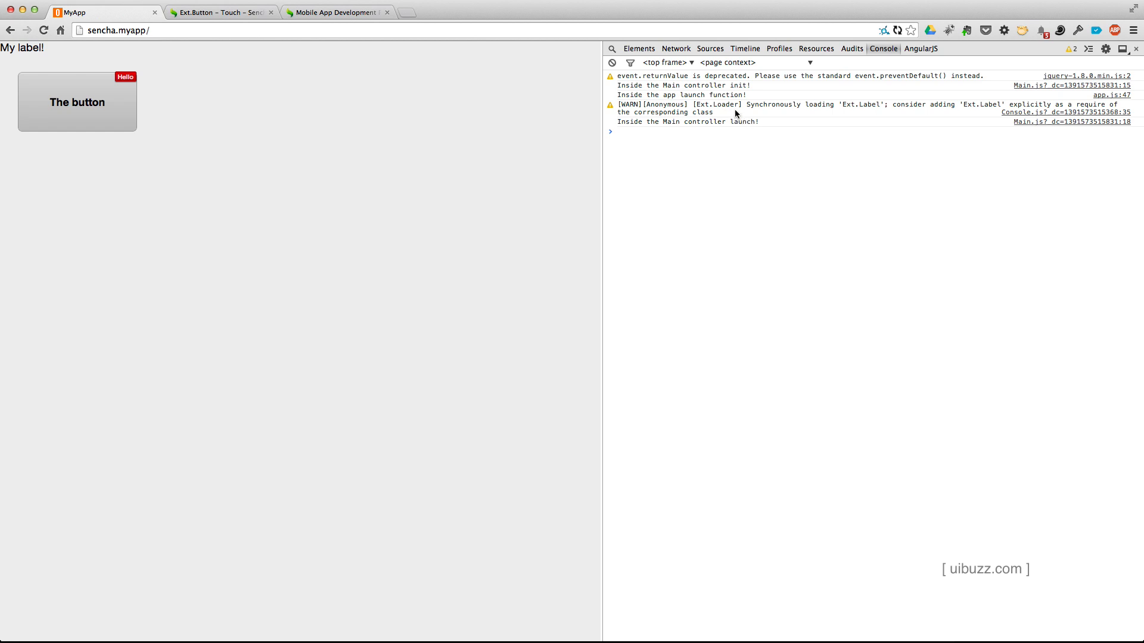
mouse_move(739, 119)
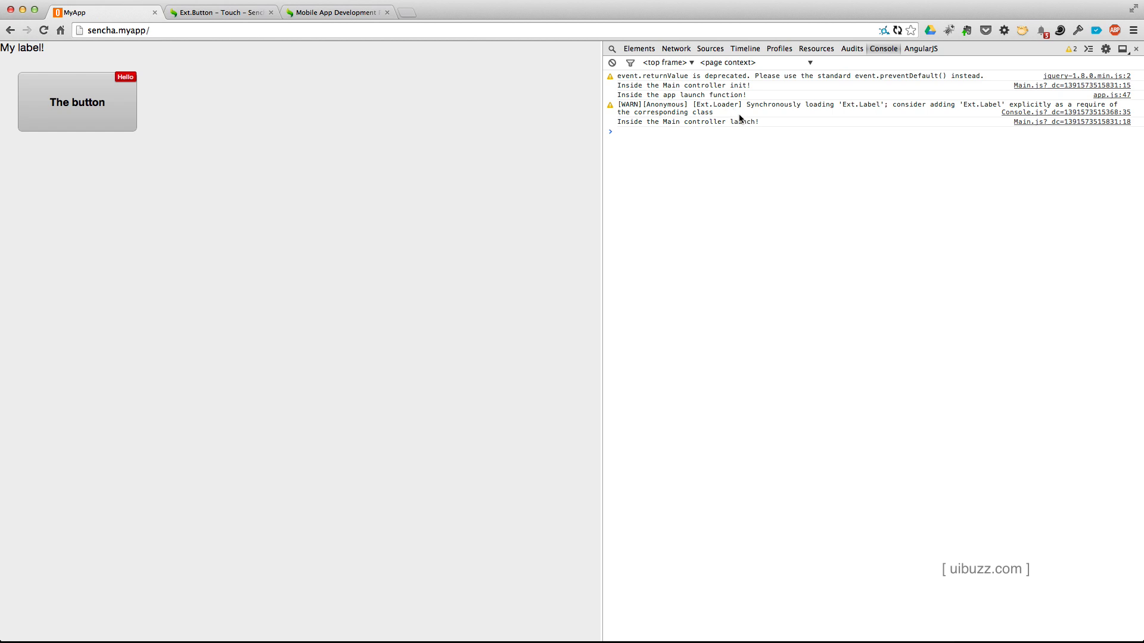
mouse_move(731, 150)
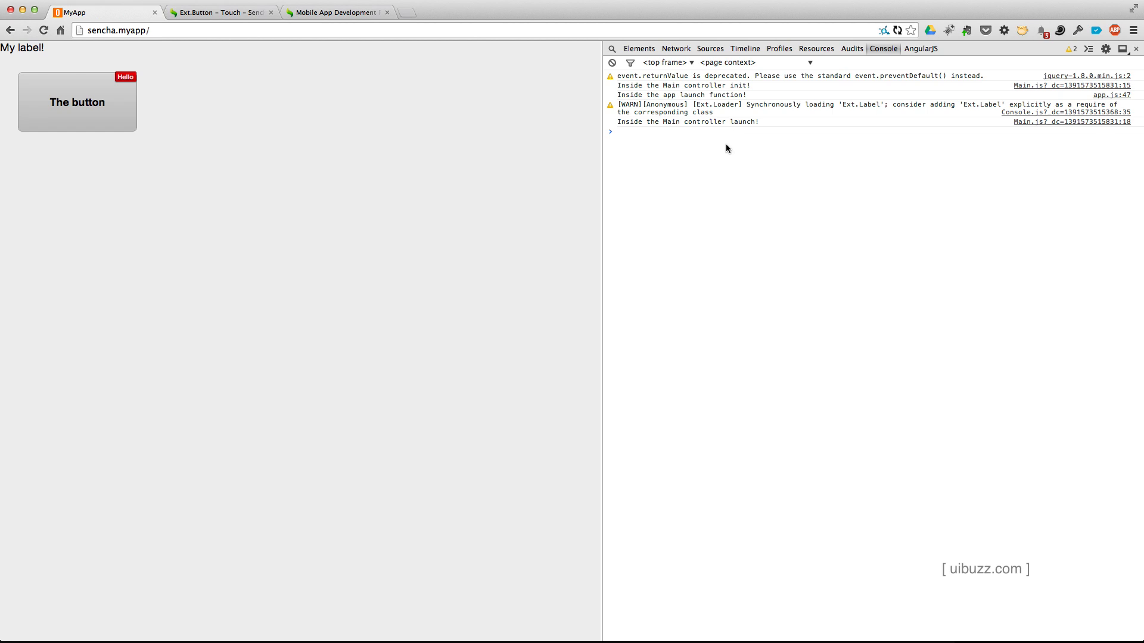
mouse_move(726, 157)
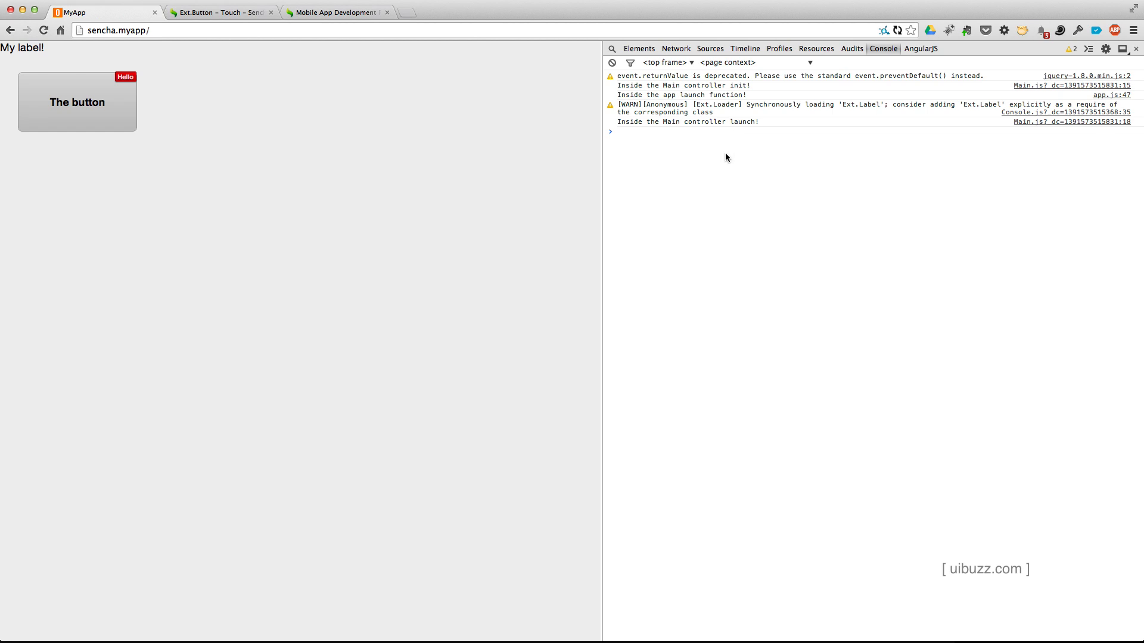
mouse_move(725, 154)
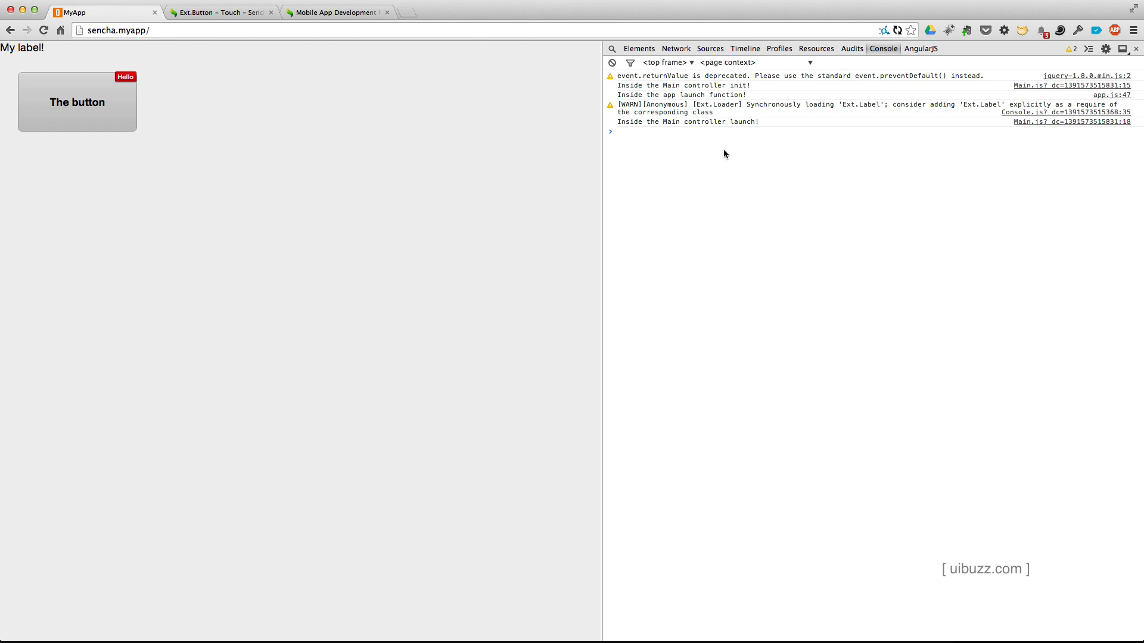
mouse_move(693, 145)
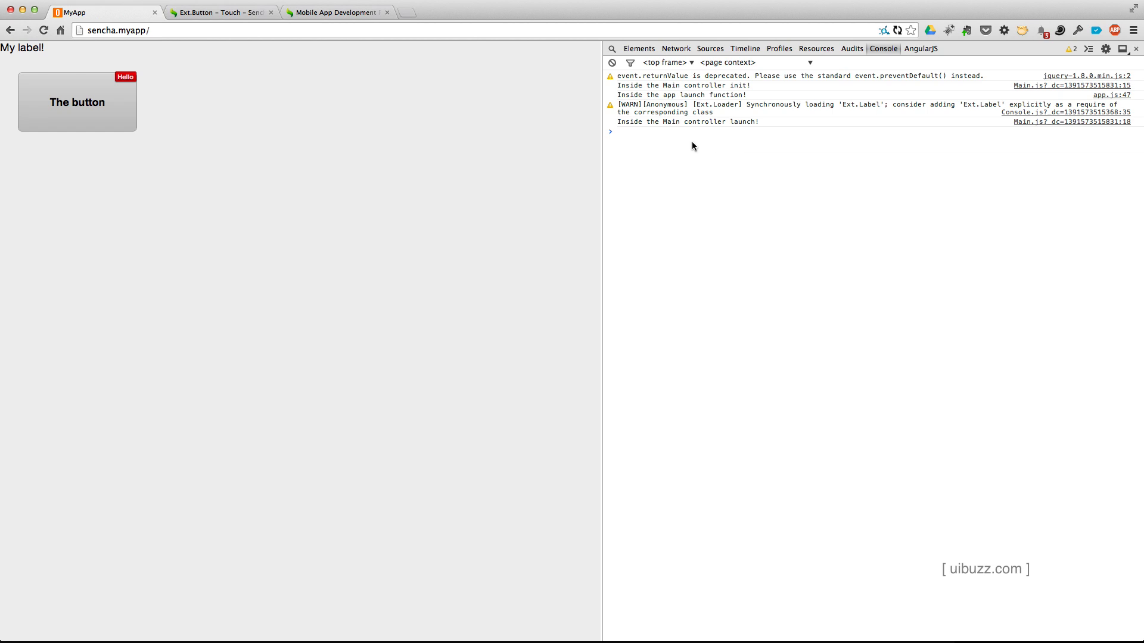
mouse_move(723, 177)
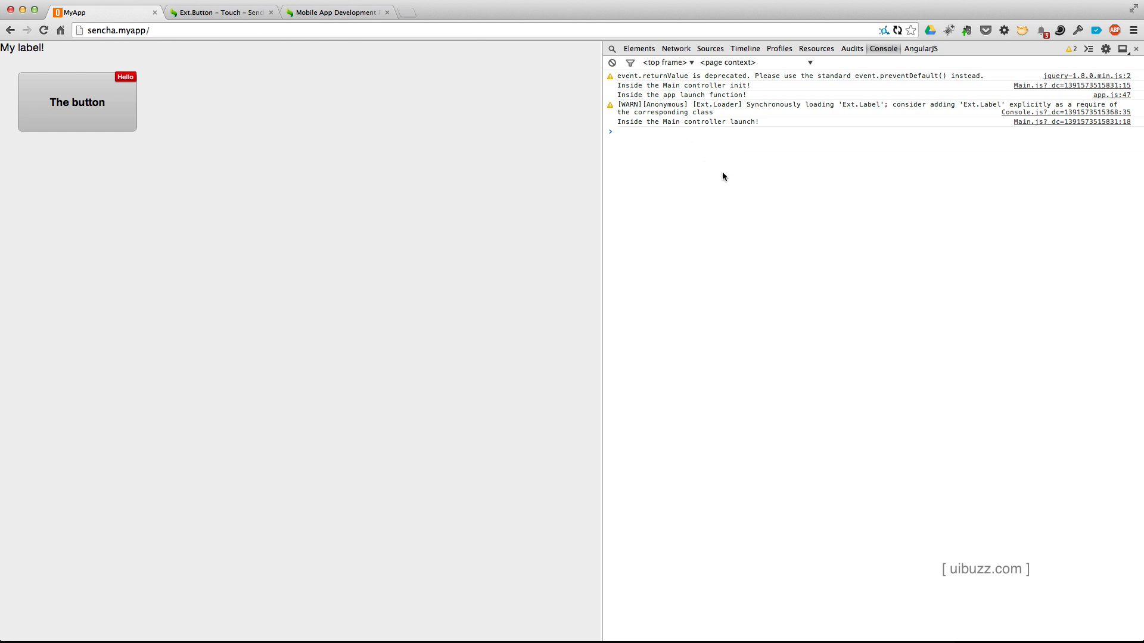
mouse_move(632, 205)
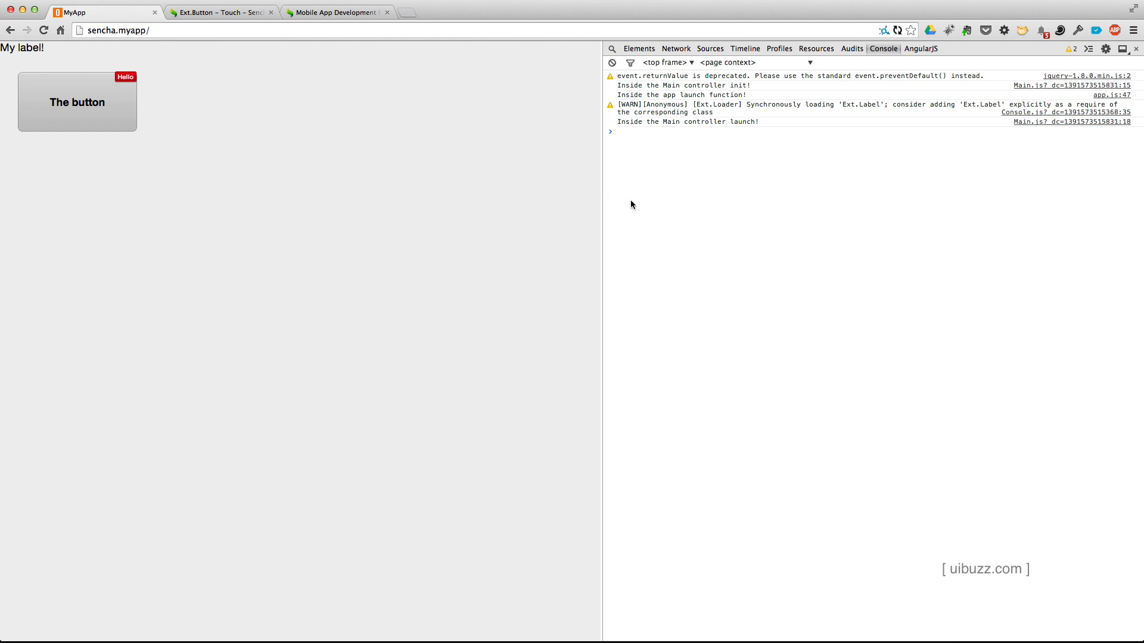
mouse_move(606, 187)
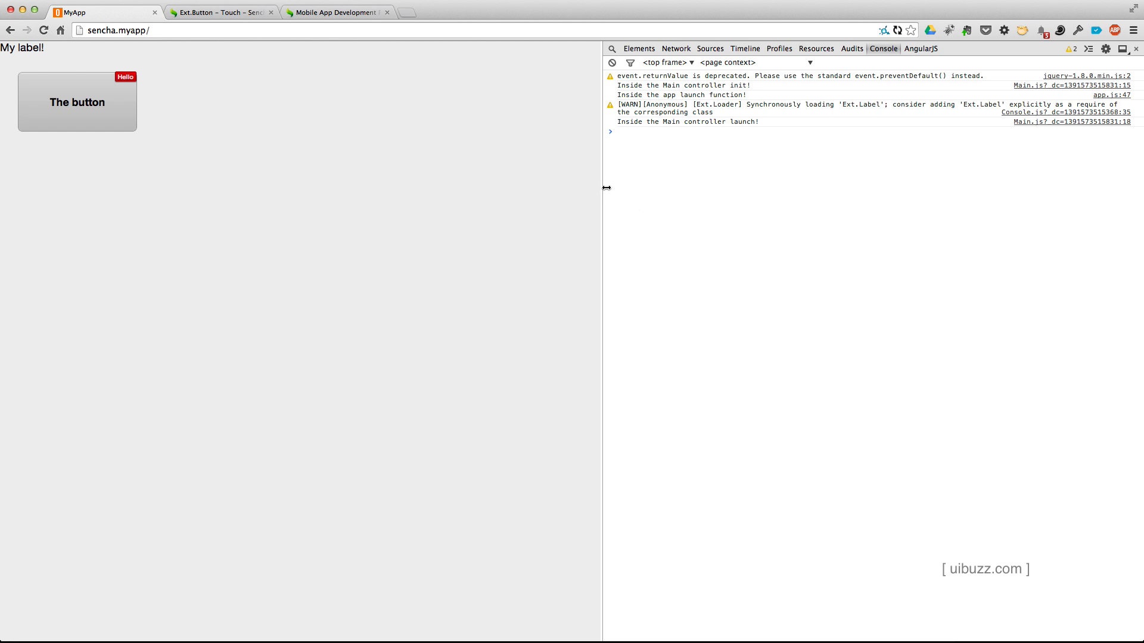
mouse_move(648, 115)
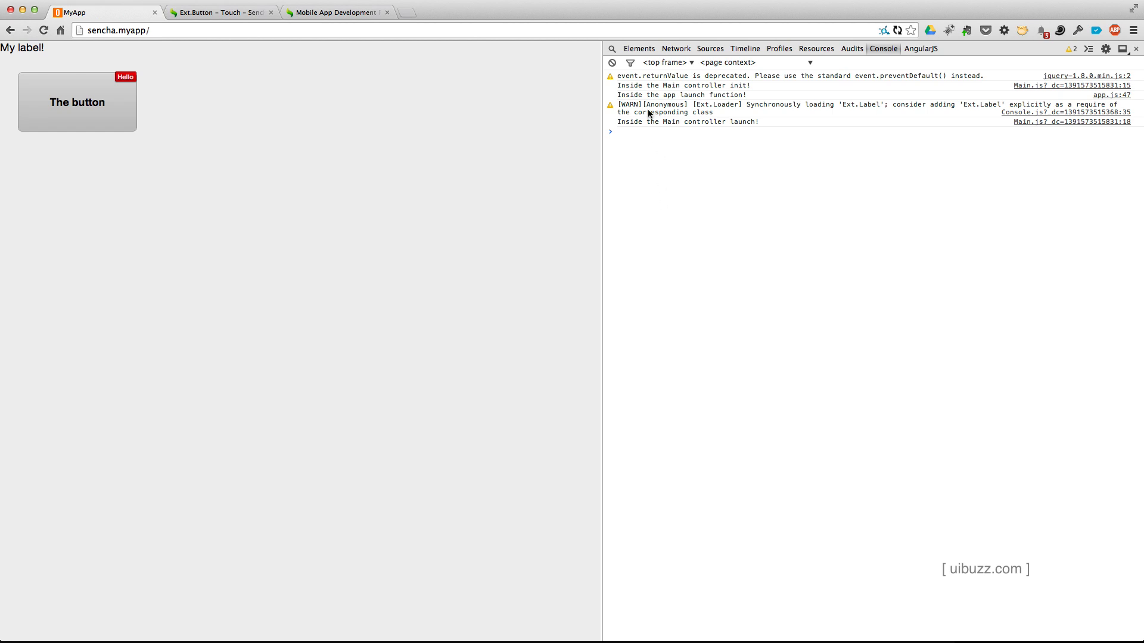
mouse_move(686, 104)
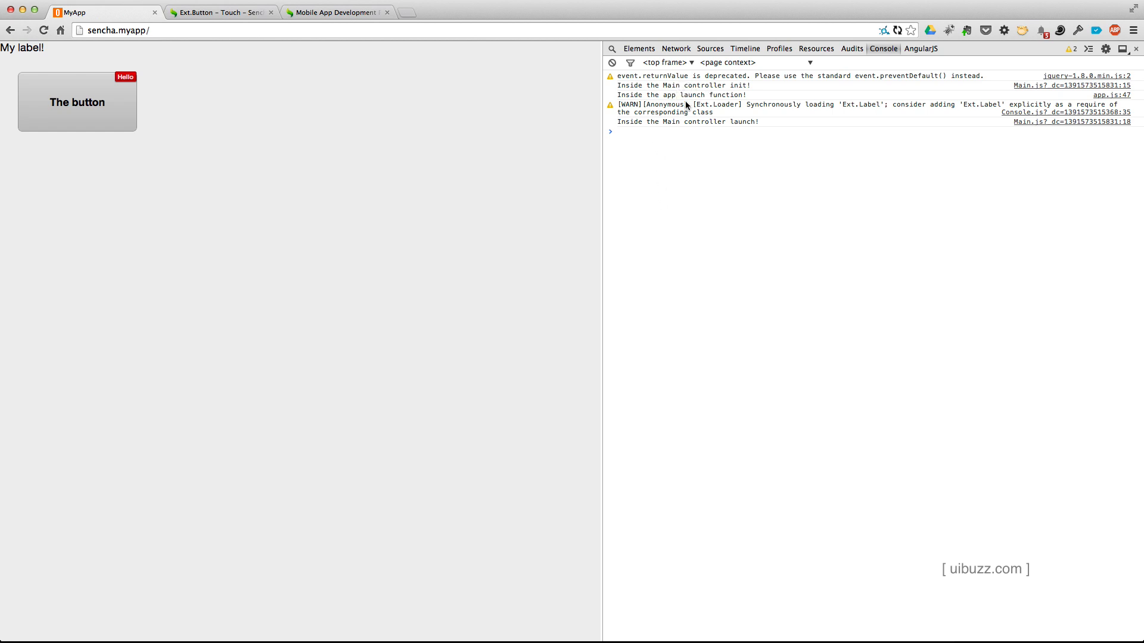
mouse_move(687, 95)
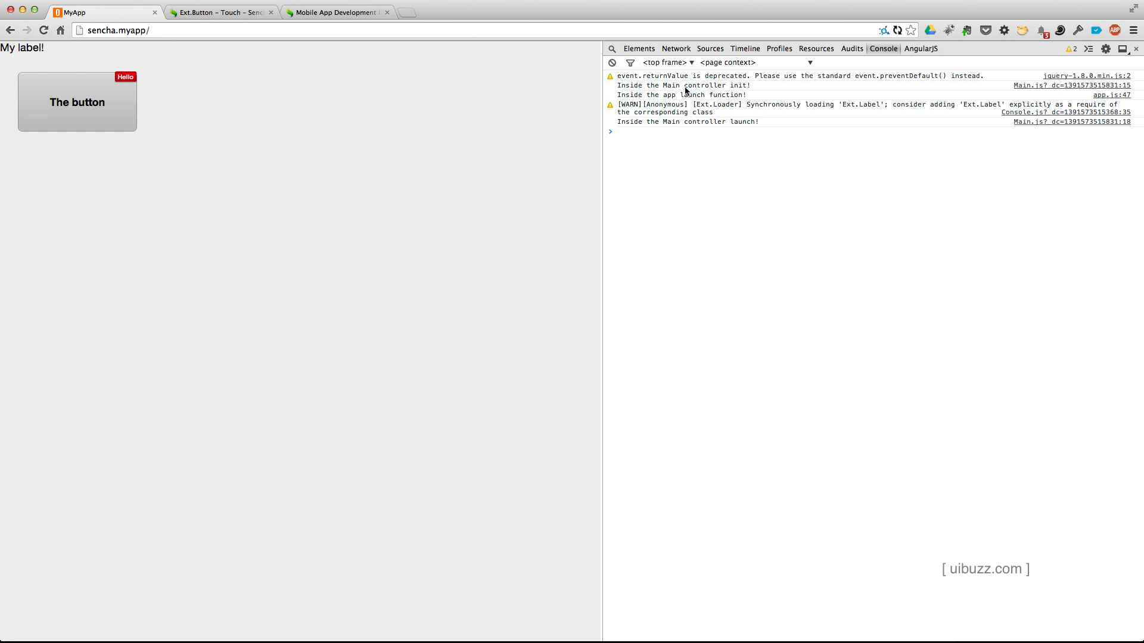
mouse_move(642, 91)
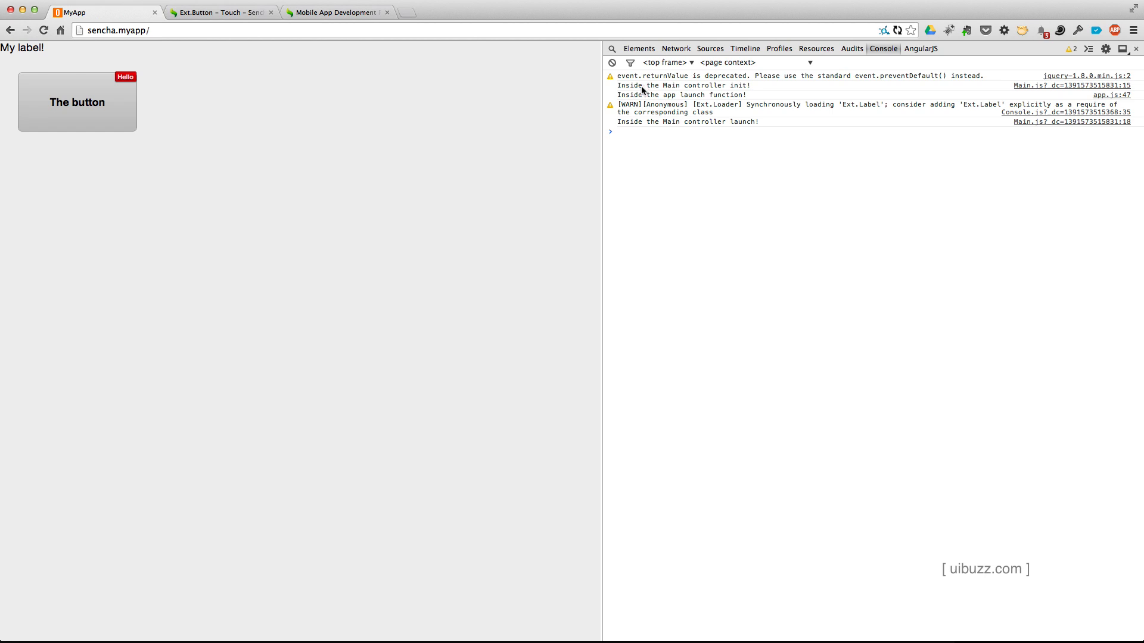
mouse_move(670, 100)
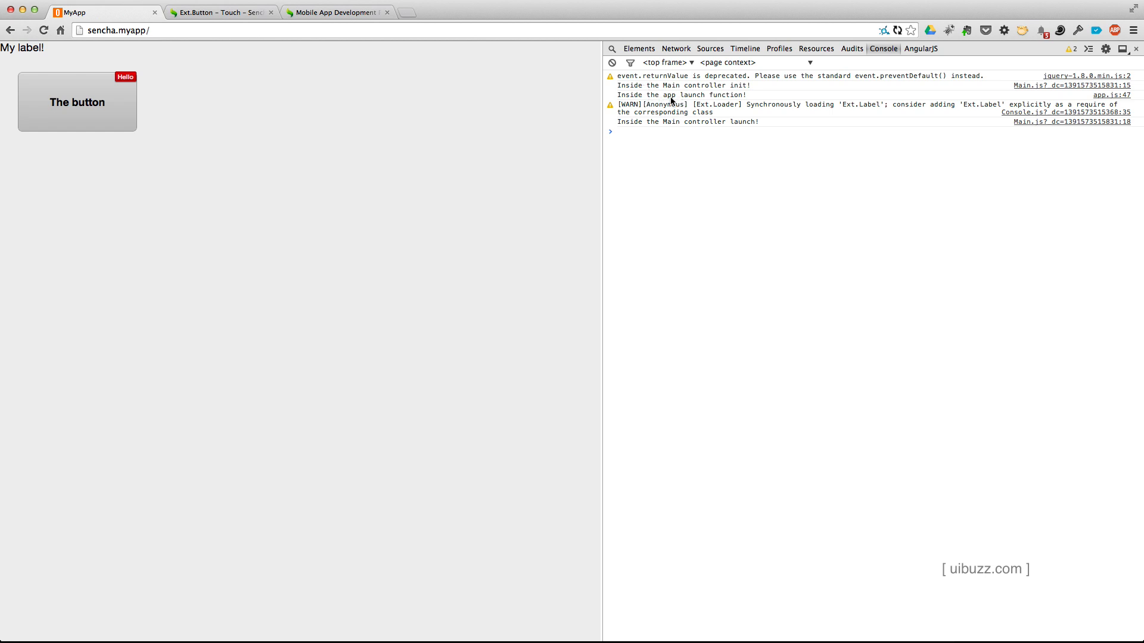
mouse_move(675, 131)
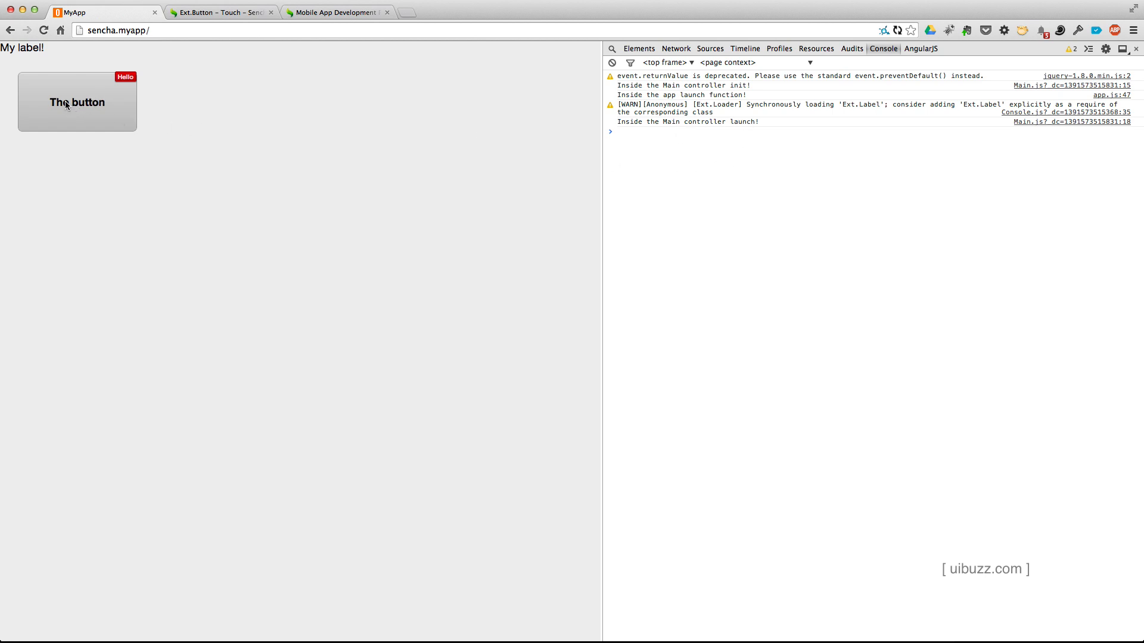
Step: Tap The button so its badge reads 'You clicked me' and 'Button clicked' is logged
left_click(77, 101)
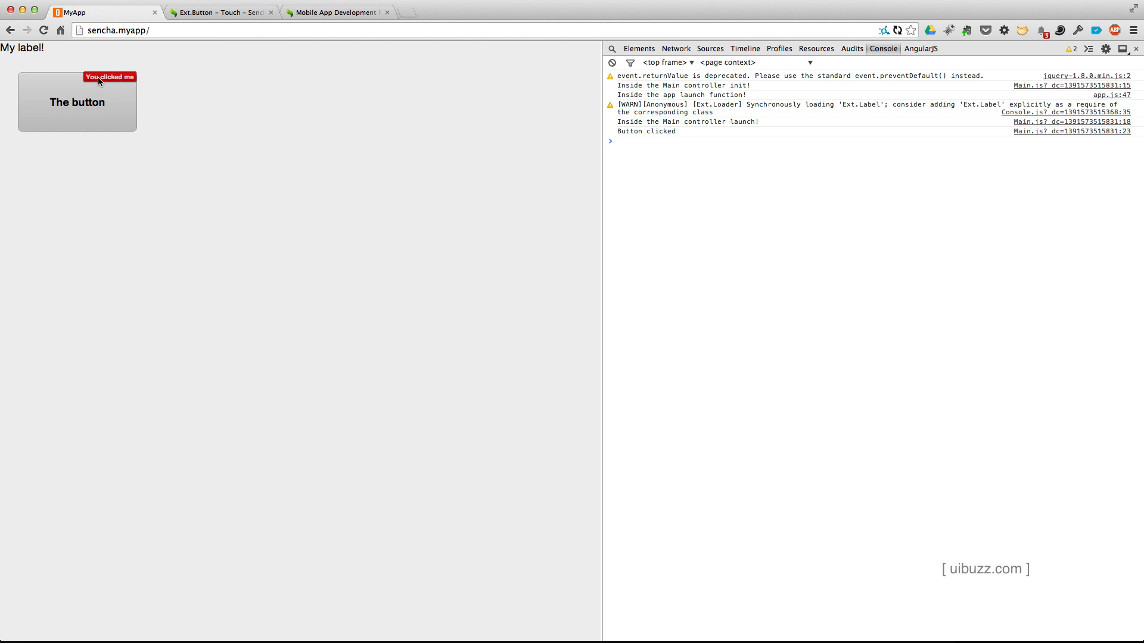
mouse_move(122, 84)
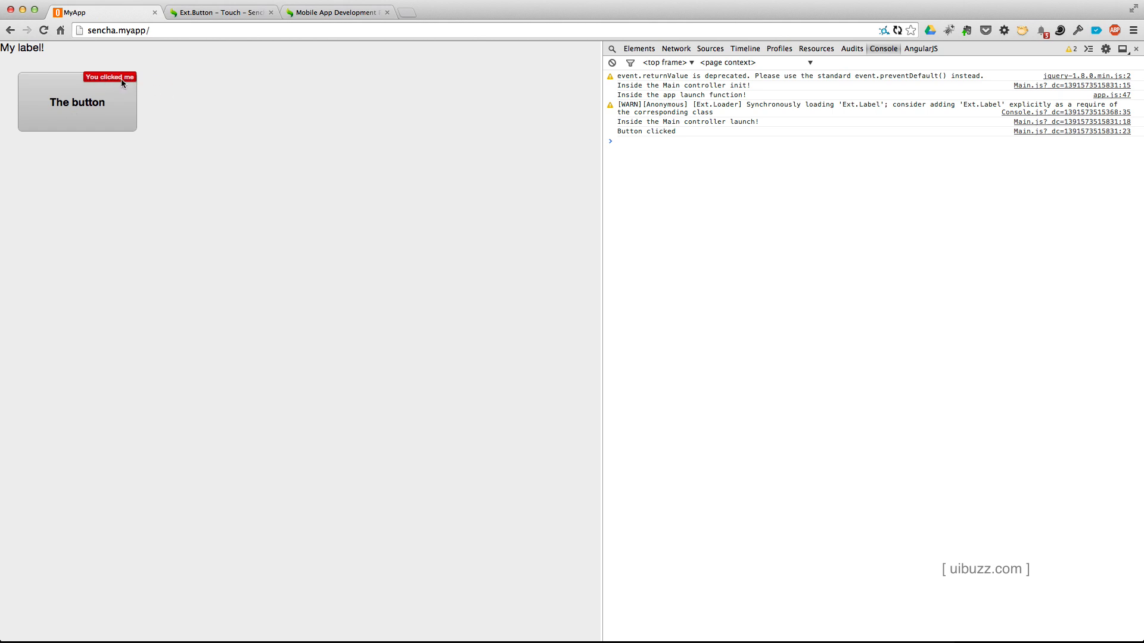
mouse_move(680, 118)
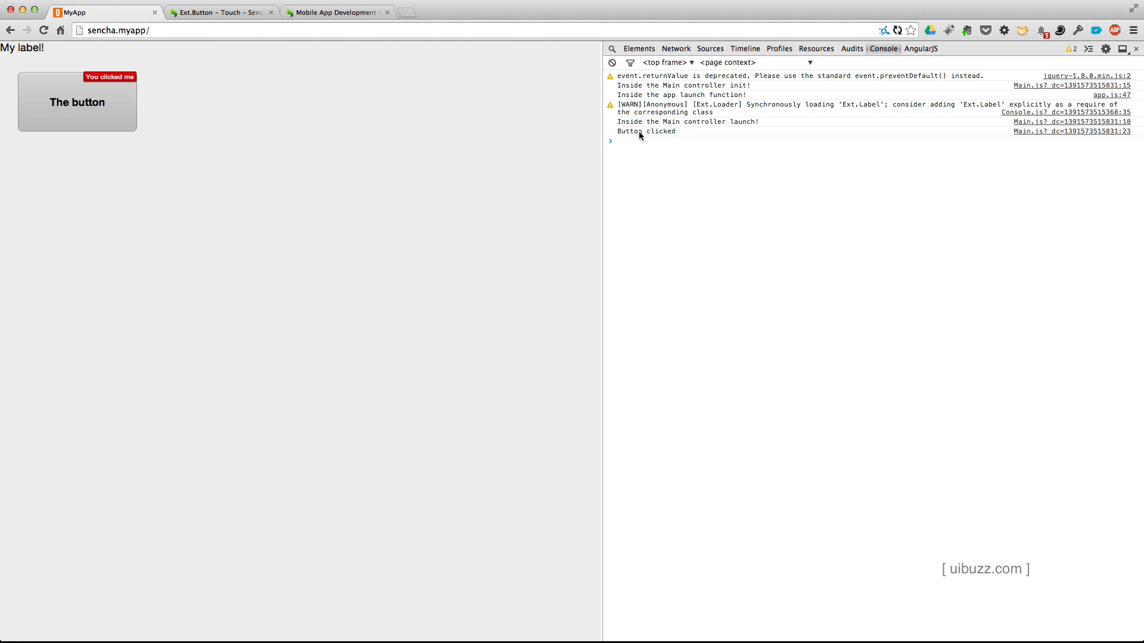
left_click(76, 103)
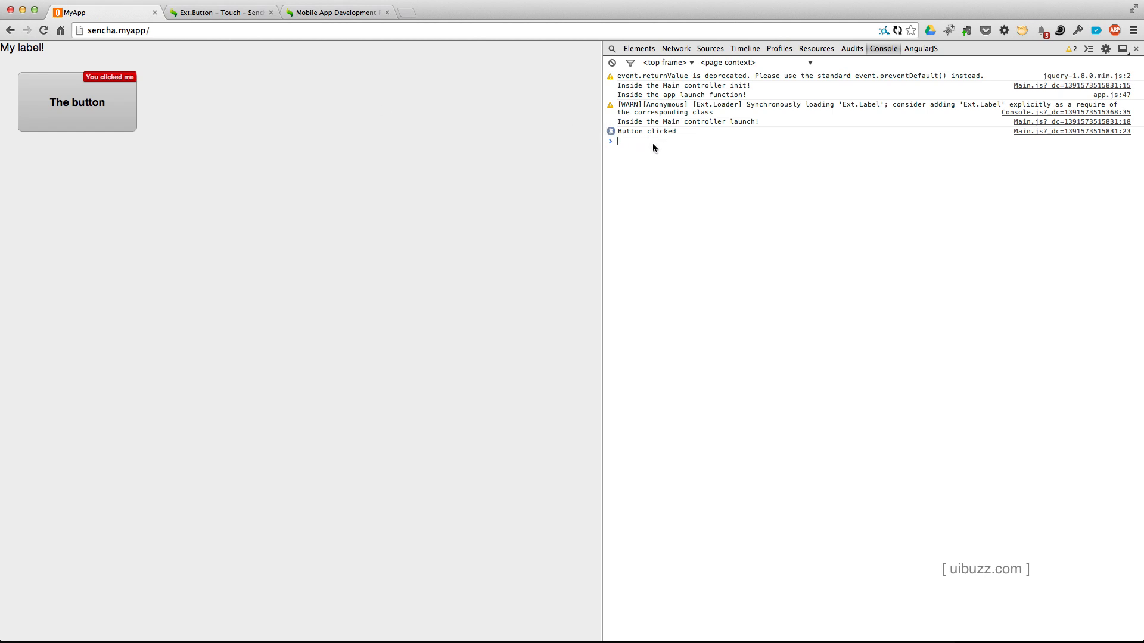
mouse_move(687, 232)
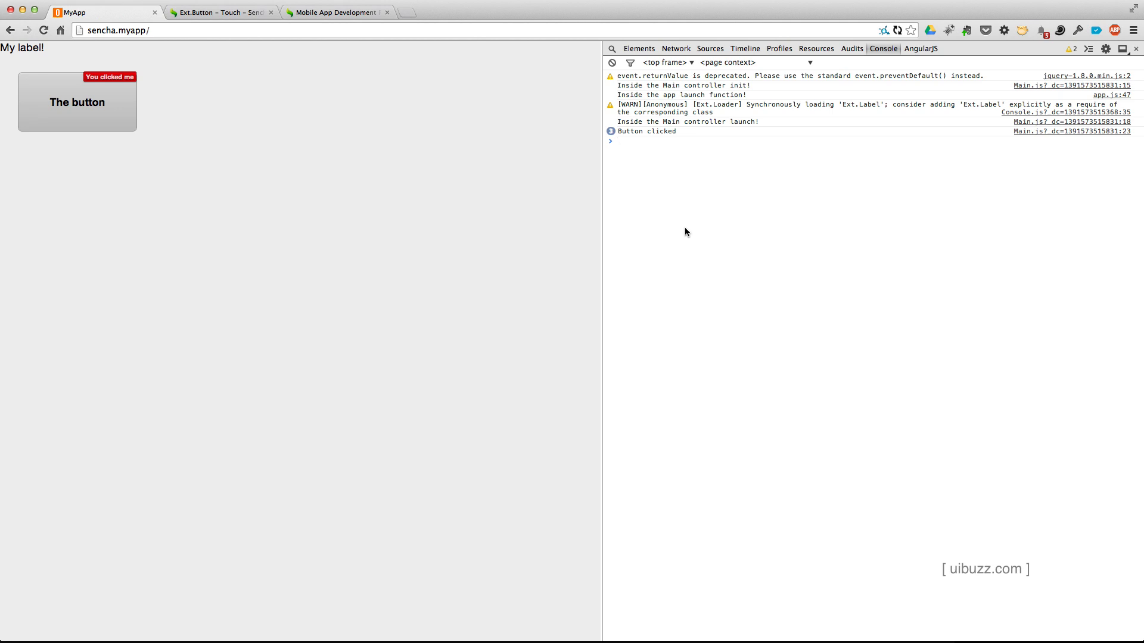
mouse_move(480, 326)
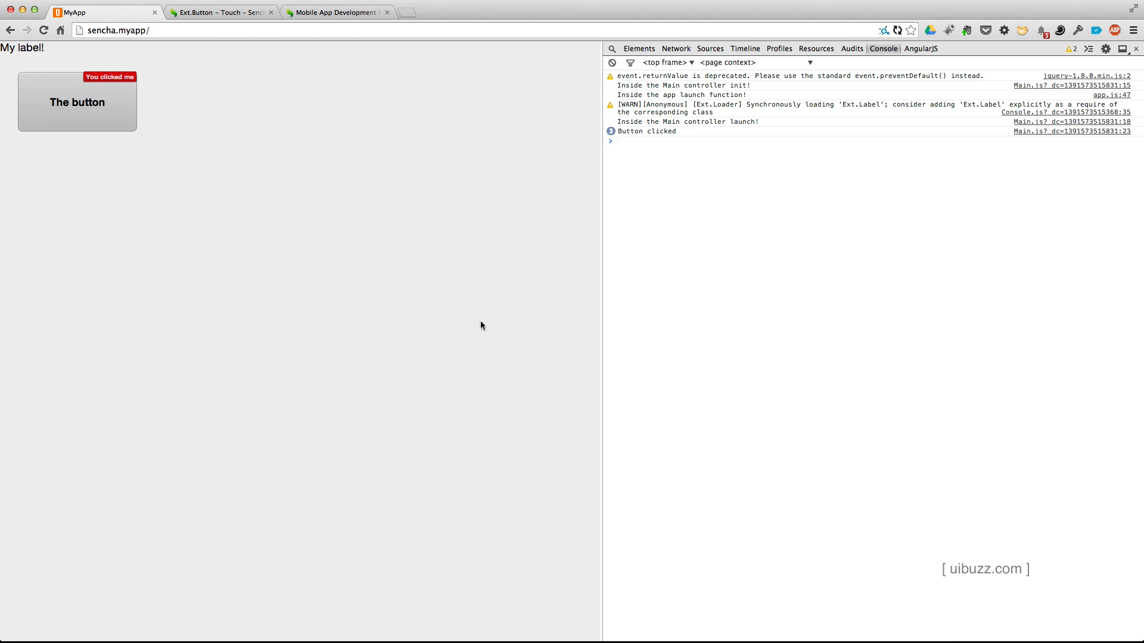
mouse_move(379, 357)
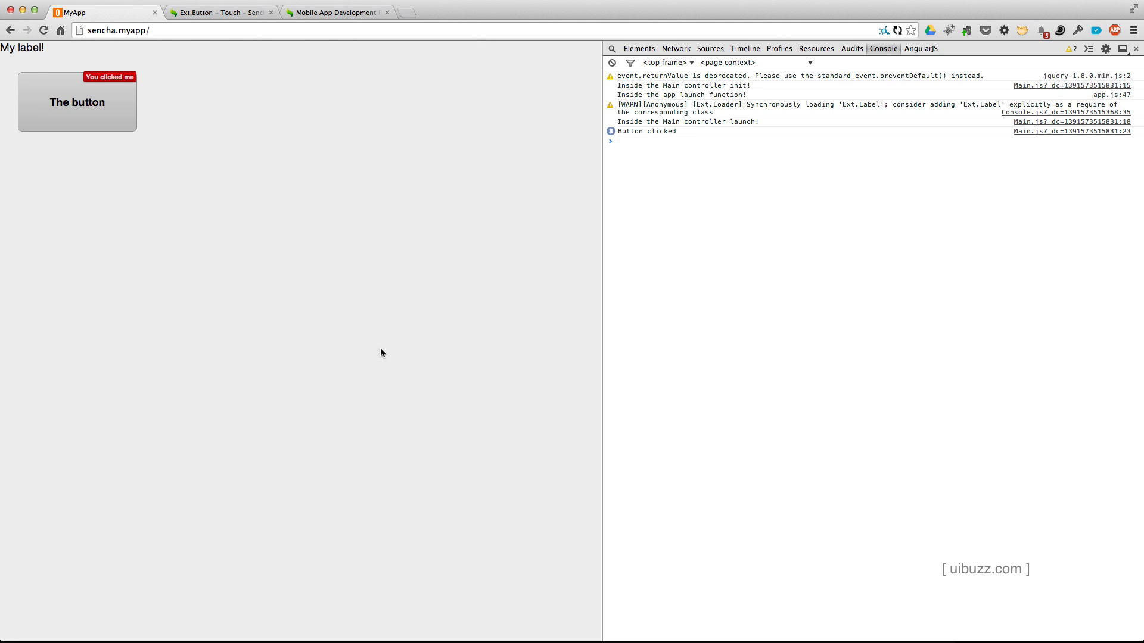
mouse_move(250, 321)
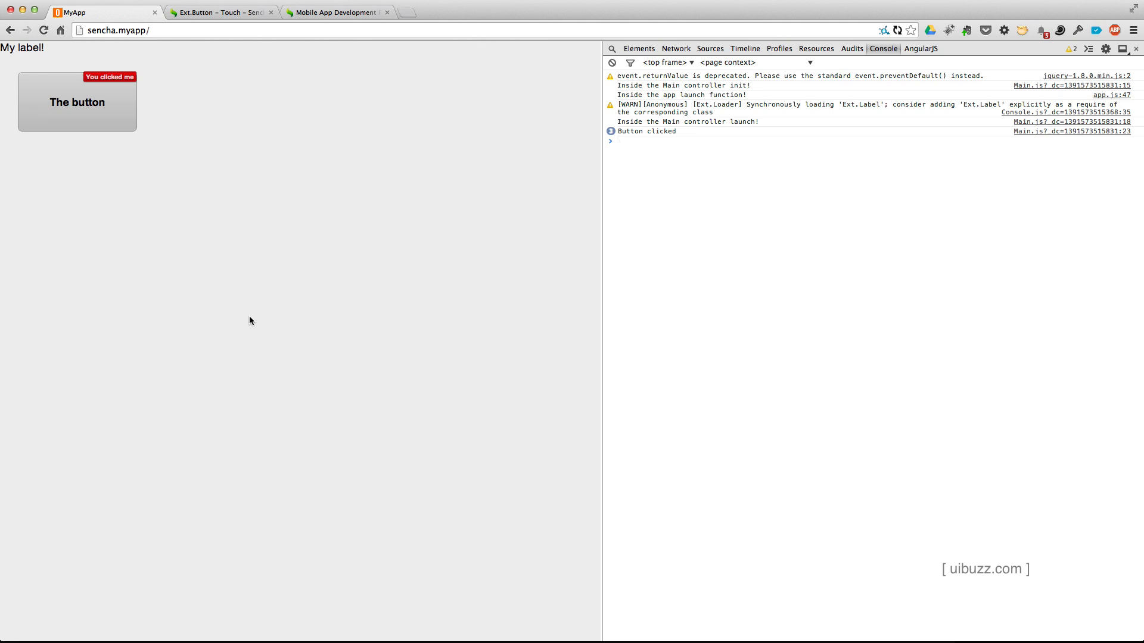
mouse_move(224, 414)
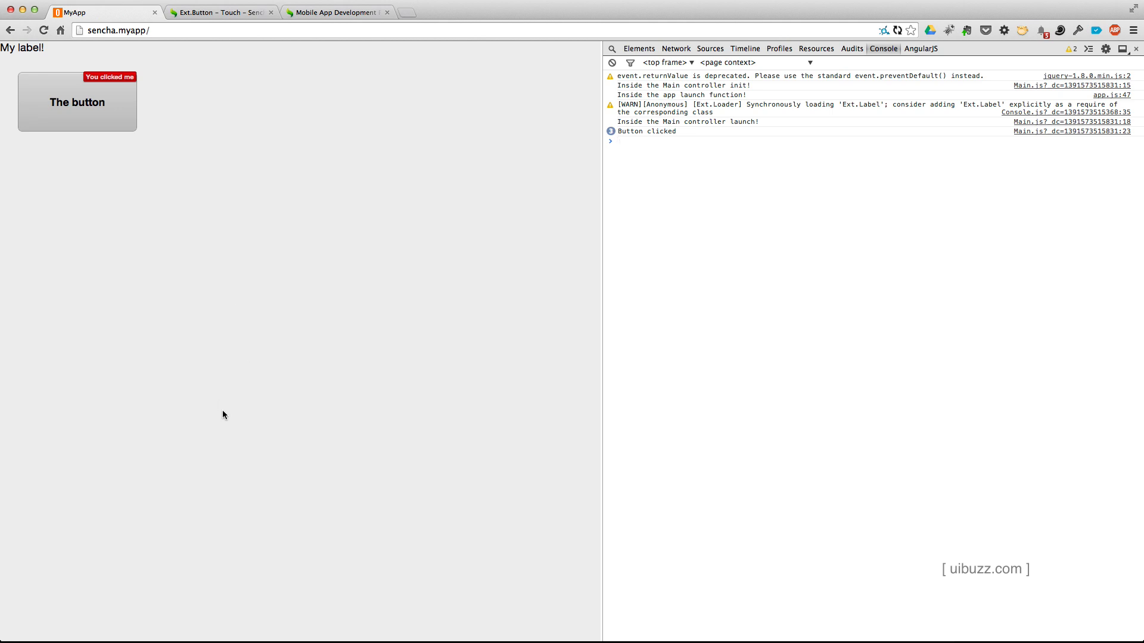